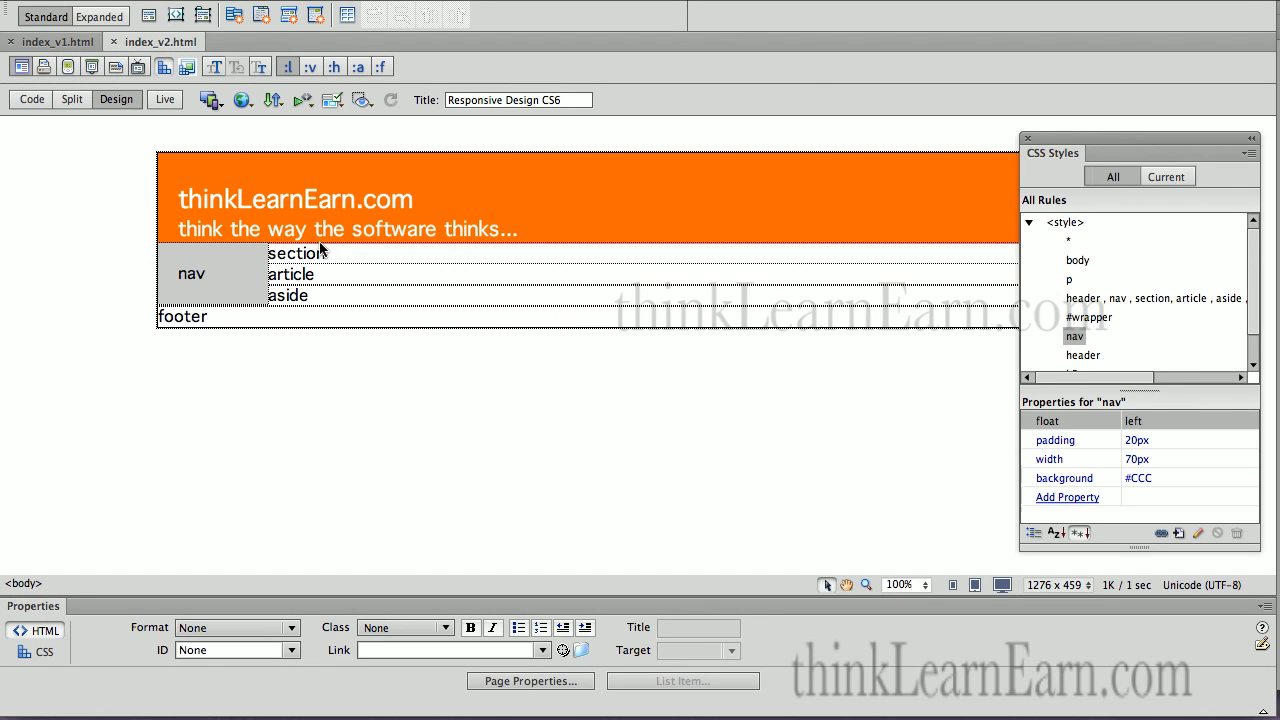
Step: Click into the section text and select the entire <section> element
left_click(296, 252)
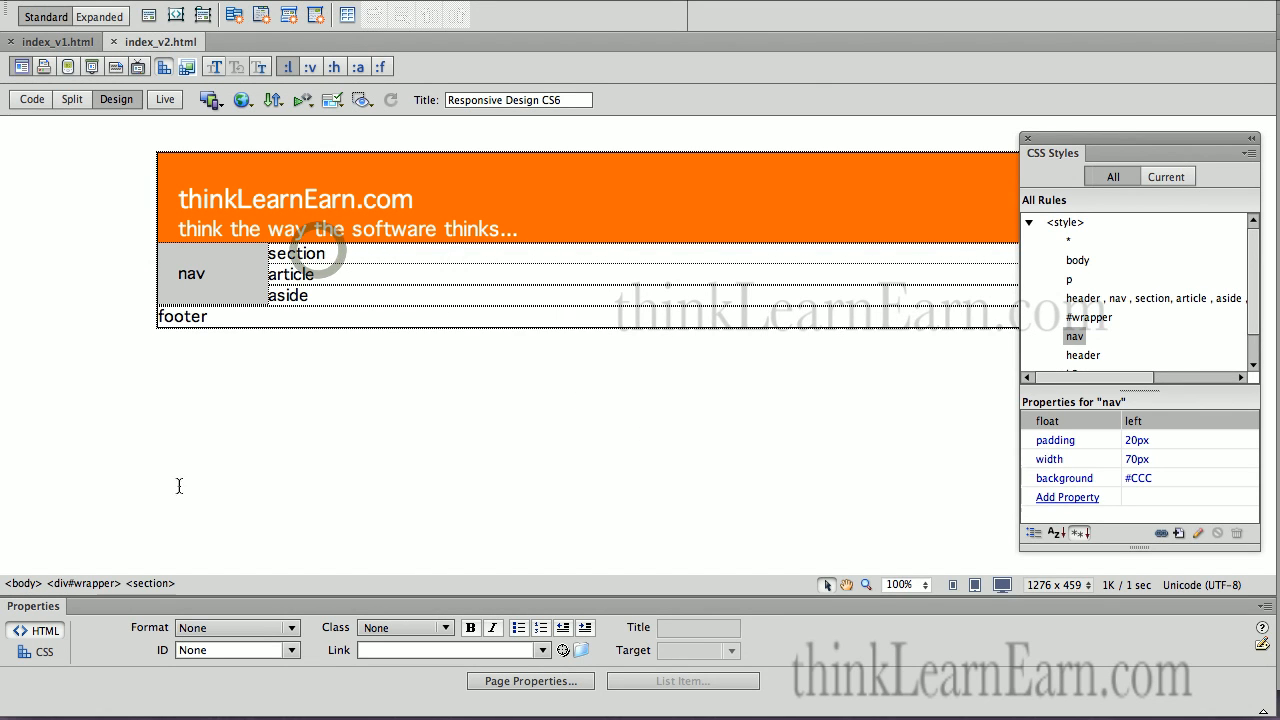
left_click(296, 253)
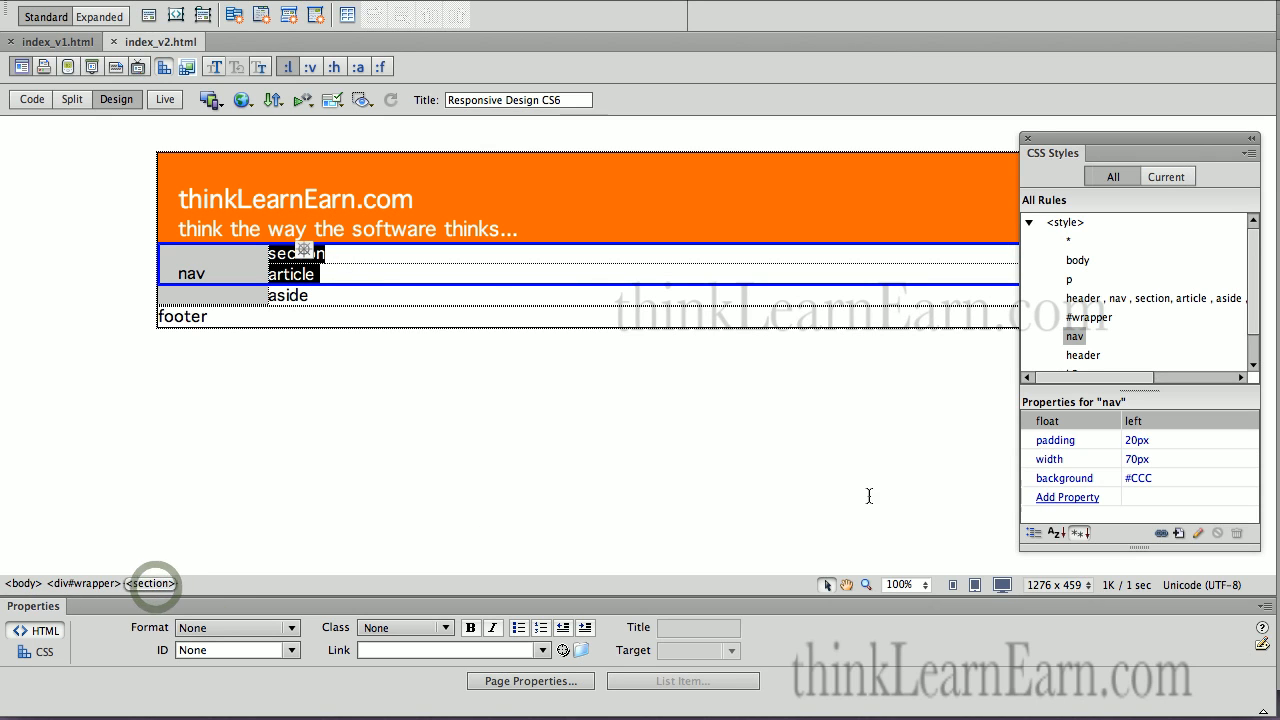
mouse_move(1179, 533)
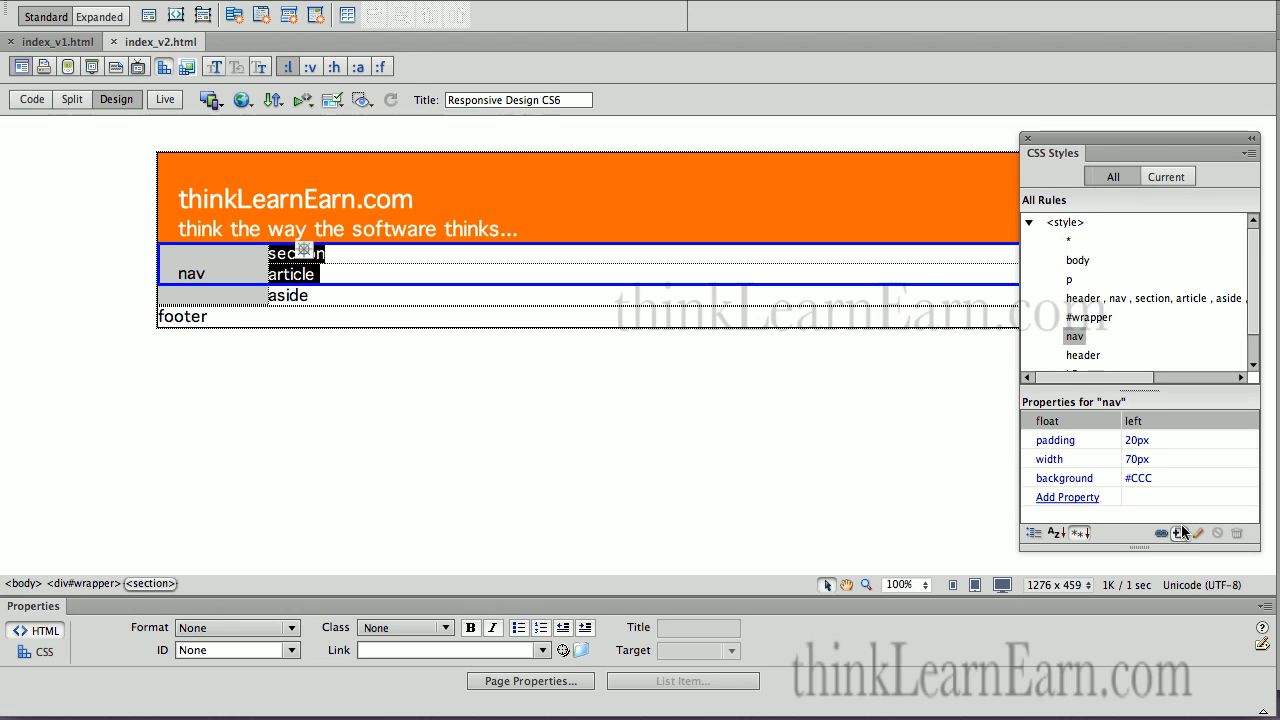
mouse_move(1181, 533)
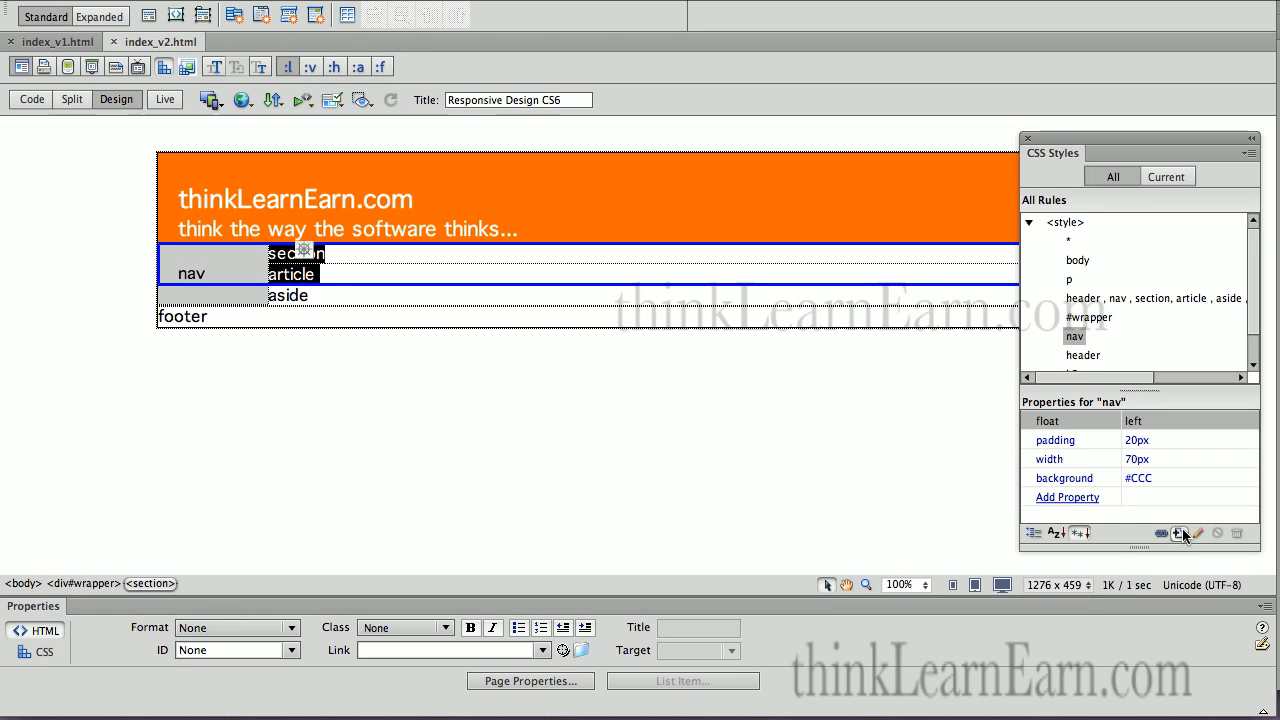
Step: Create a new CSS rule with the selector broadened to 'section' and confirm it
left_click(1181, 532)
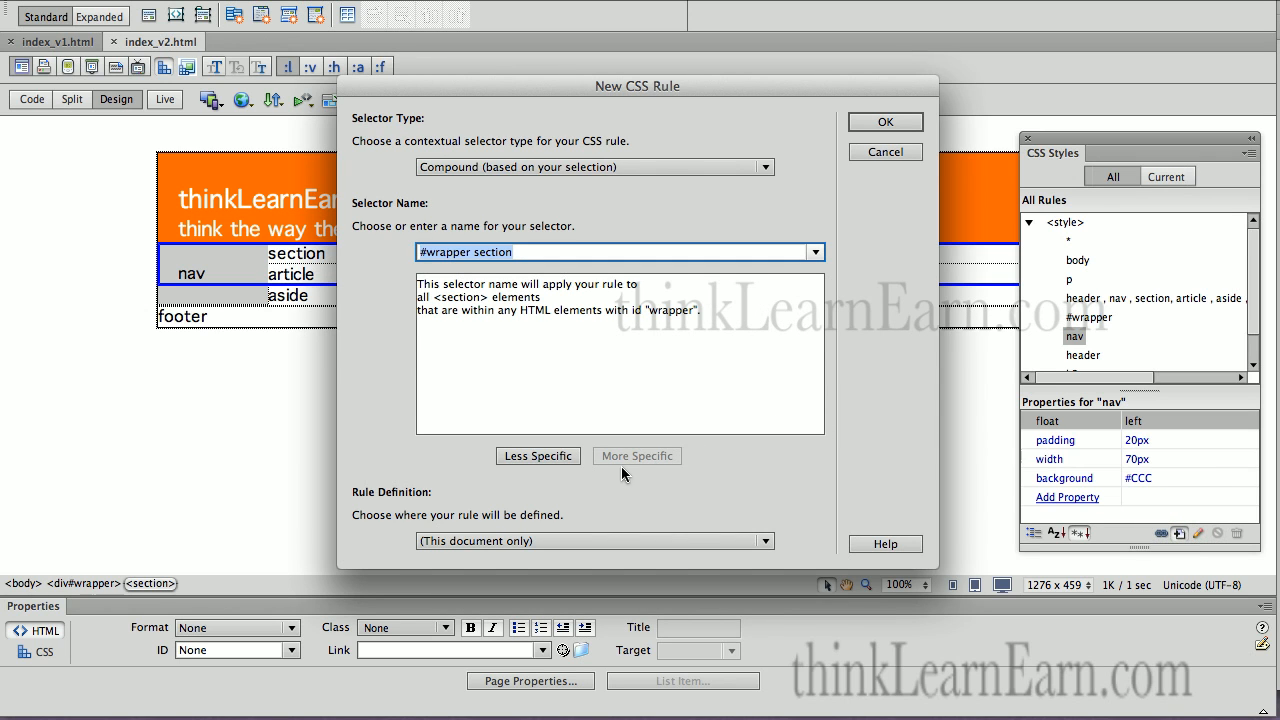
left_click(537, 456)
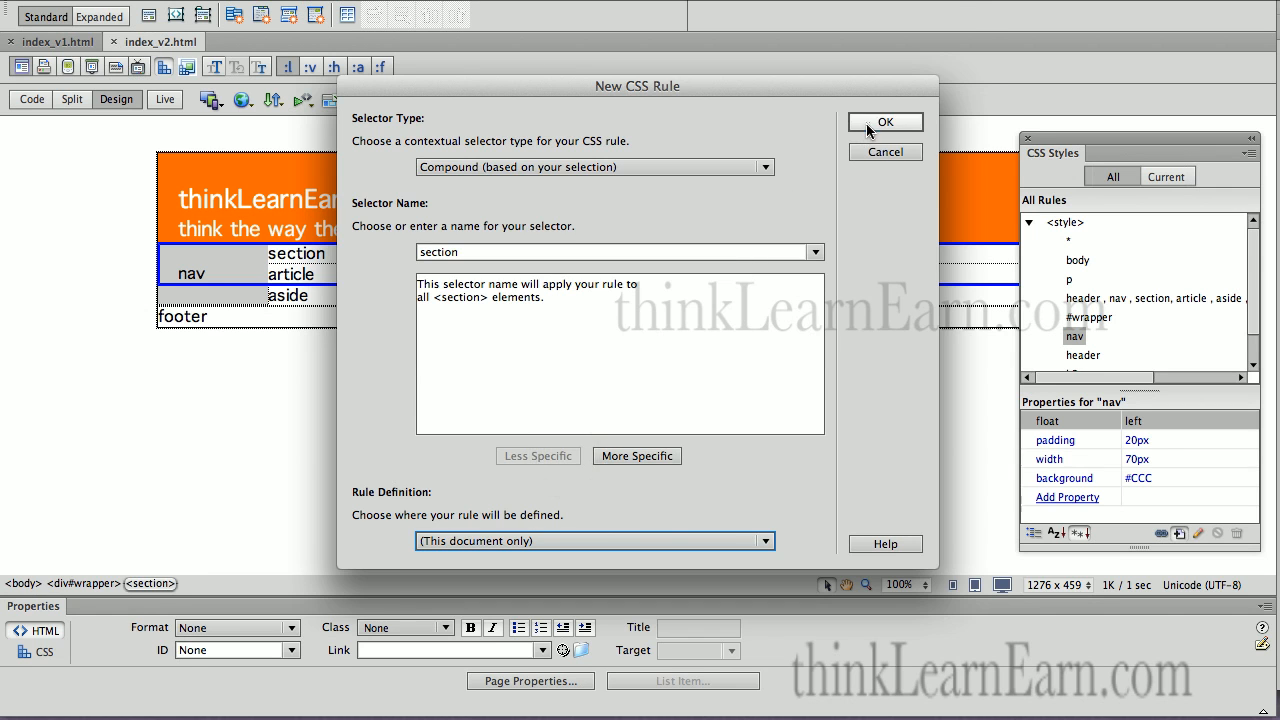
left_click(884, 121)
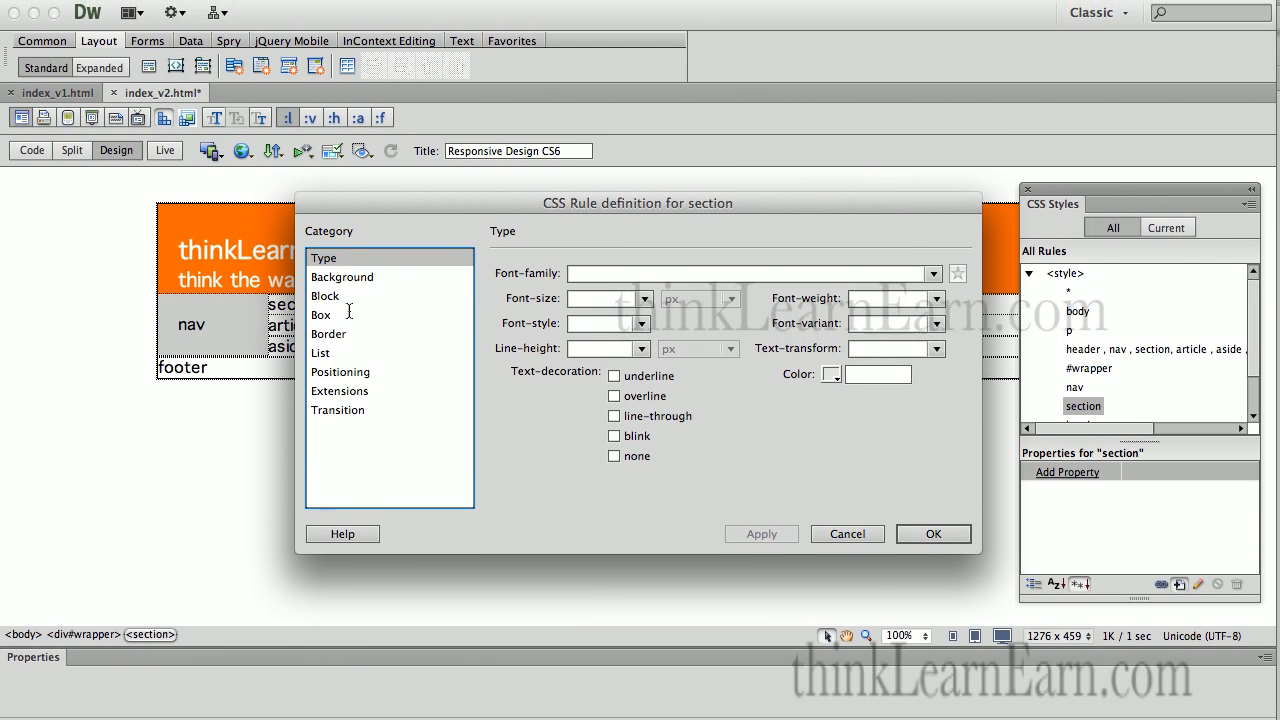
Step: In the Box category, give section width 650px, padding 20px, float left, and apply
left_click(321, 314)
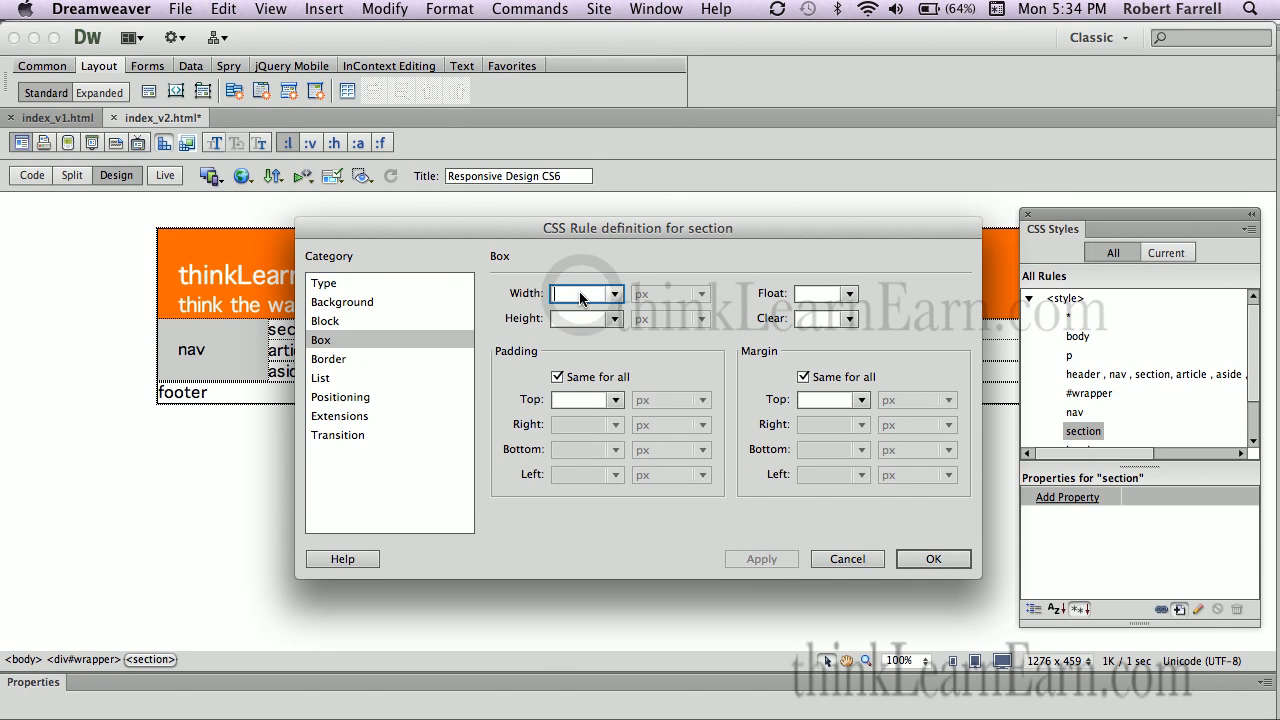
type("650")
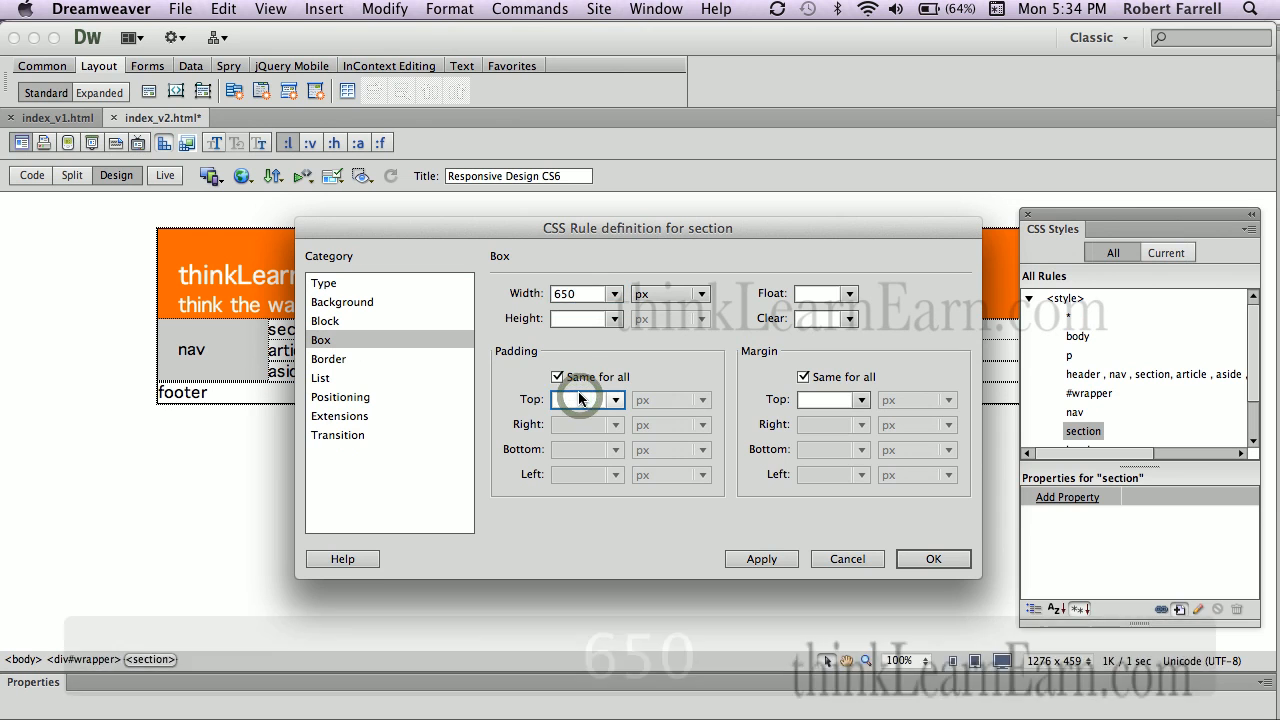
type("20")
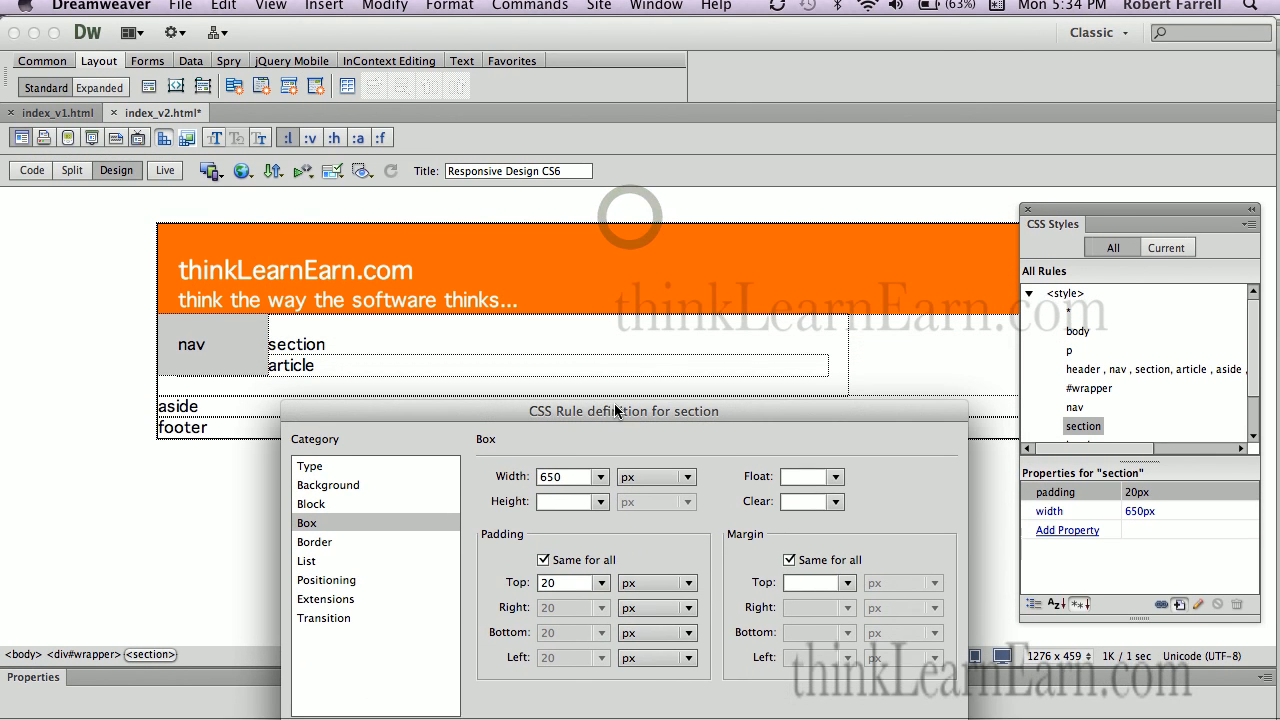
left_click(840, 435)
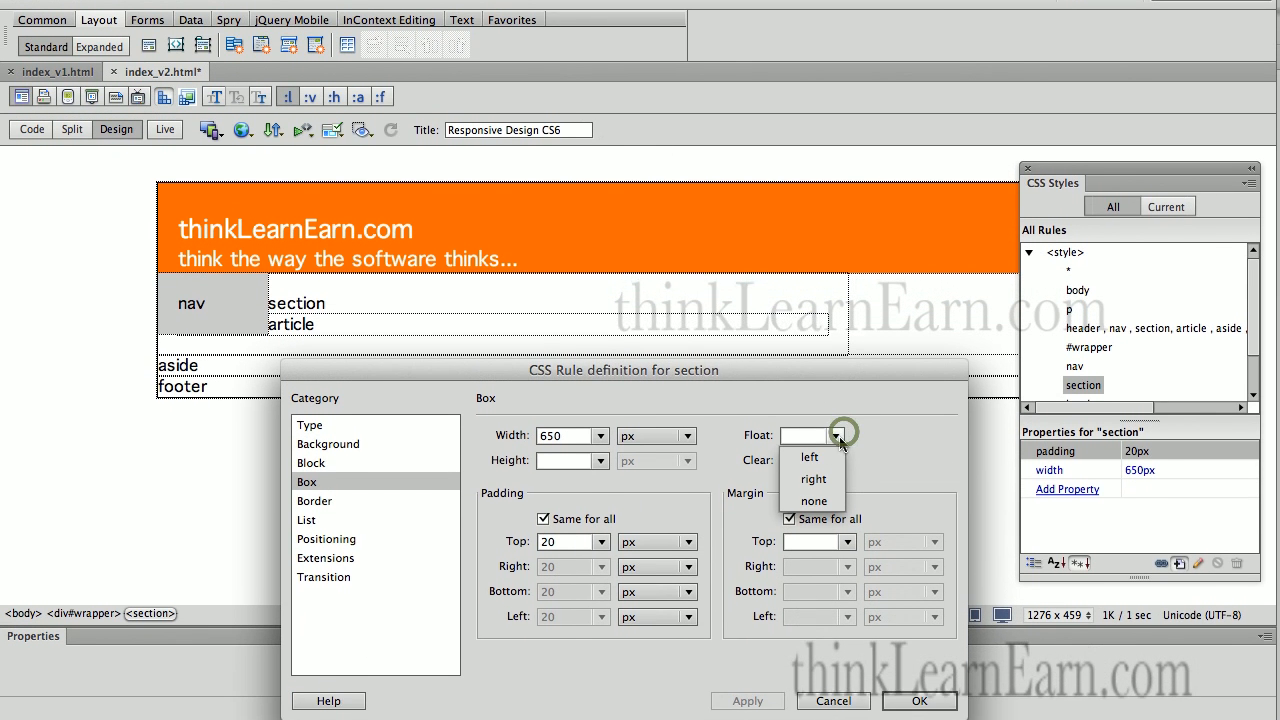
left_click(809, 456)
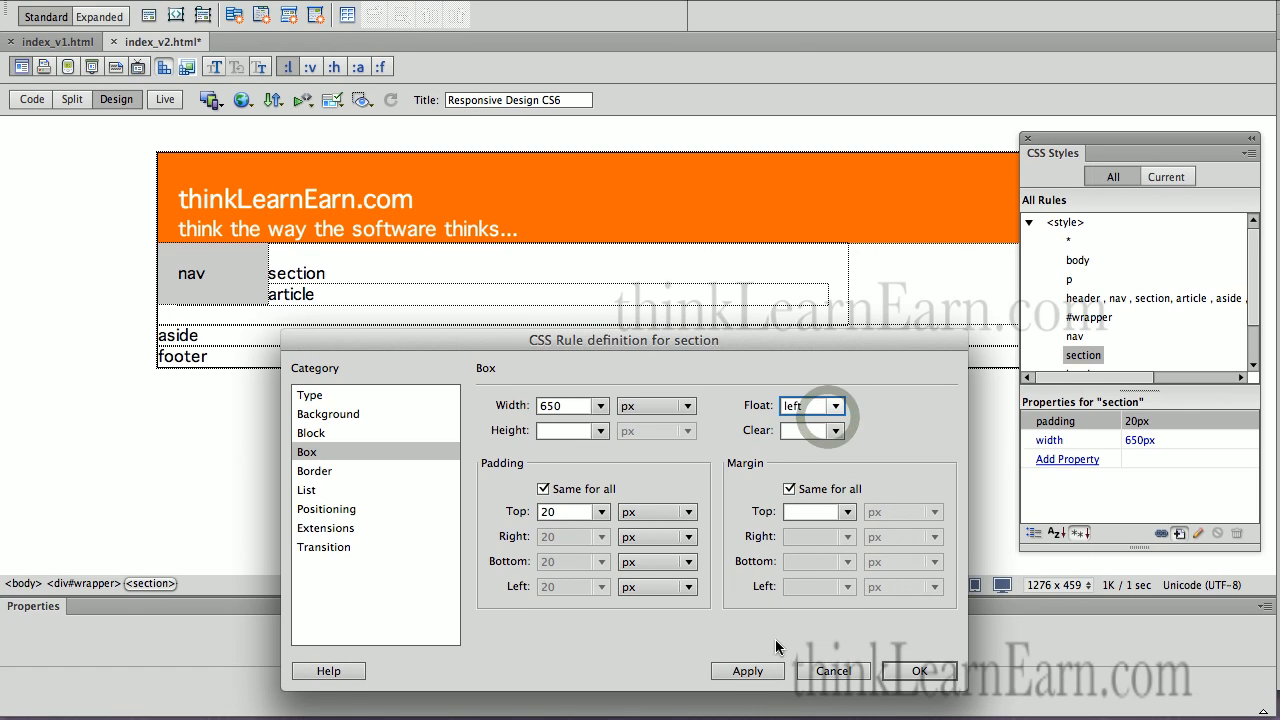
left_click(747, 671)
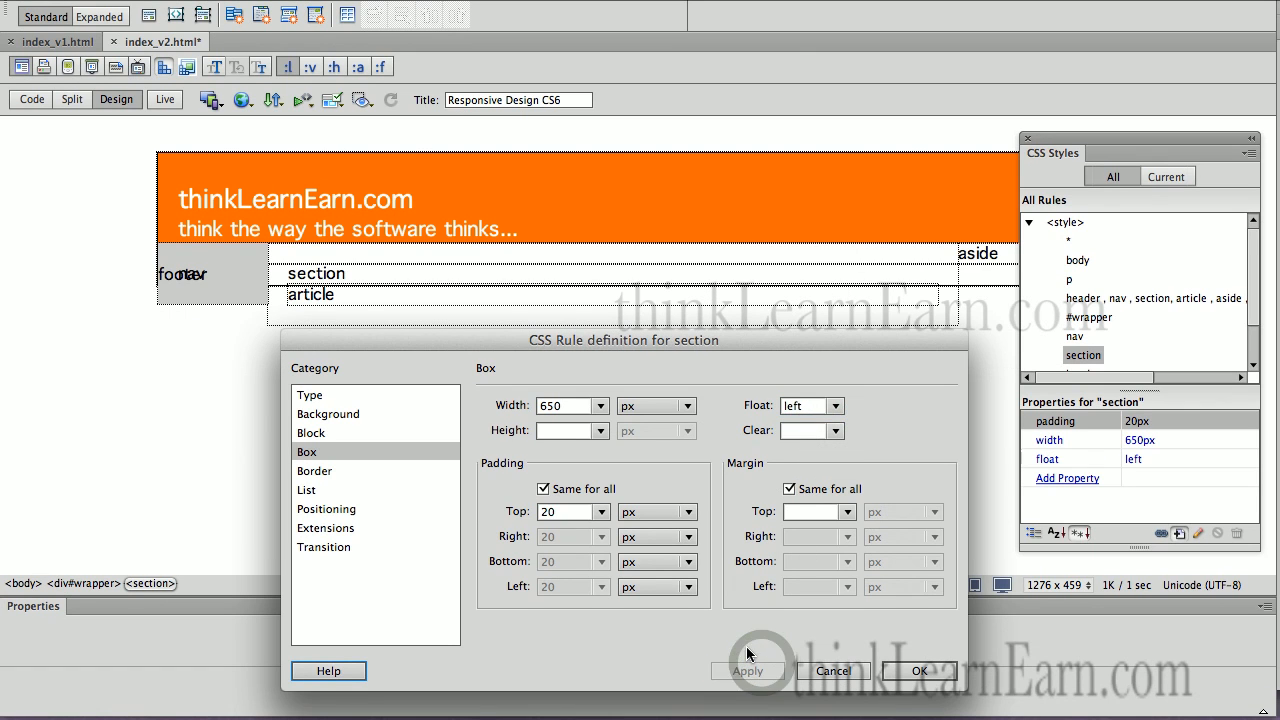
mouse_move(675, 345)
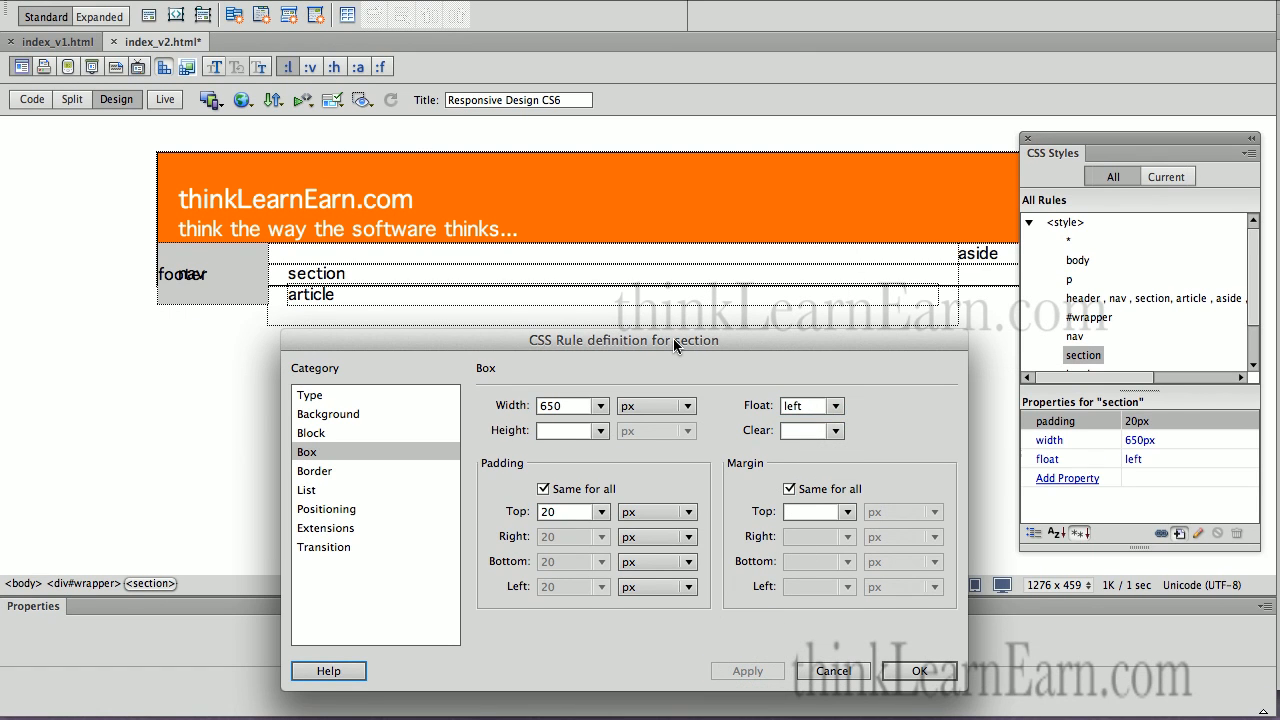
mouse_move(380, 420)
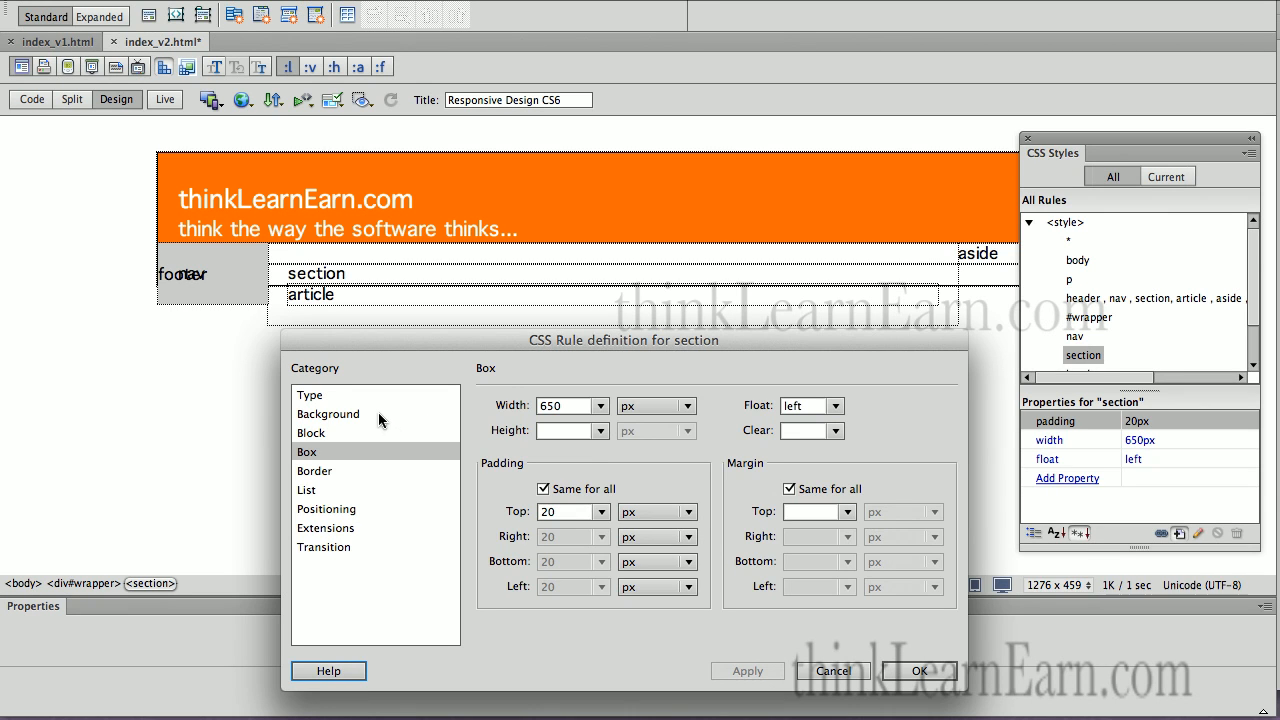
Step: Set the section's background colour to light green #9C6 and apply it
left_click(329, 413)
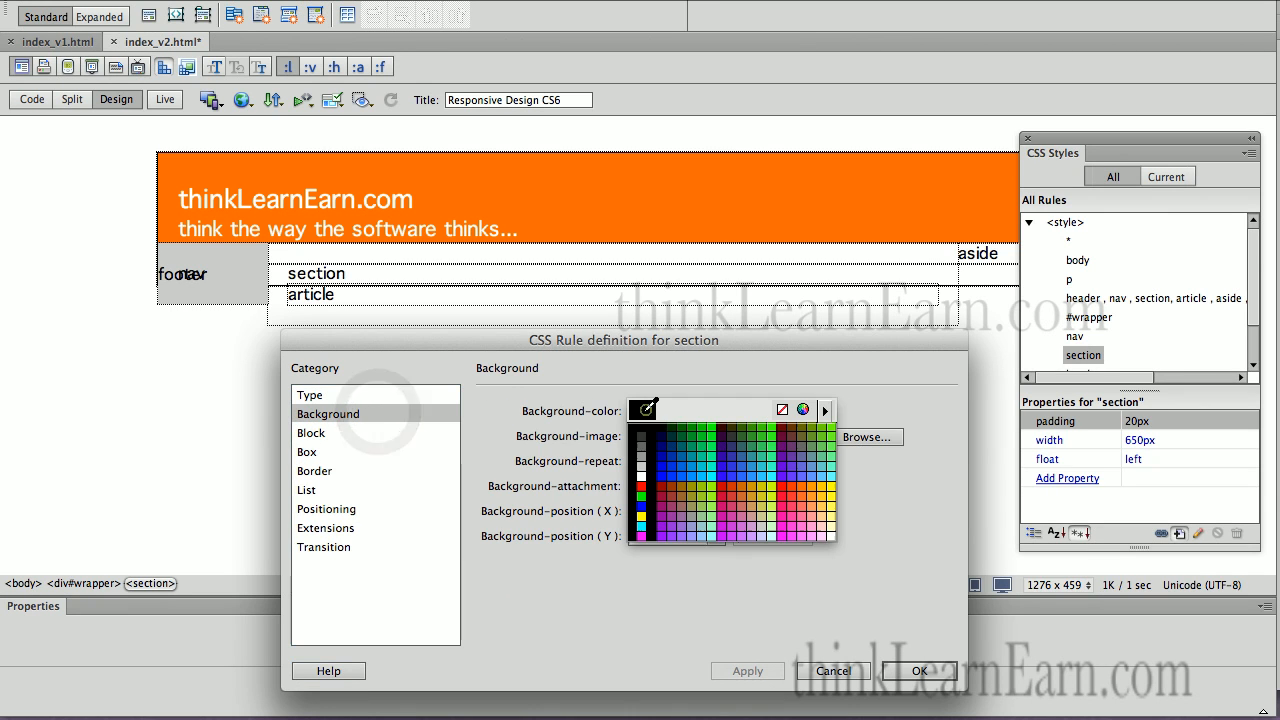
left_click(708, 503)
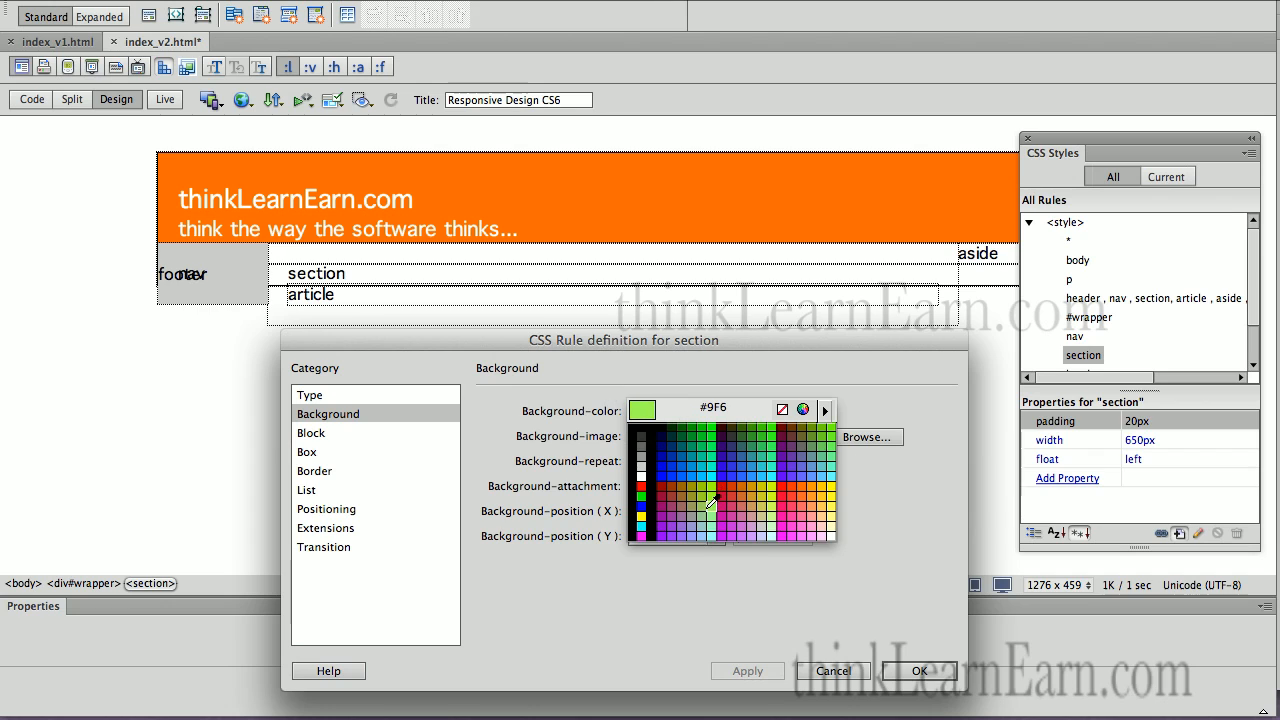
left_click(708, 512)
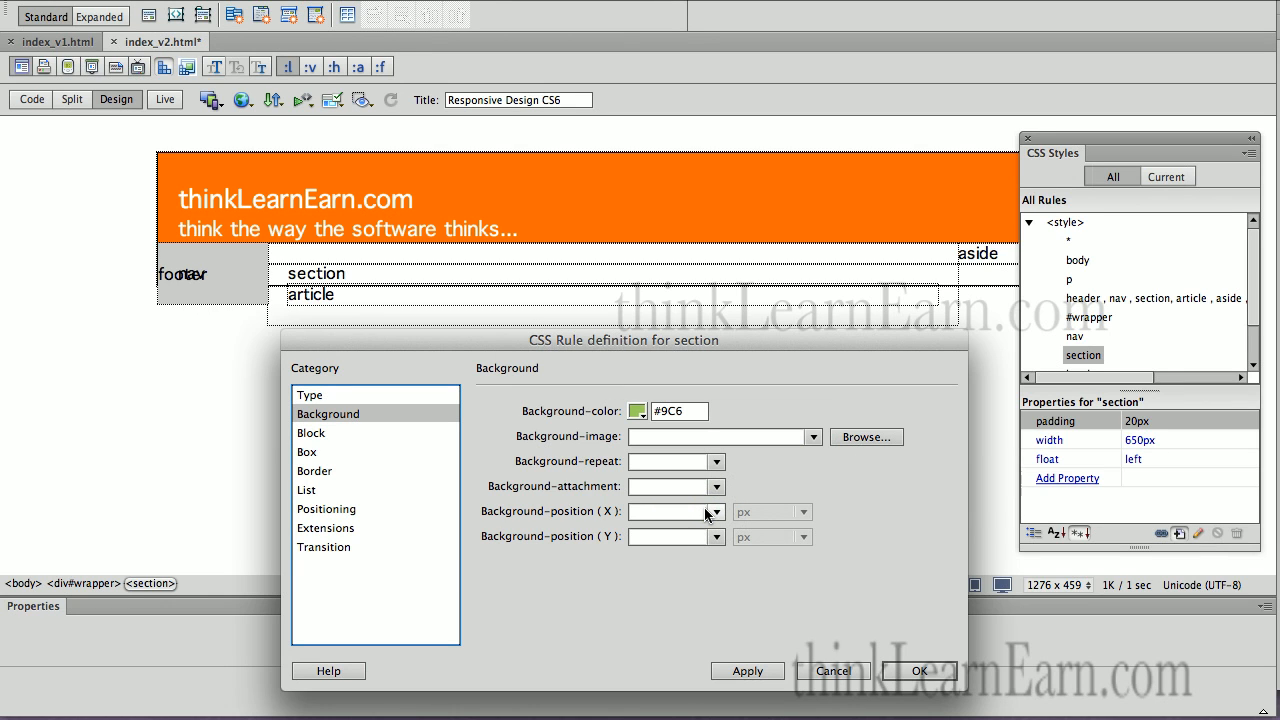
left_click(747, 671)
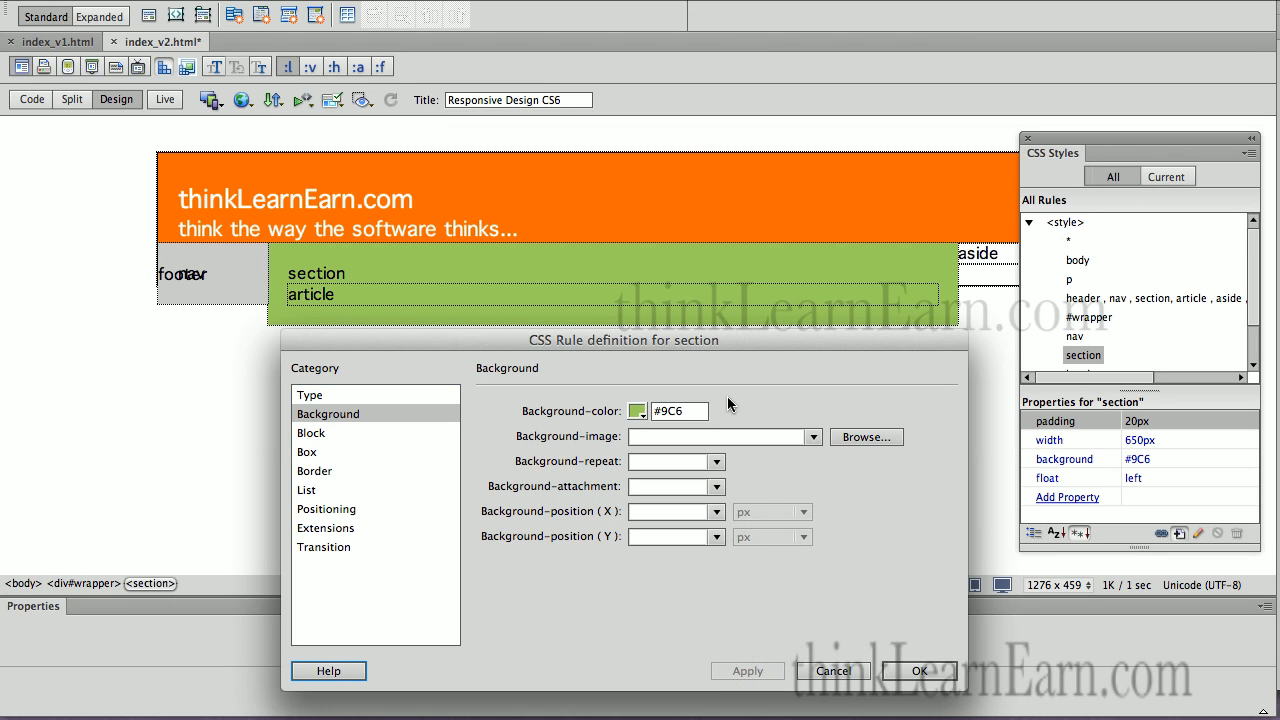
mouse_move(520, 295)
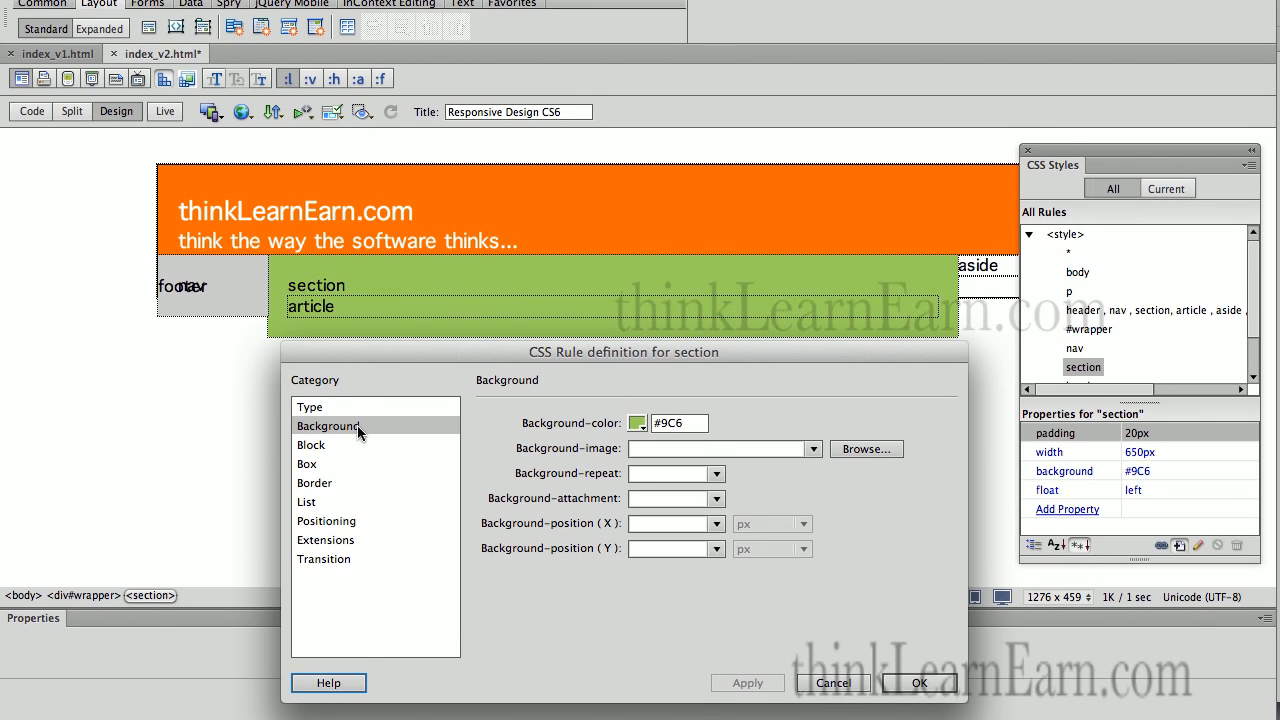
Step: Give the section a 630px width and 20px left margin, apply, and close the dialog
left_click(307, 452)
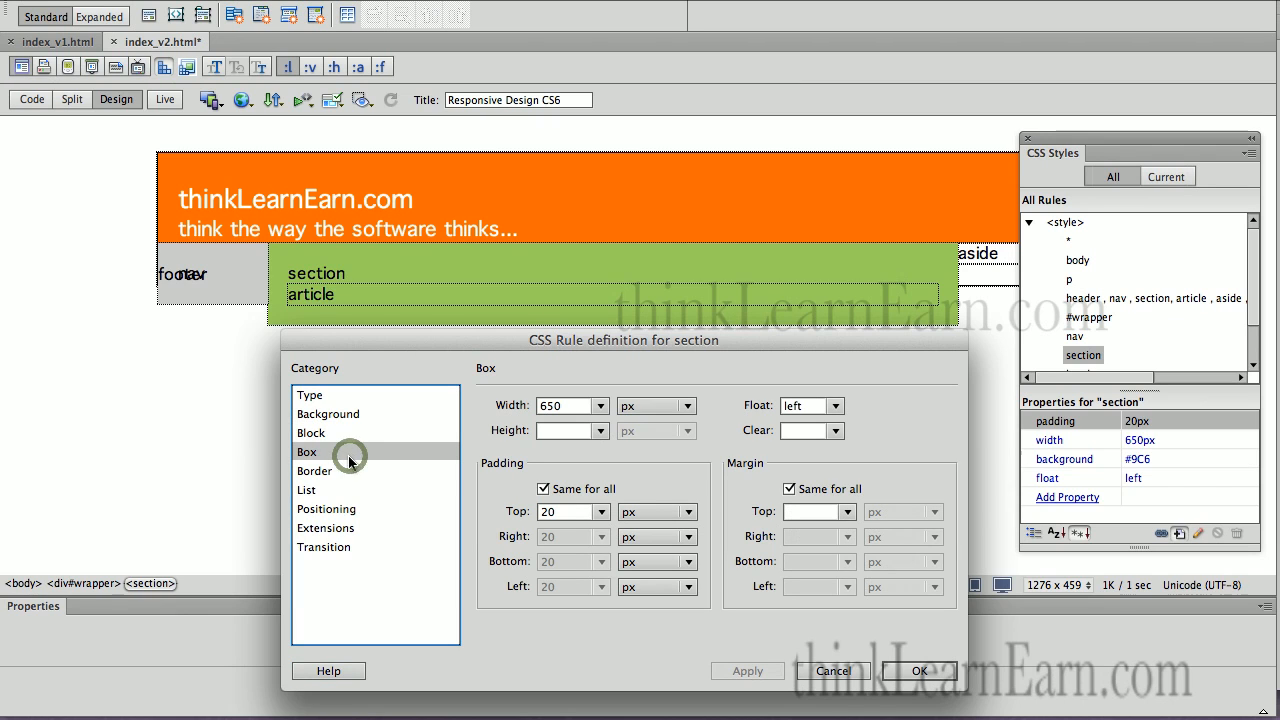
left_click(789, 488)
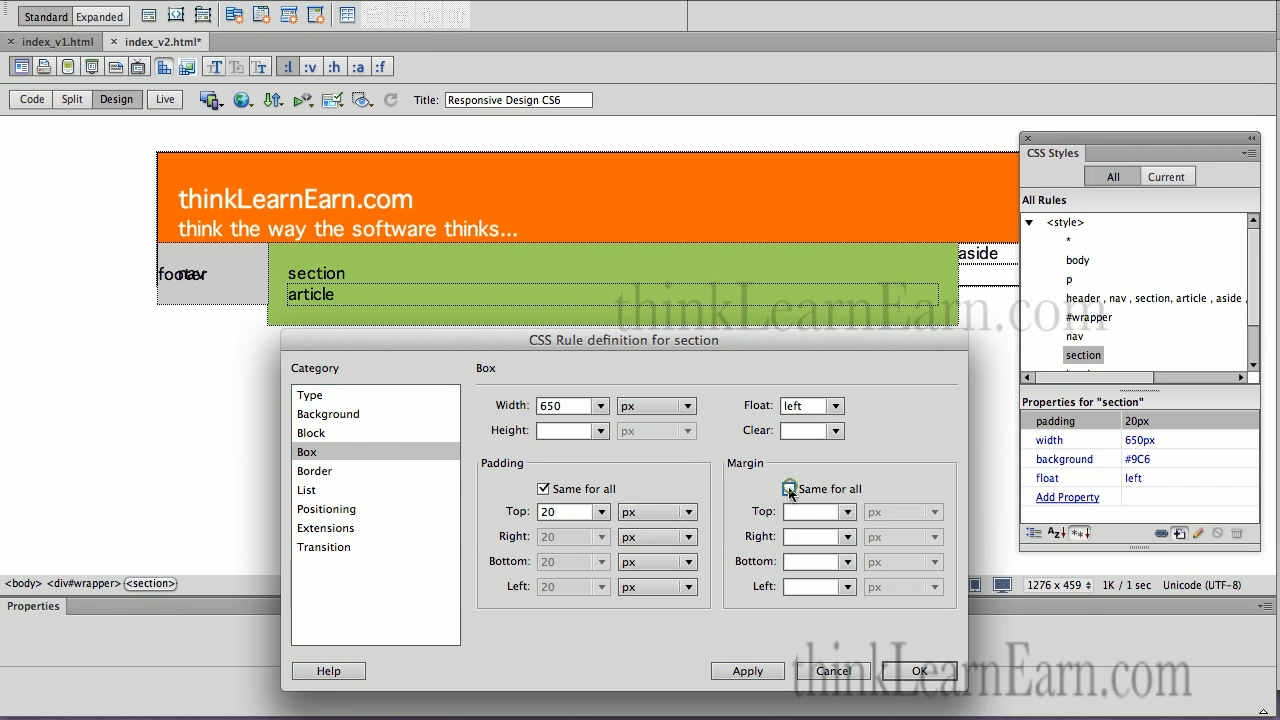
left_click(789, 488)
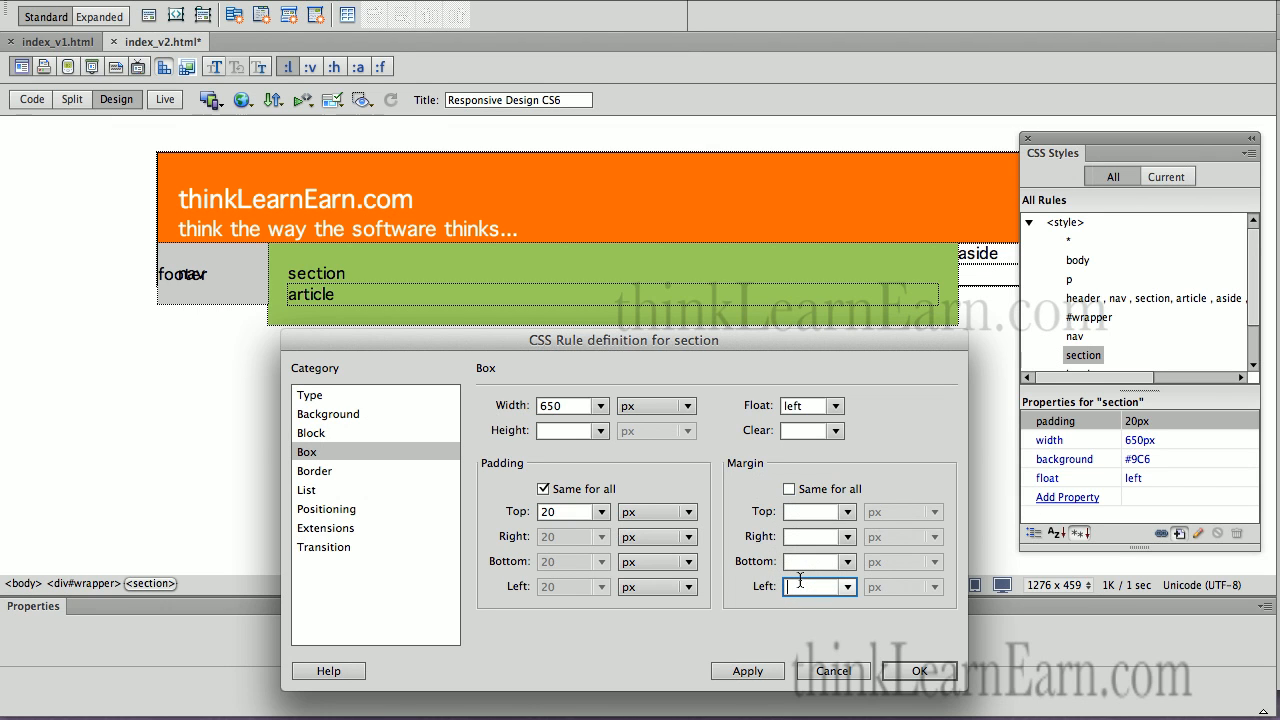
type("20")
left_click(572, 405)
type("-20")
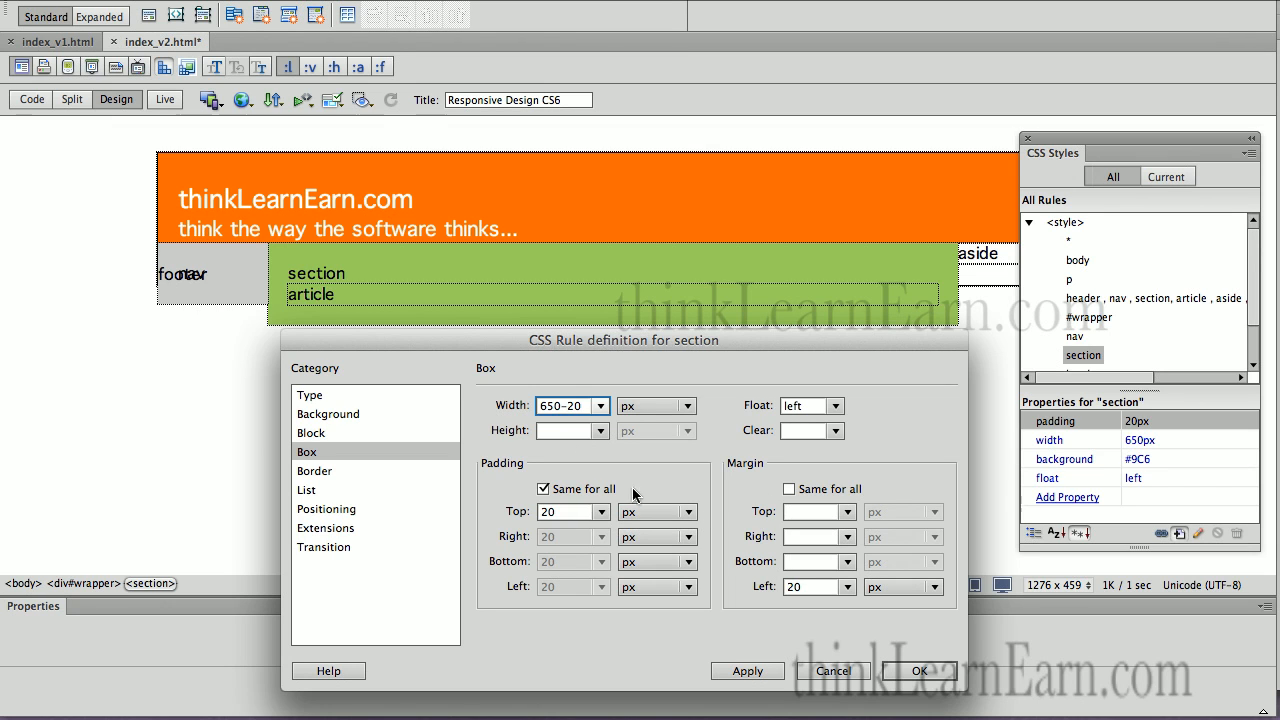
mouse_move(667, 458)
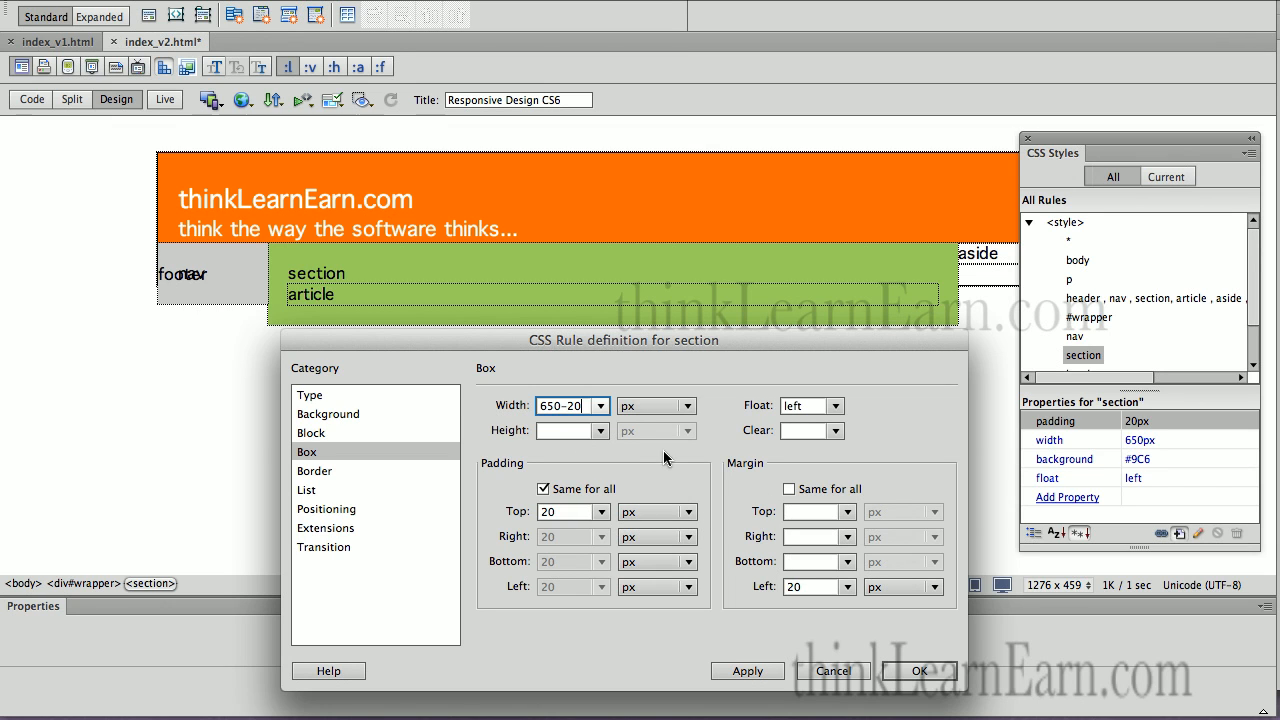
mouse_move(635, 447)
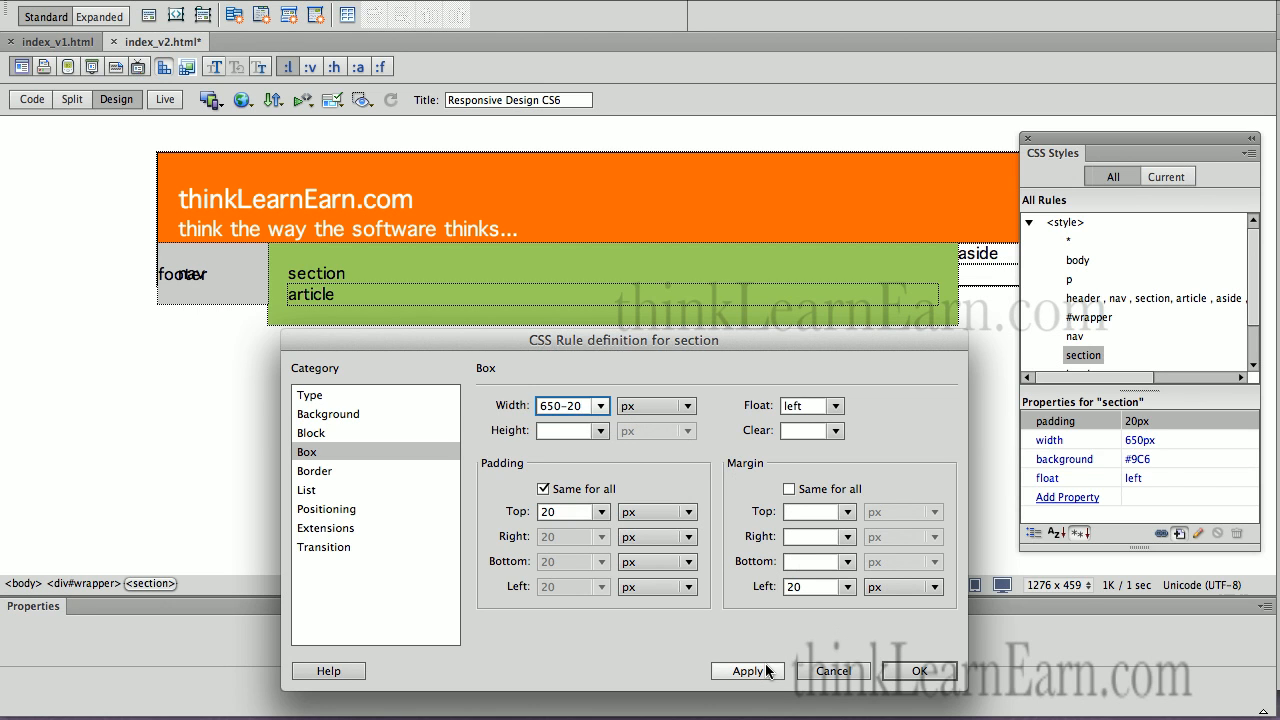
left_click(747, 671)
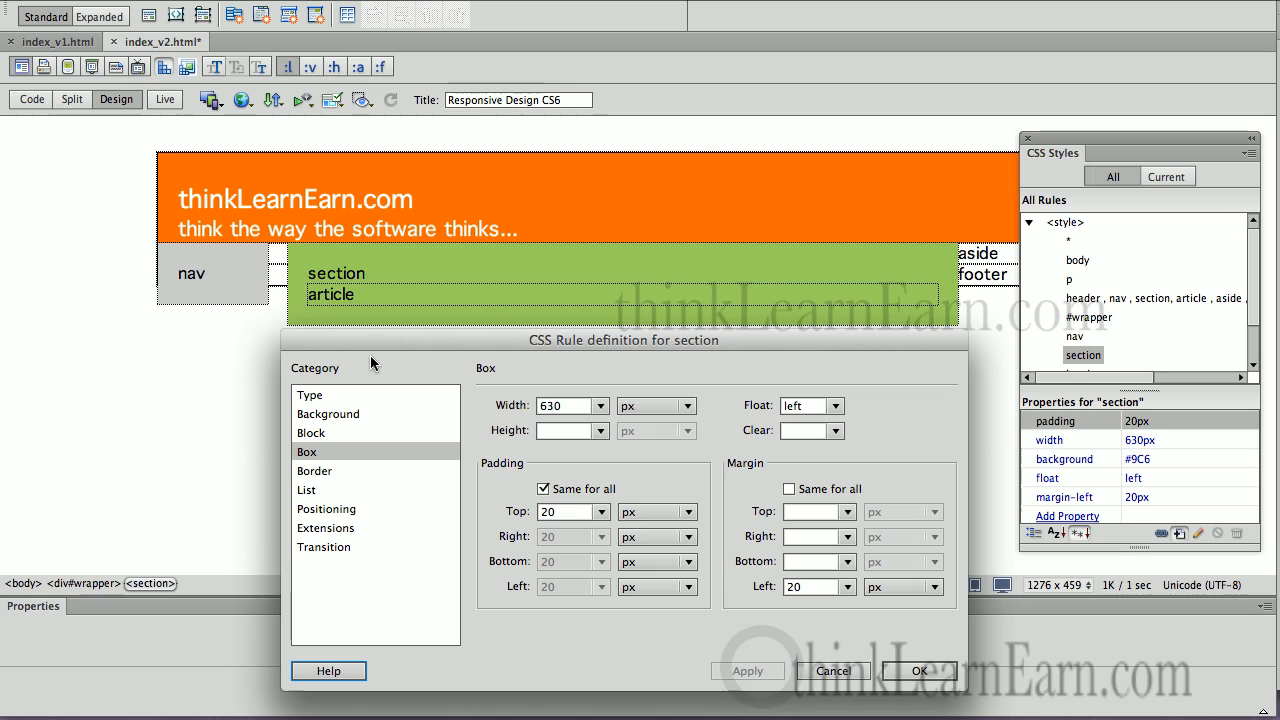
left_click(918, 670)
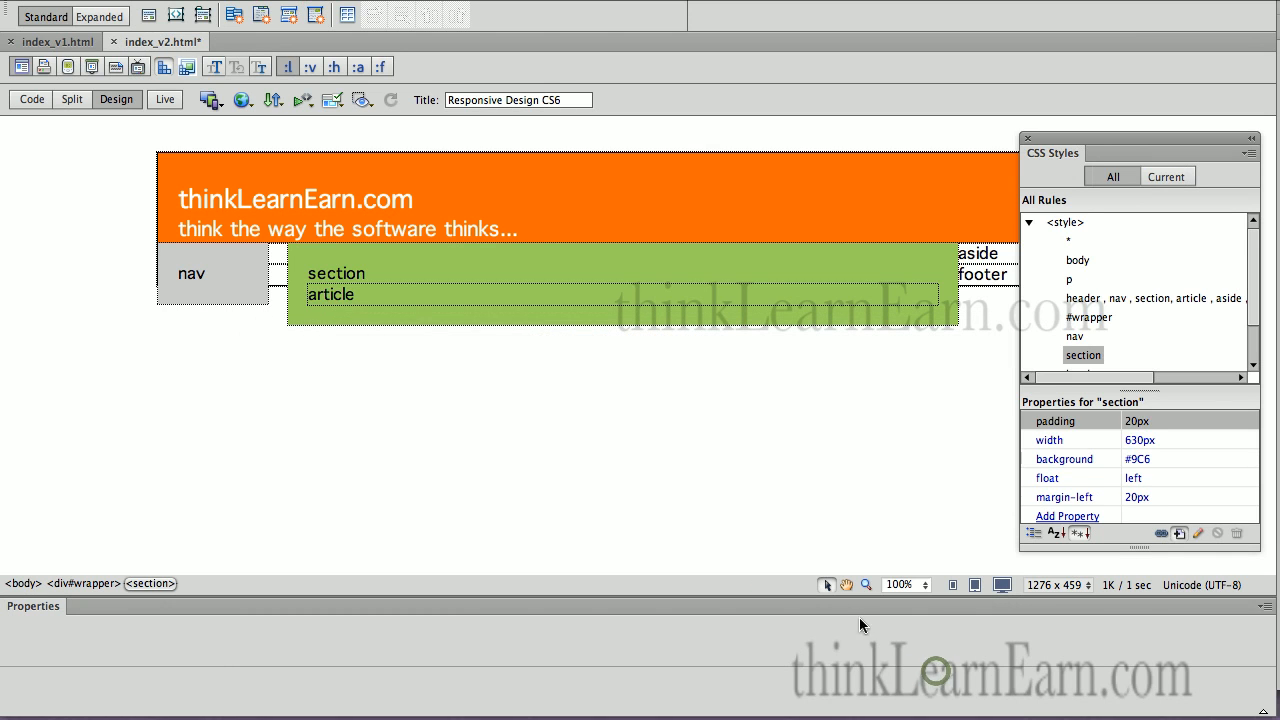
Step: Save the page and select the aside element in the tag selector
key("cmd+s")
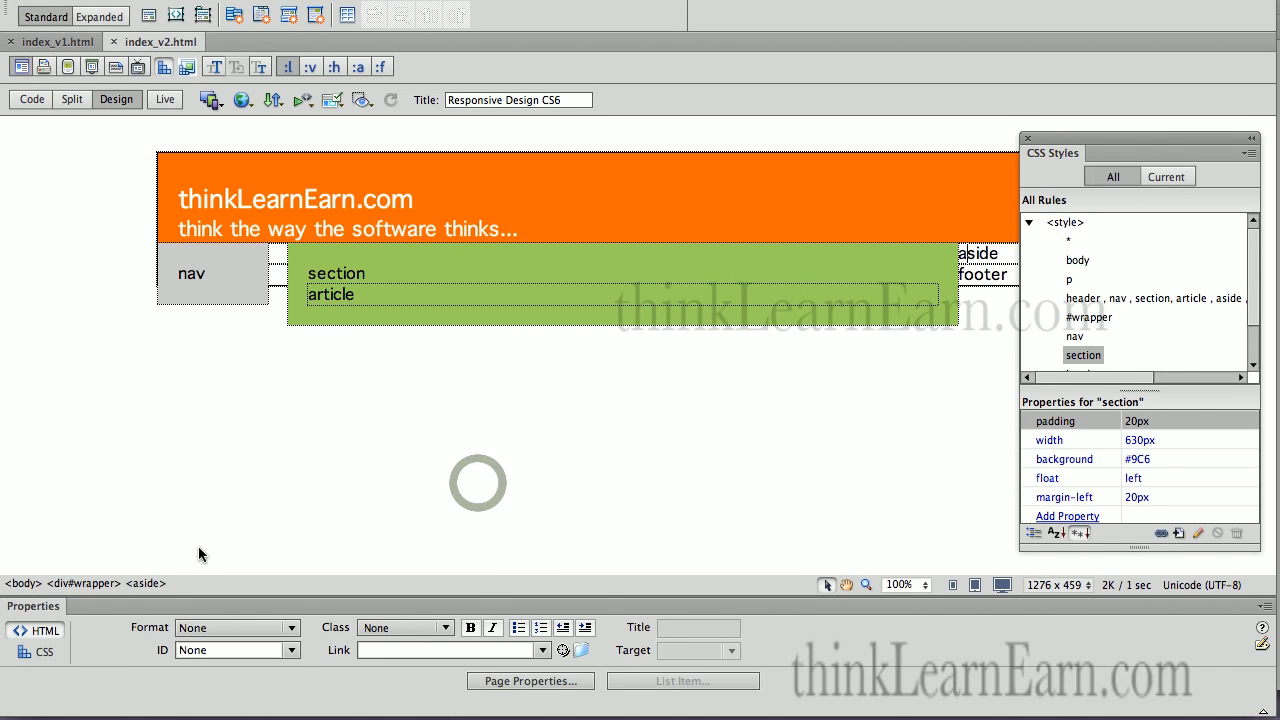
left_click(980, 253)
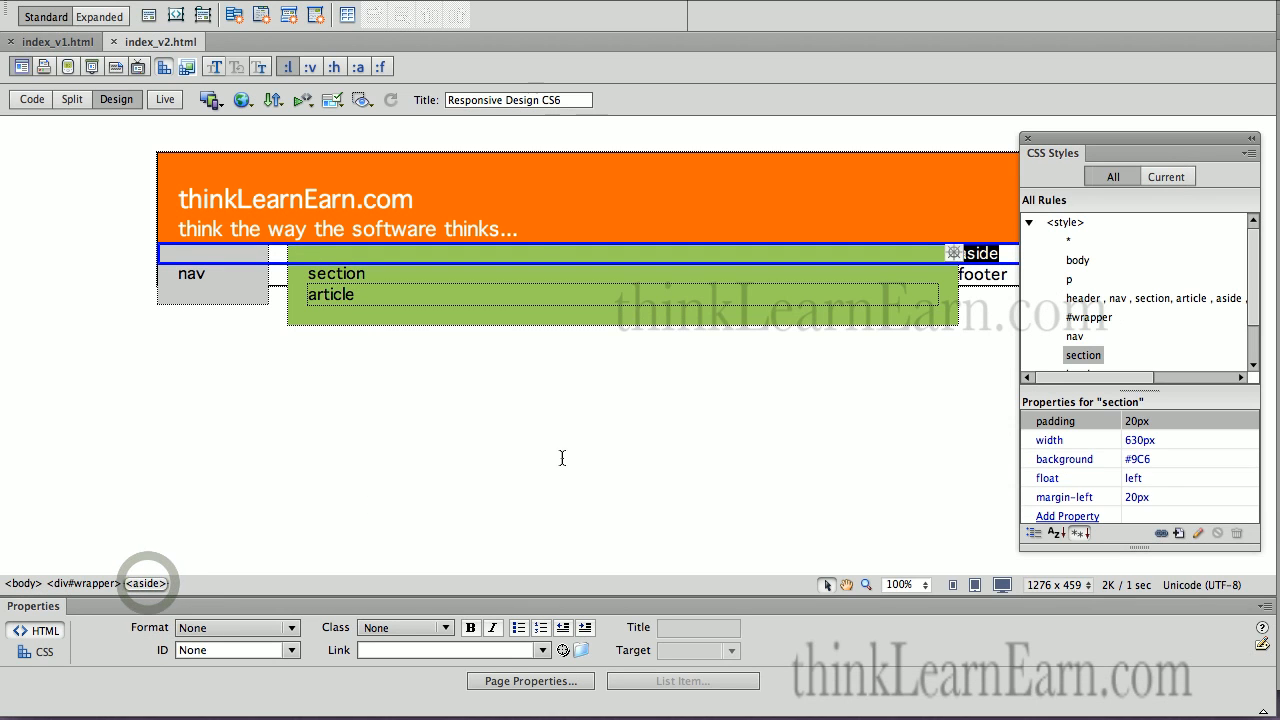
mouse_move(354, 225)
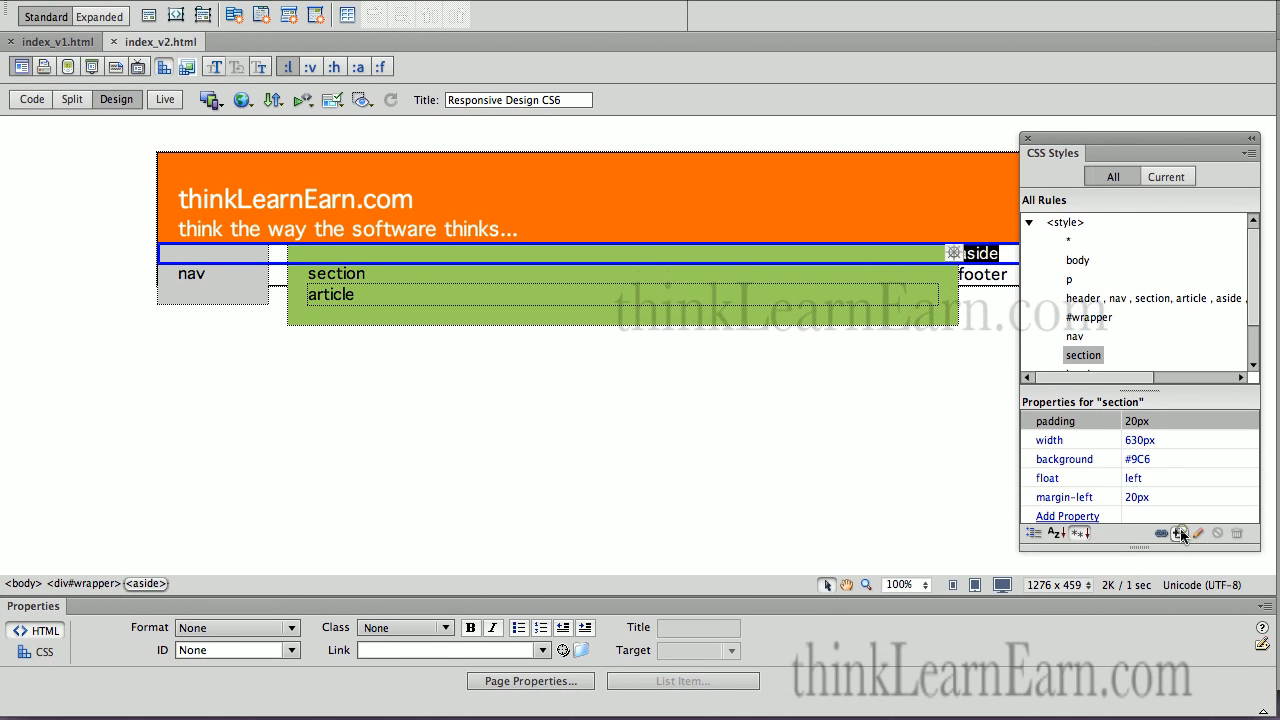
Step: Create a new CSS rule with the selector reduced to 'aside' and confirm it
left_click(1180, 533)
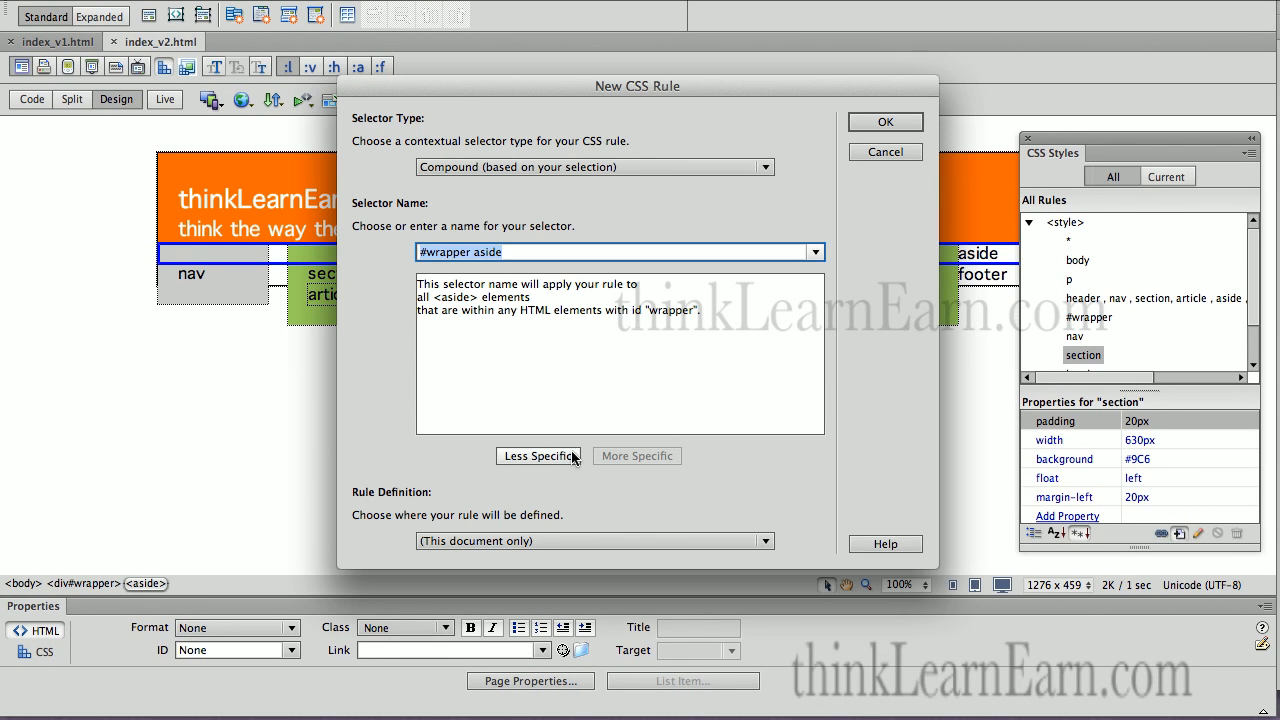
left_click(538, 456)
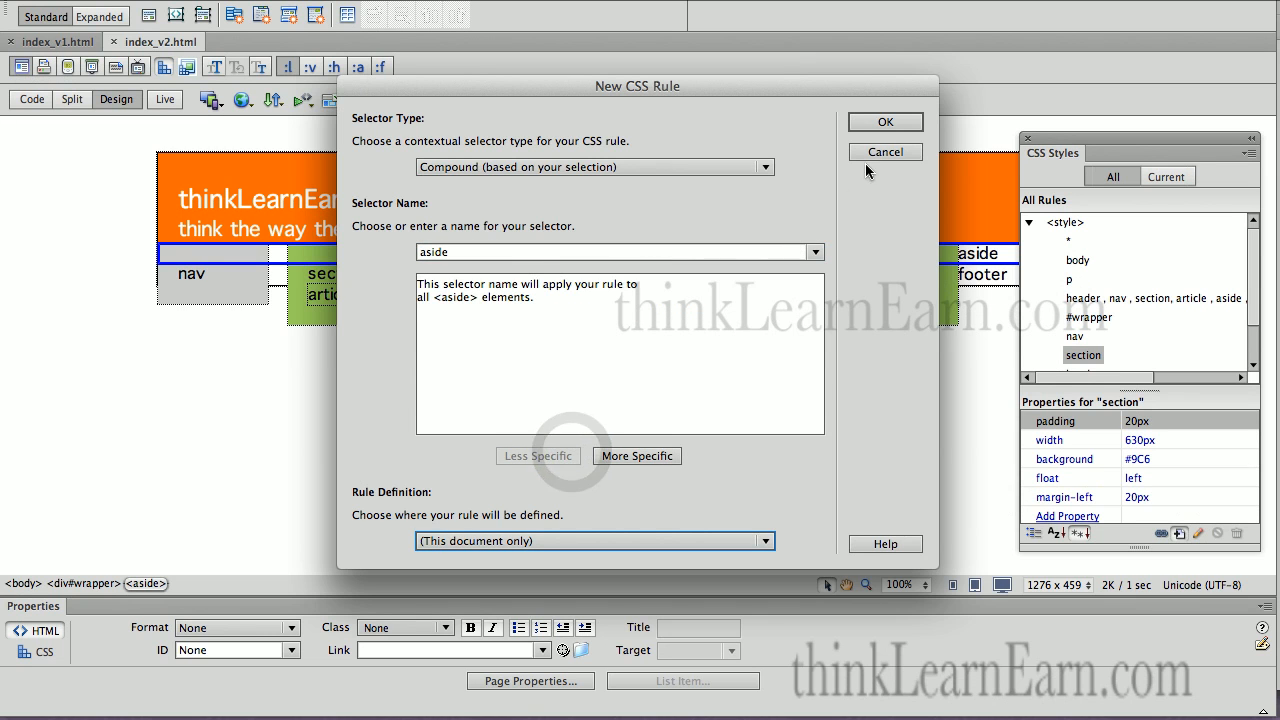
left_click(884, 121)
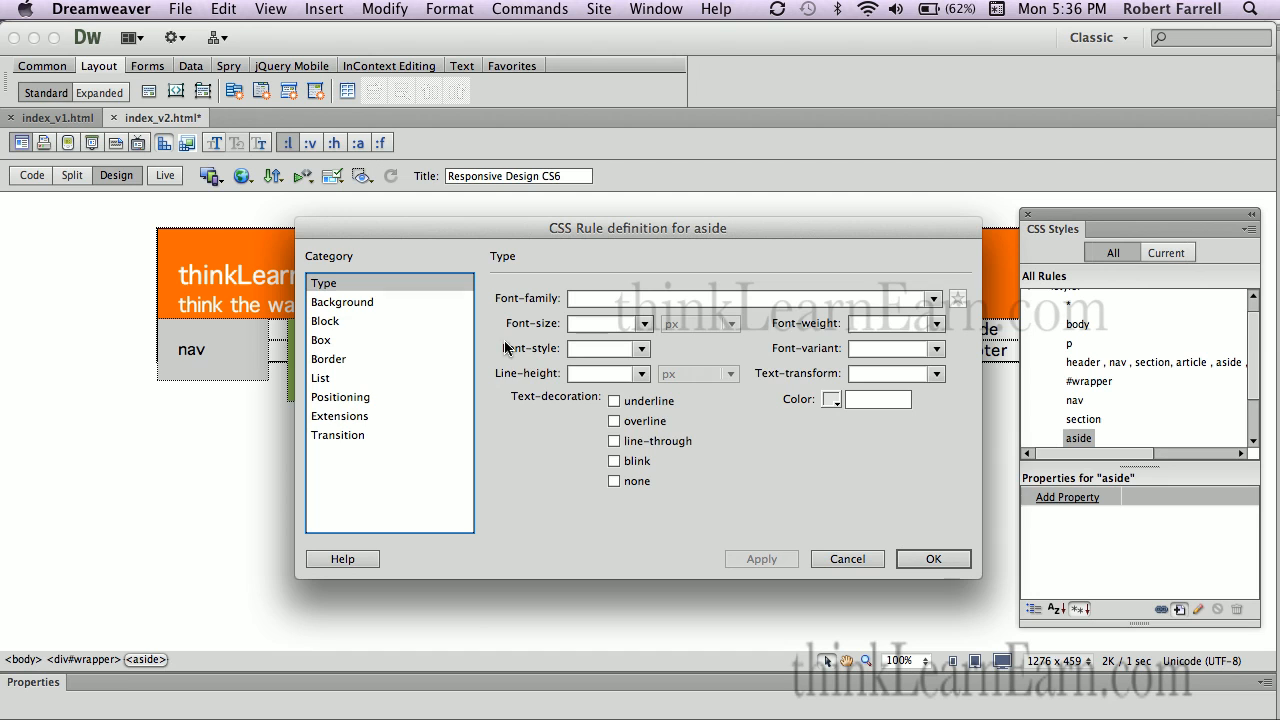
Step: Give the aside a 140px width (160-20), 20px padding and 20px left margin, and apply
left_click(321, 340)
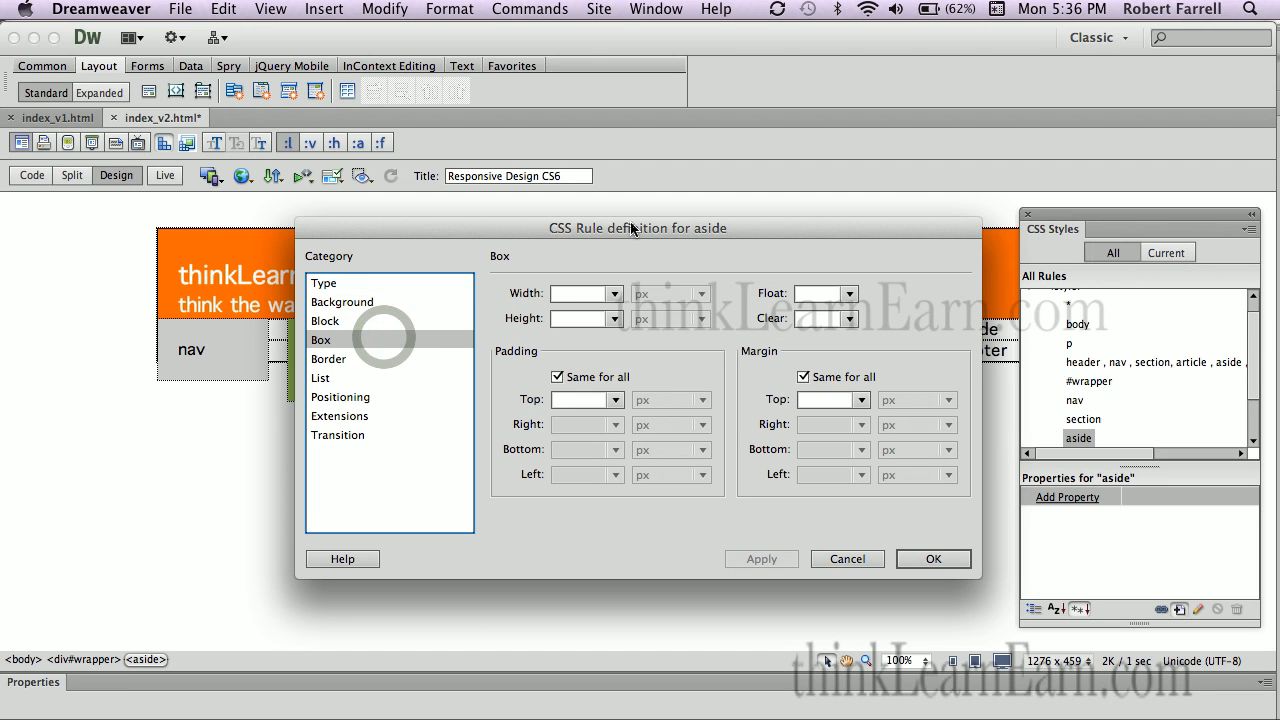
left_click_drag(637, 228, 525, 271)
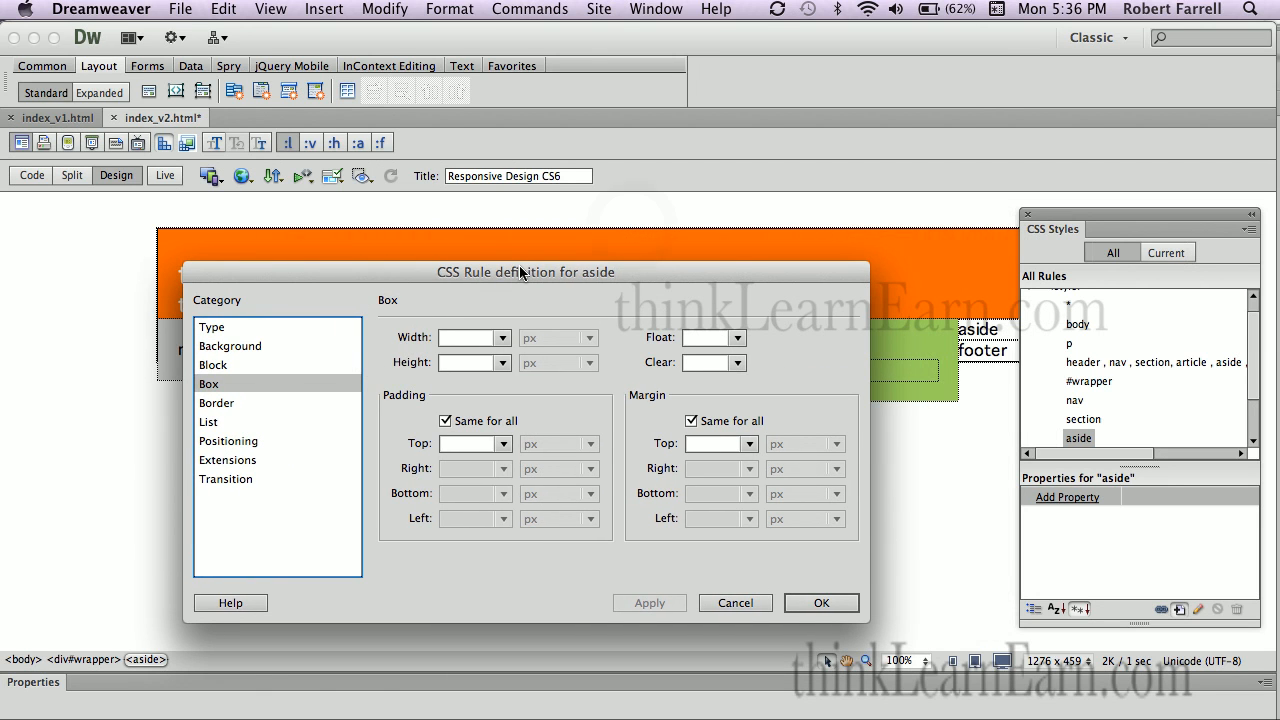
type("2")
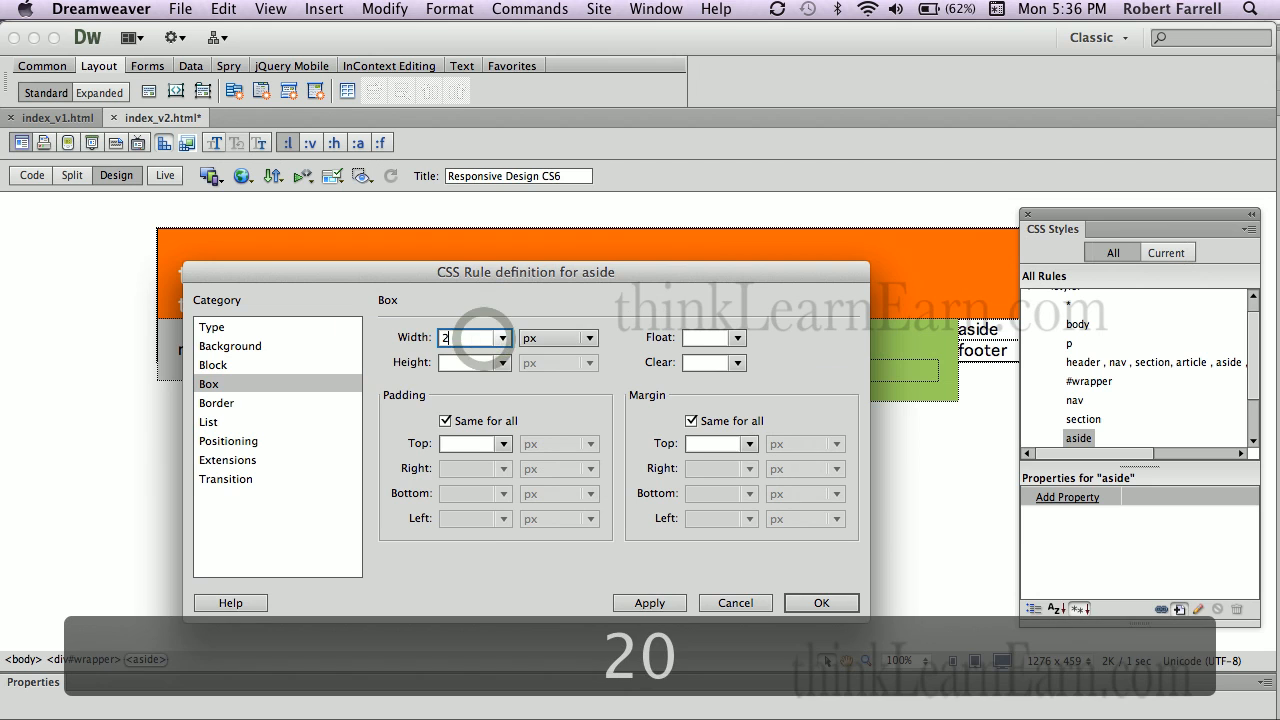
type("00")
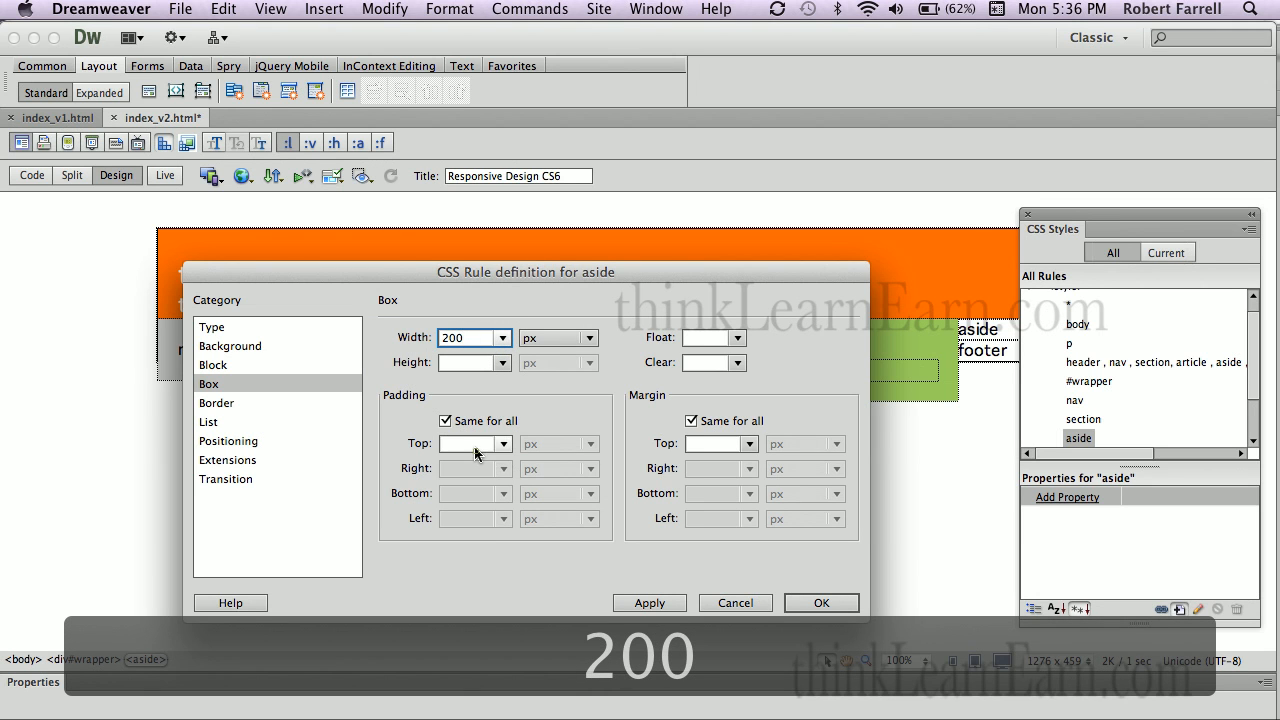
type("20")
type("160")
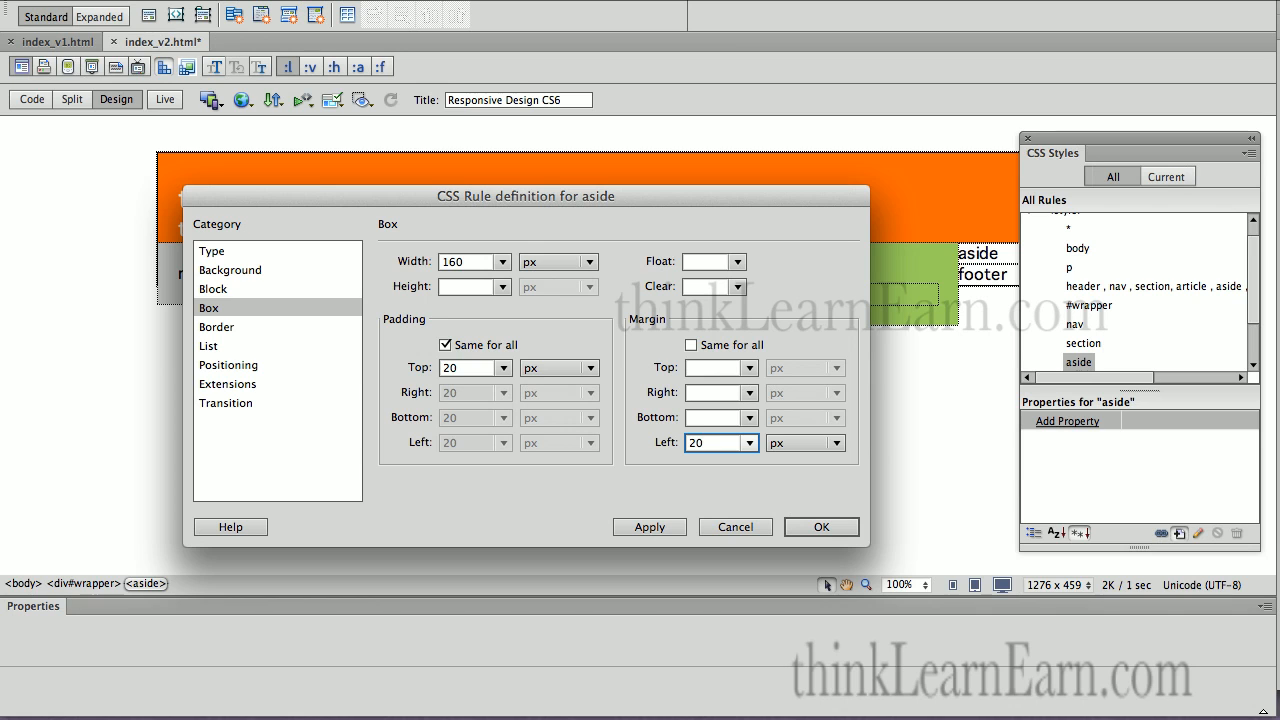
mouse_move(482, 262)
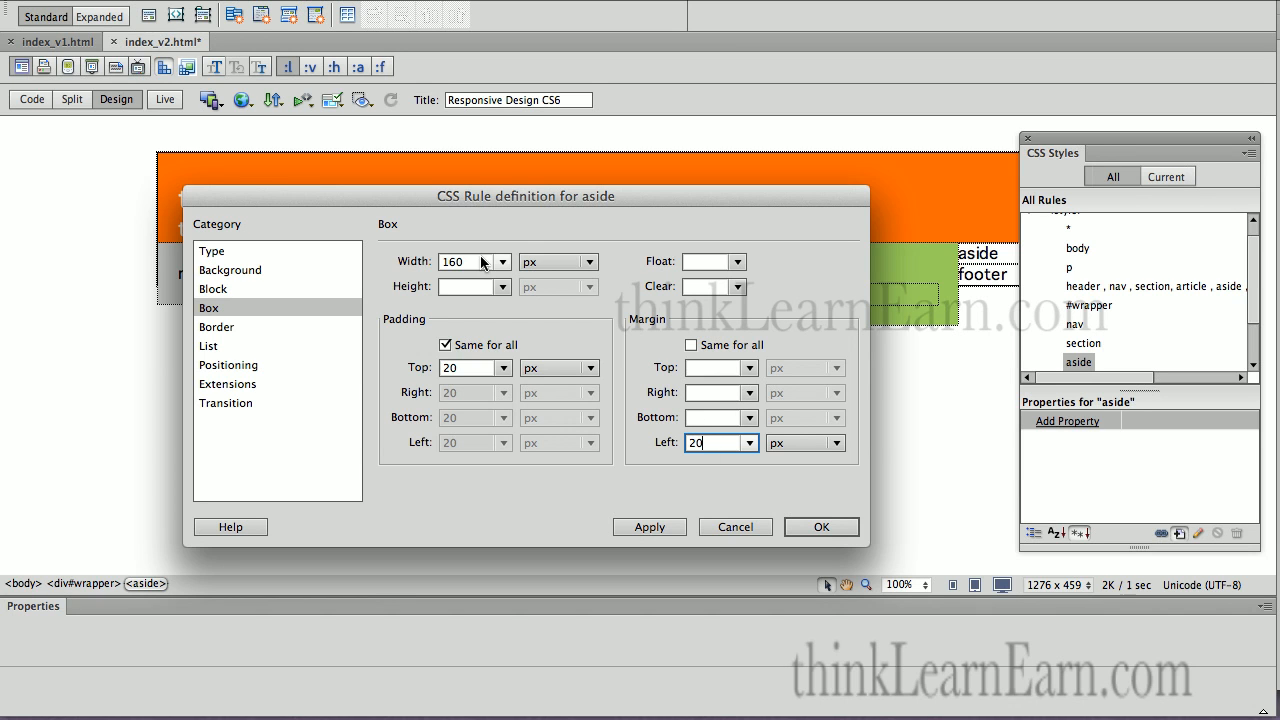
type("-20")
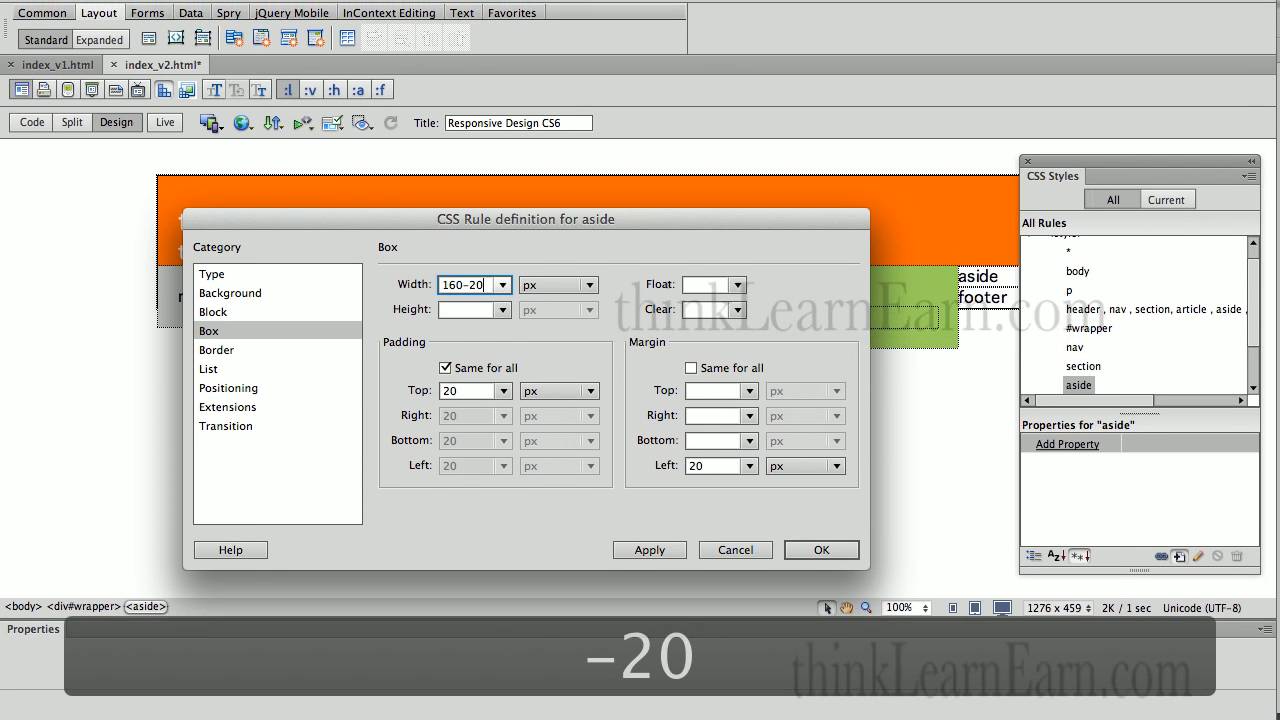
left_click(648, 527)
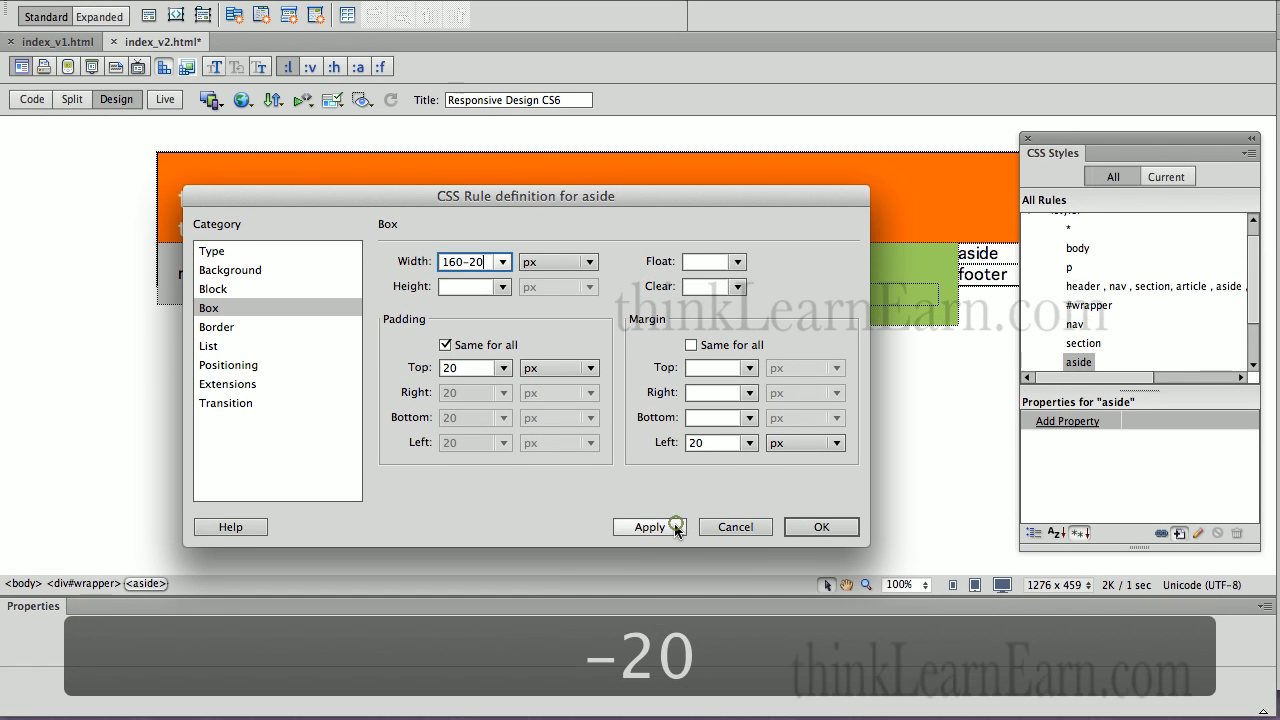
left_click(648, 527)
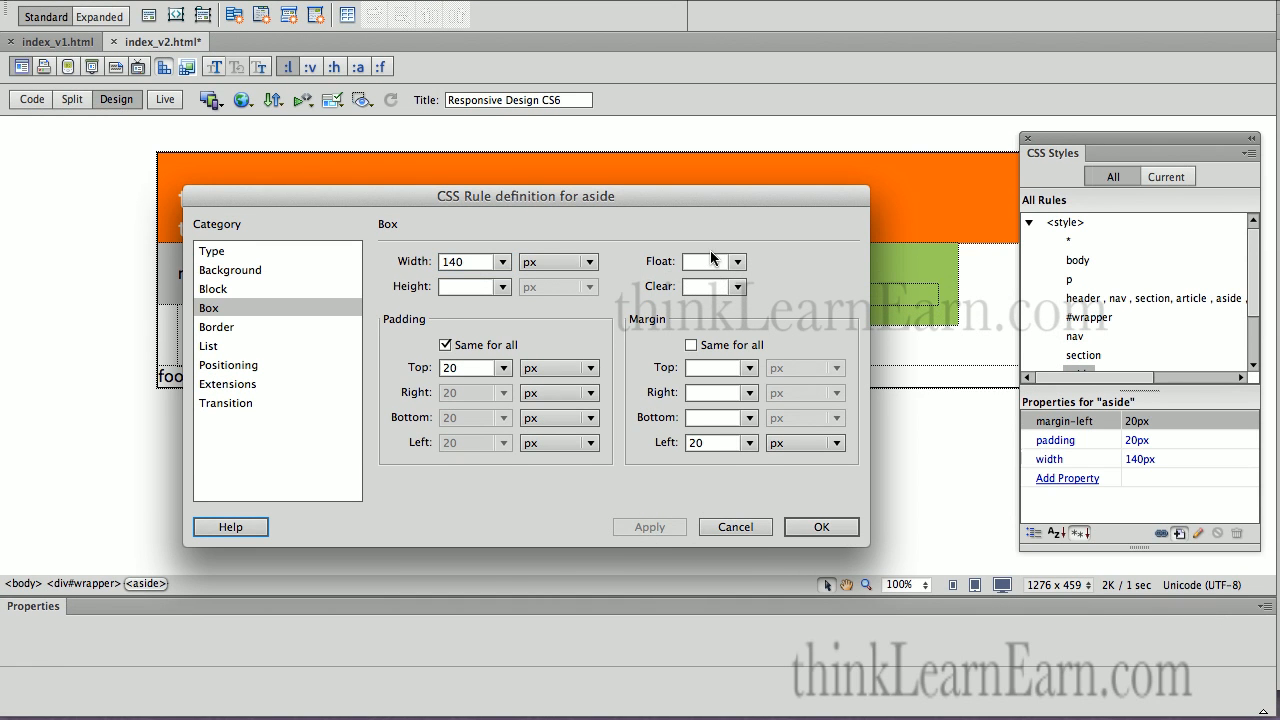
Step: Float the aside left, apply, and close the rule dialog
left_click_drag(525, 195, 480, 415)
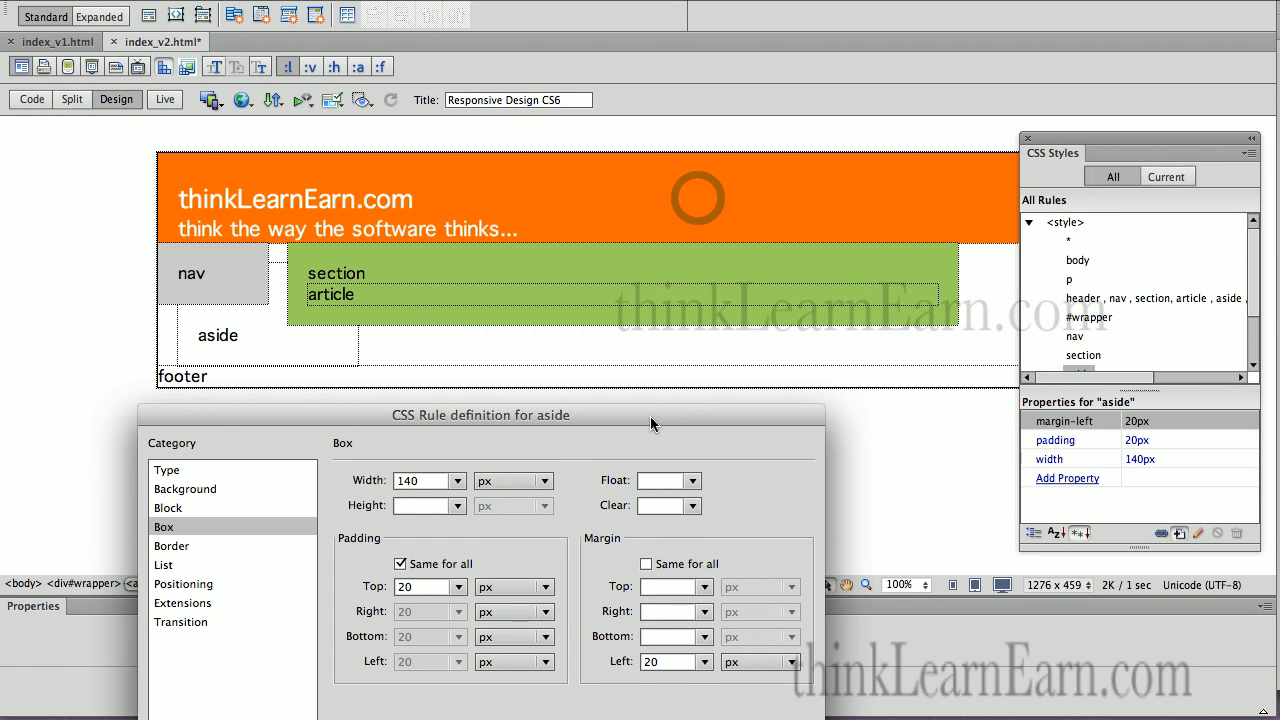
mouse_move(532, 440)
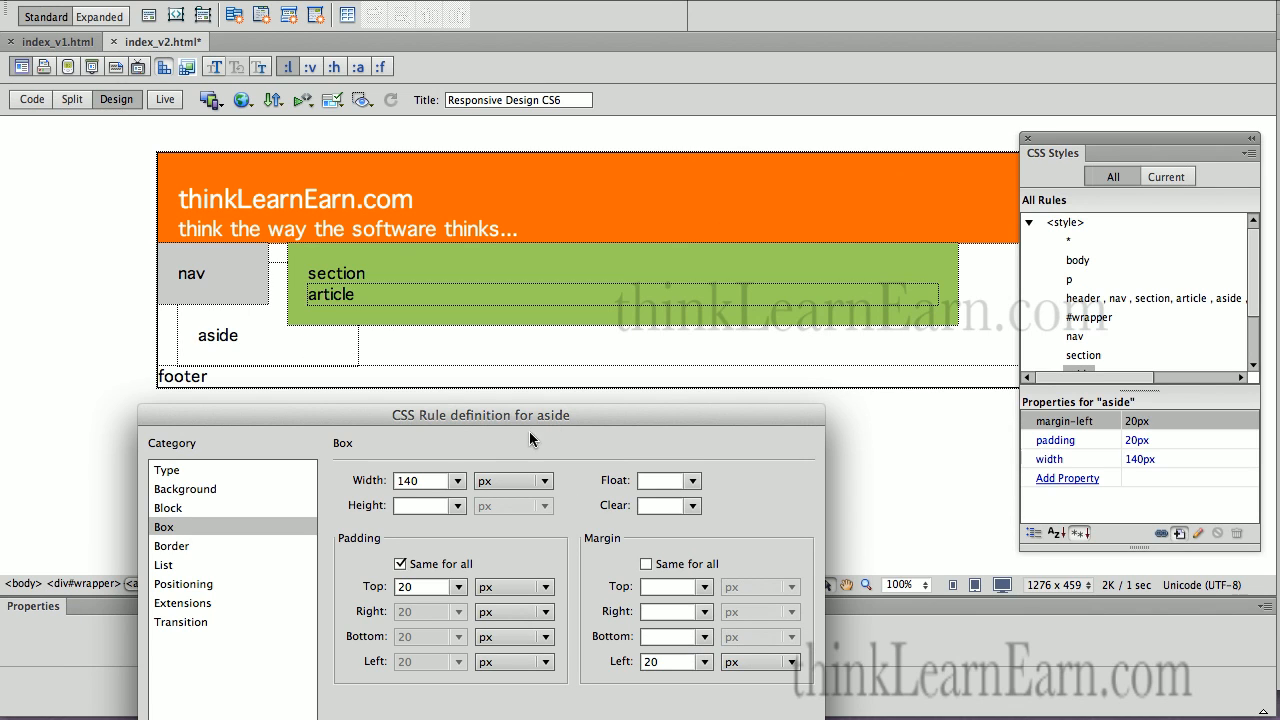
left_click(690, 480)
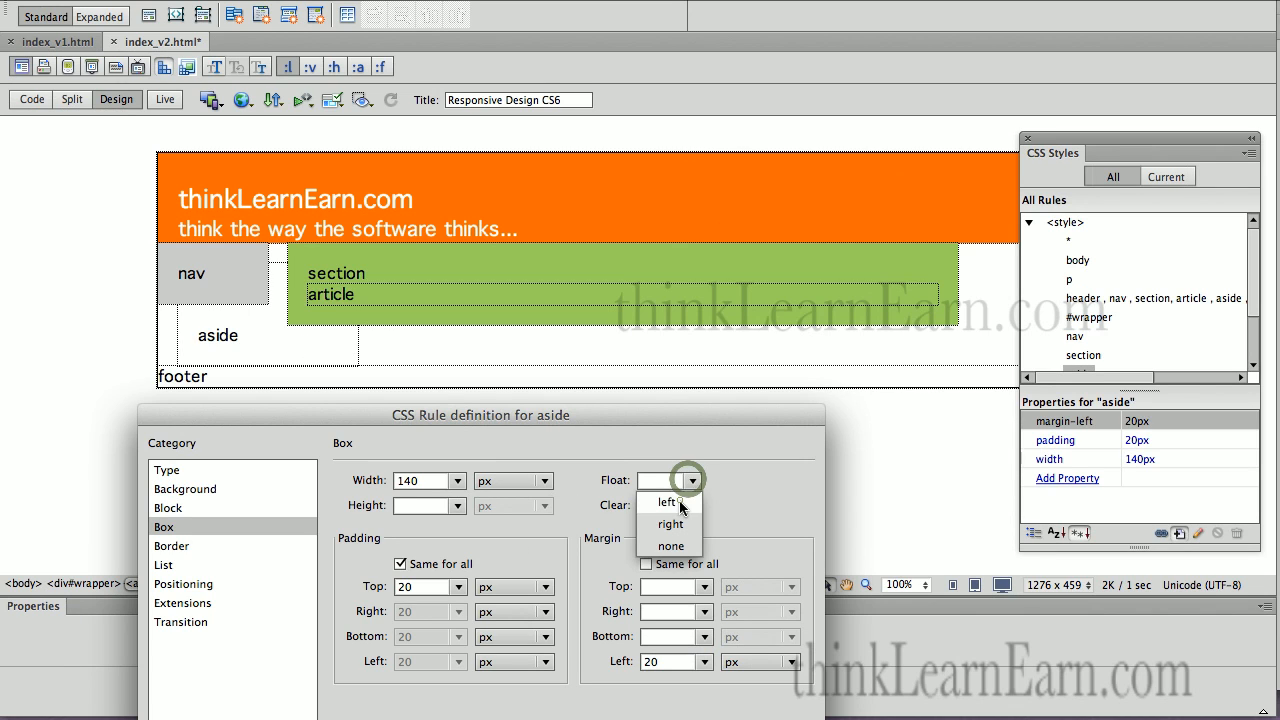
left_click(667, 501)
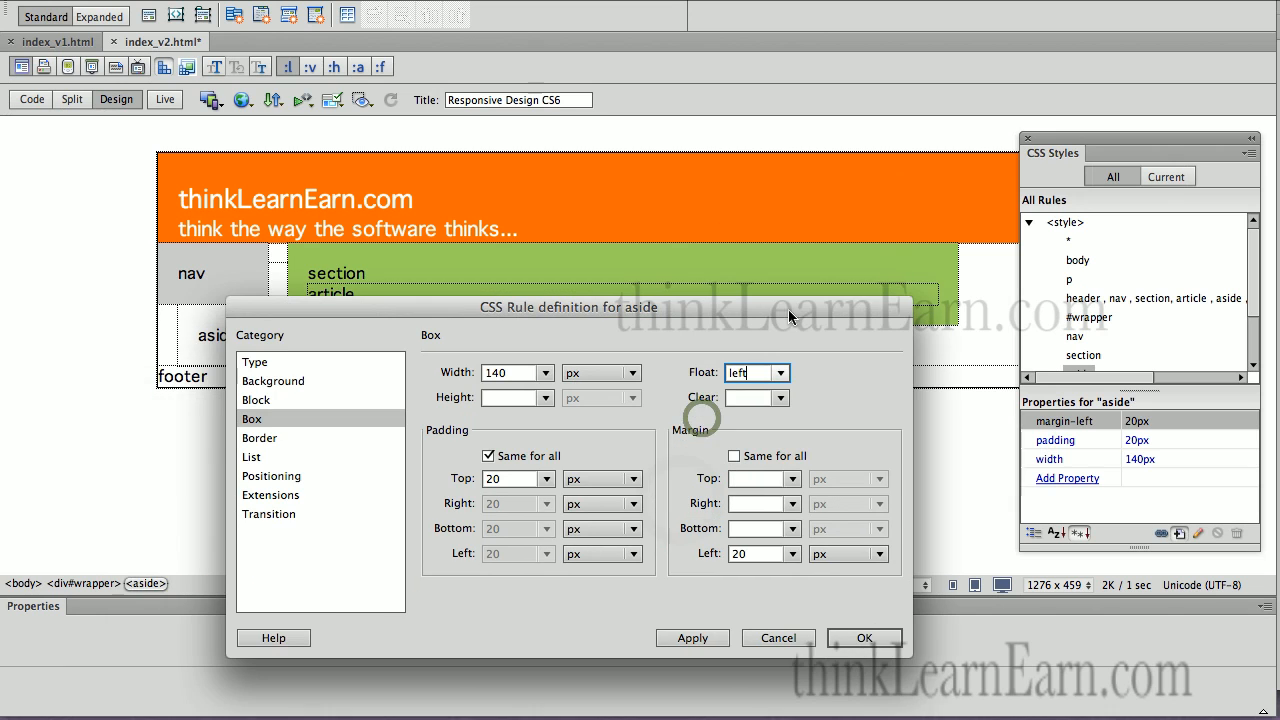
left_click(692, 637)
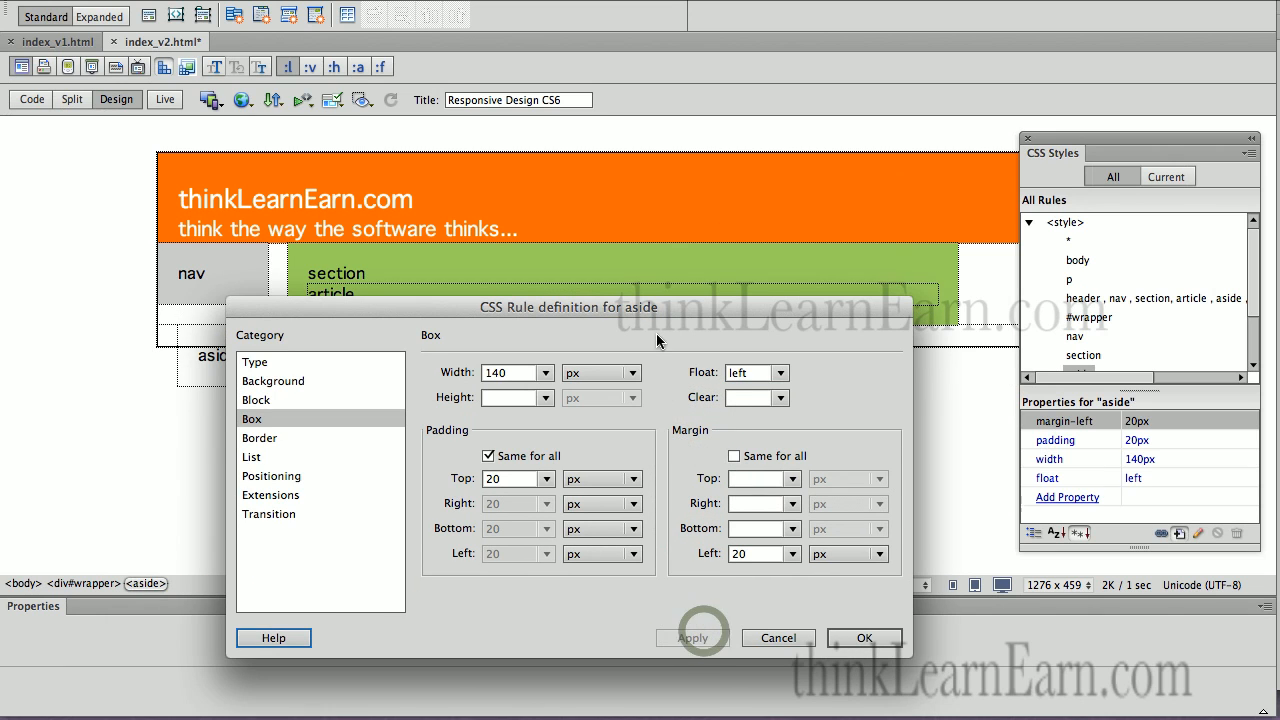
left_click_drag(568, 307, 433, 391)
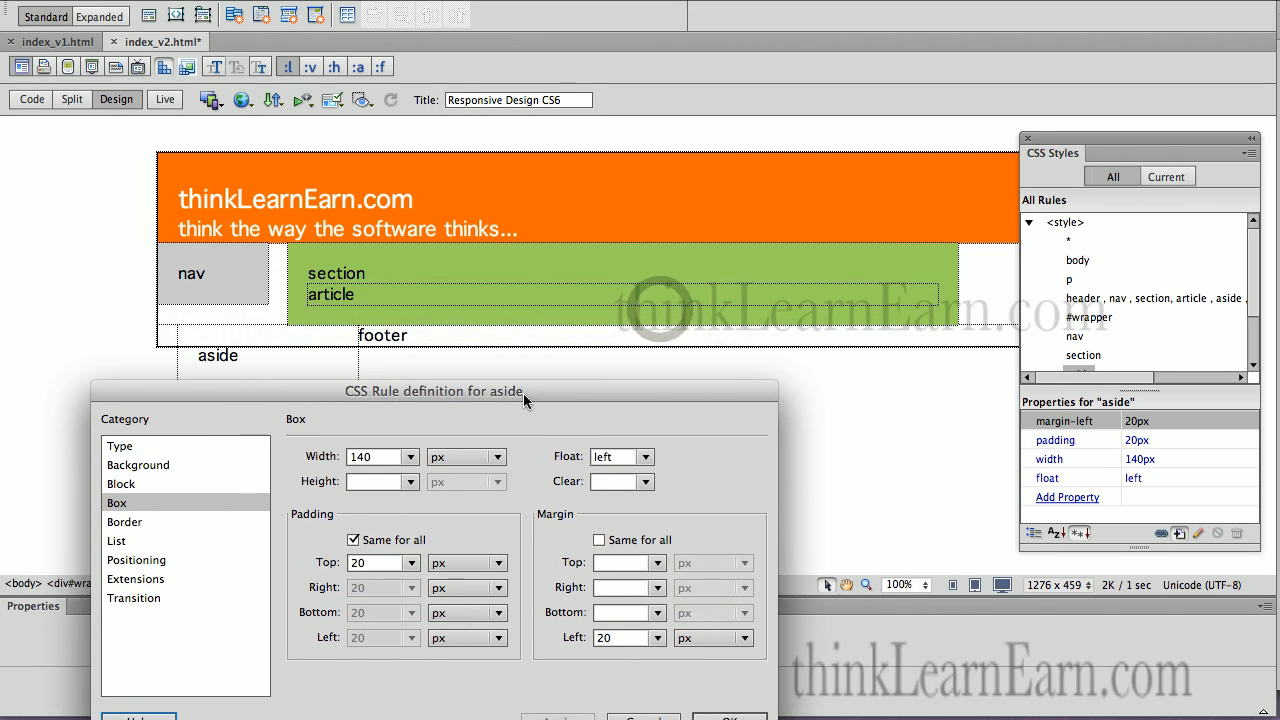
left_click(729, 717)
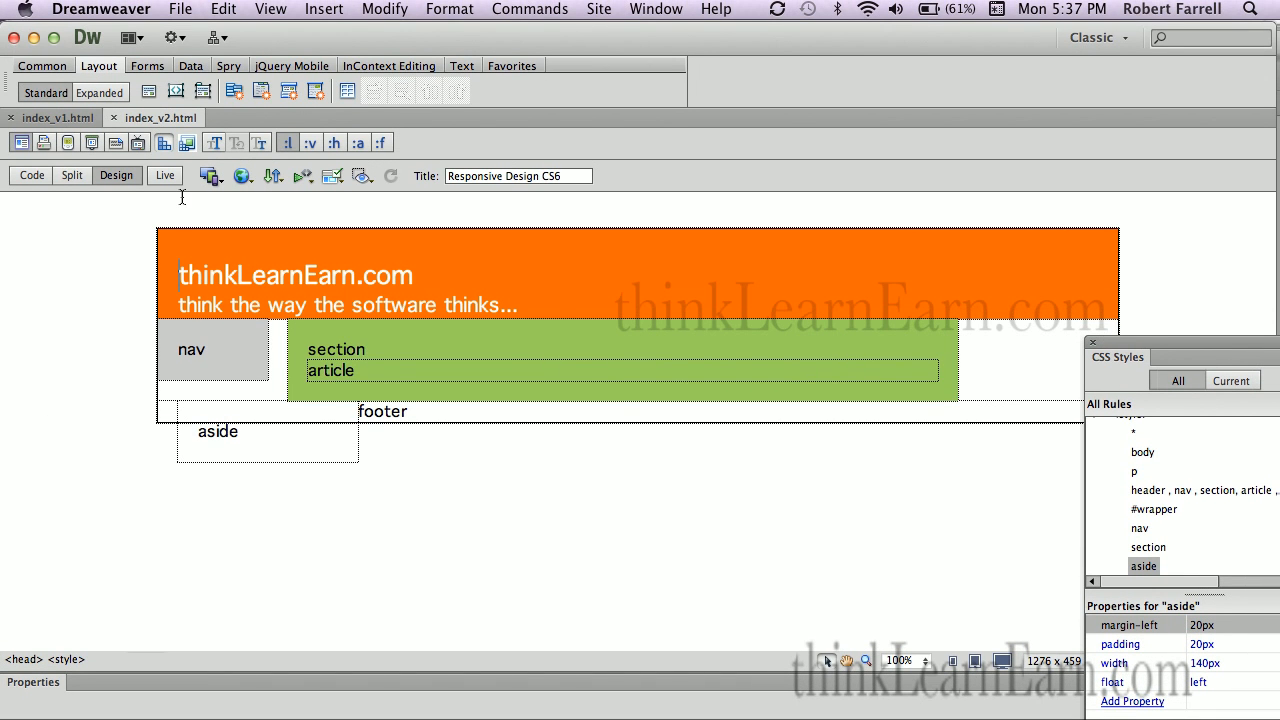
mouse_move(669, 236)
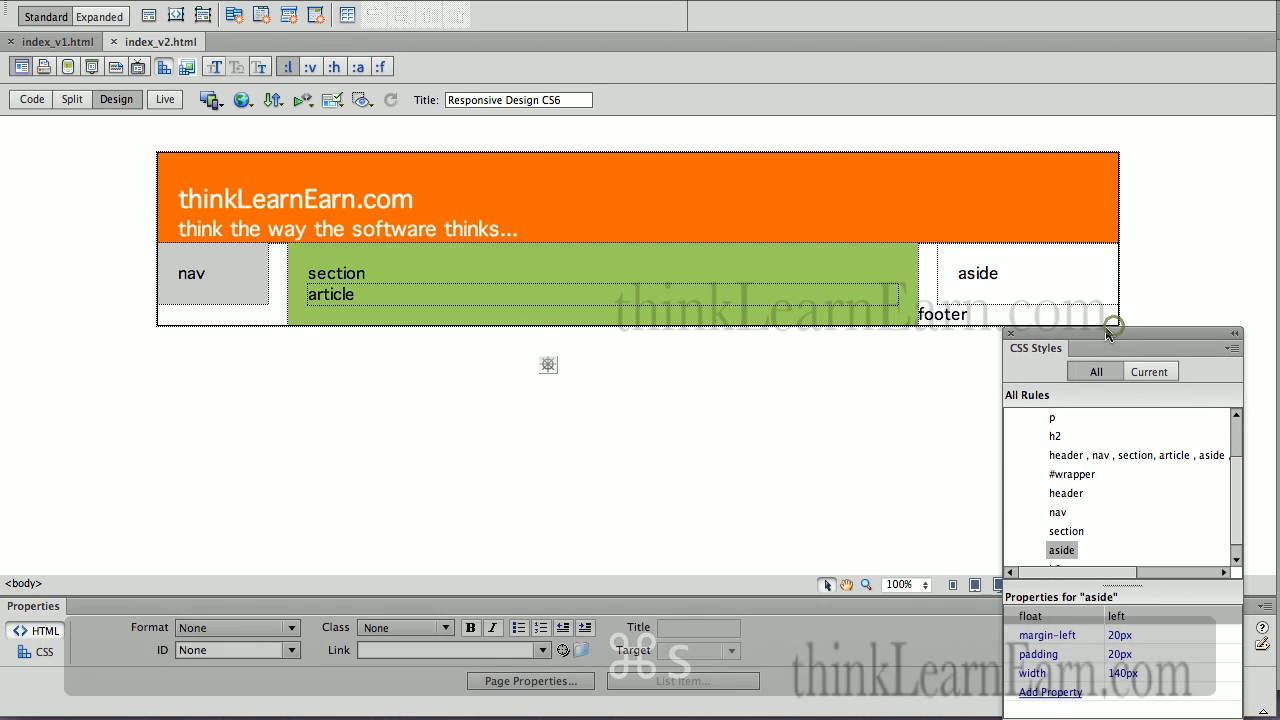
Step: Move the CSS Styles panel off the layout to see the aside beside the section
left_click_drag(1120, 334, 1080, 220)
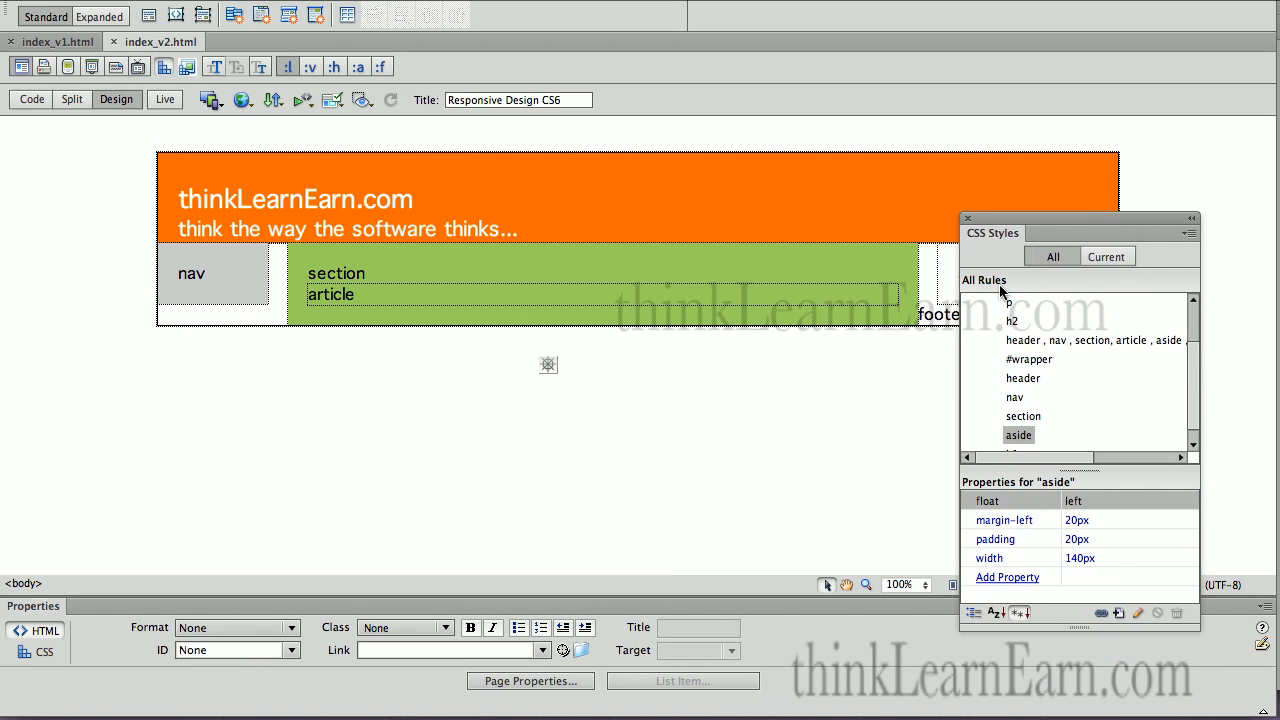
Step: Open the nav rule's definition, review its Box settings, and cancel without changes
double_click(1015, 397)
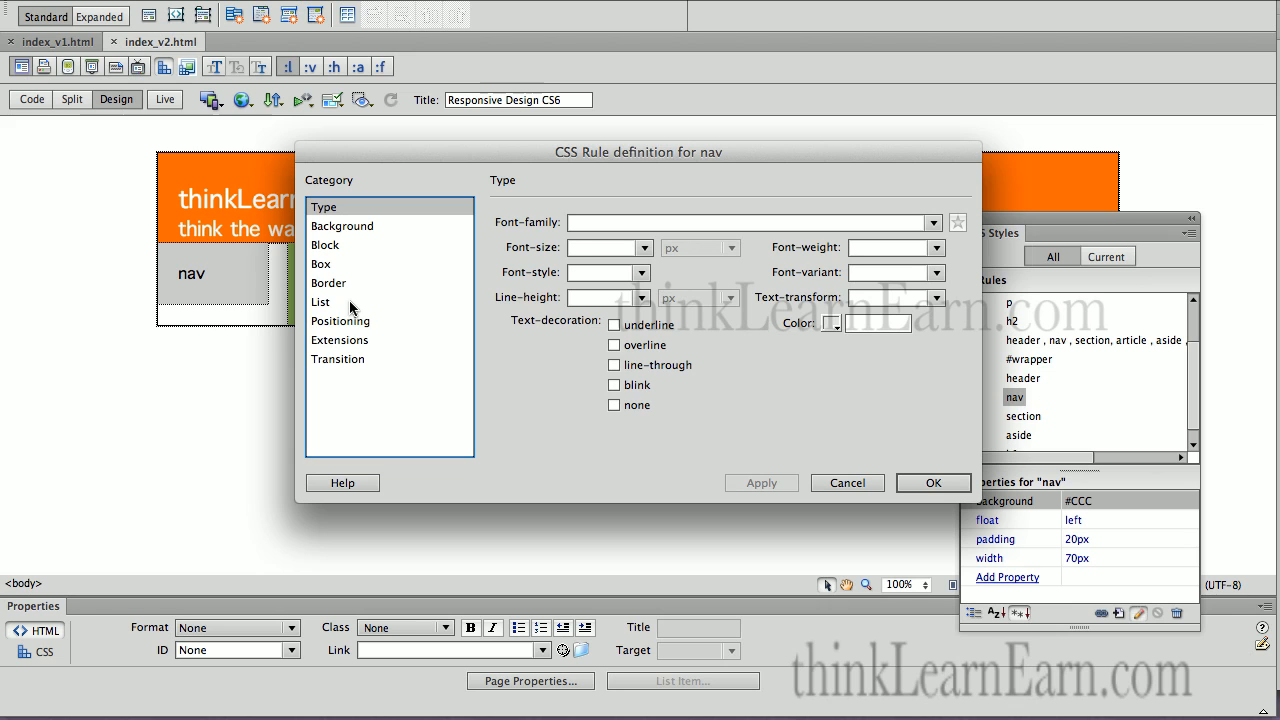
left_click(324, 264)
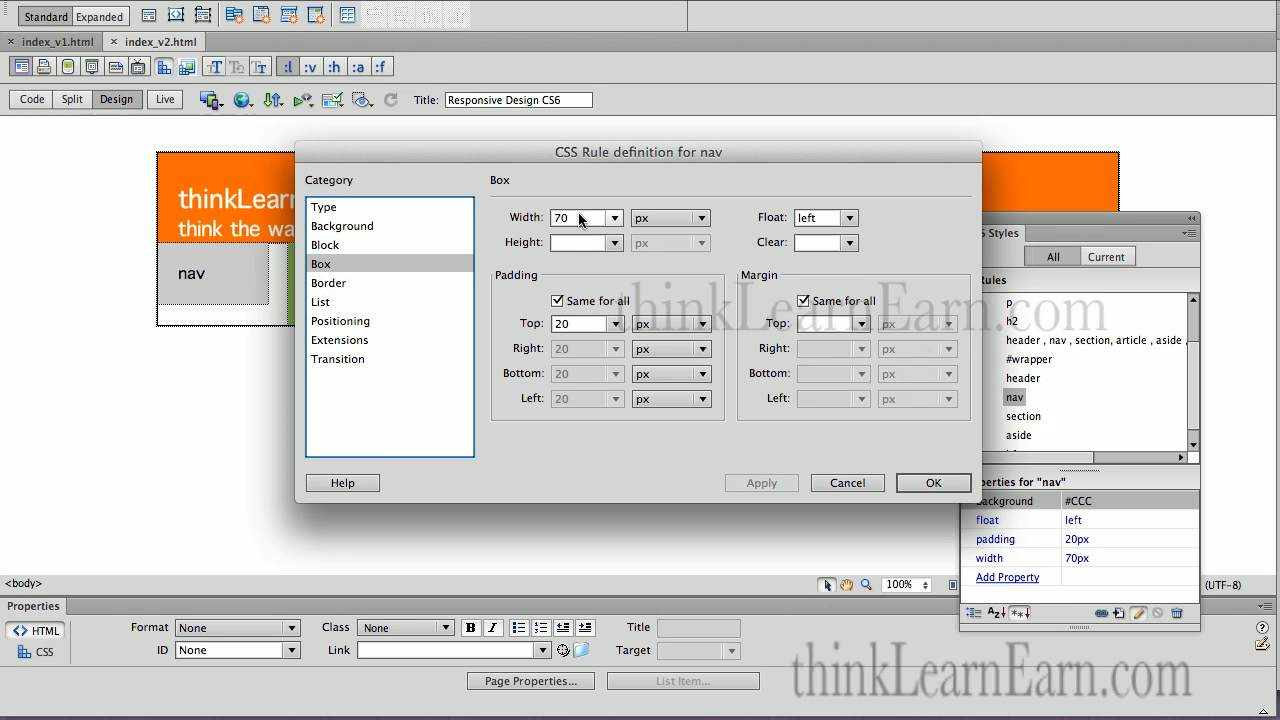
mouse_move(555, 378)
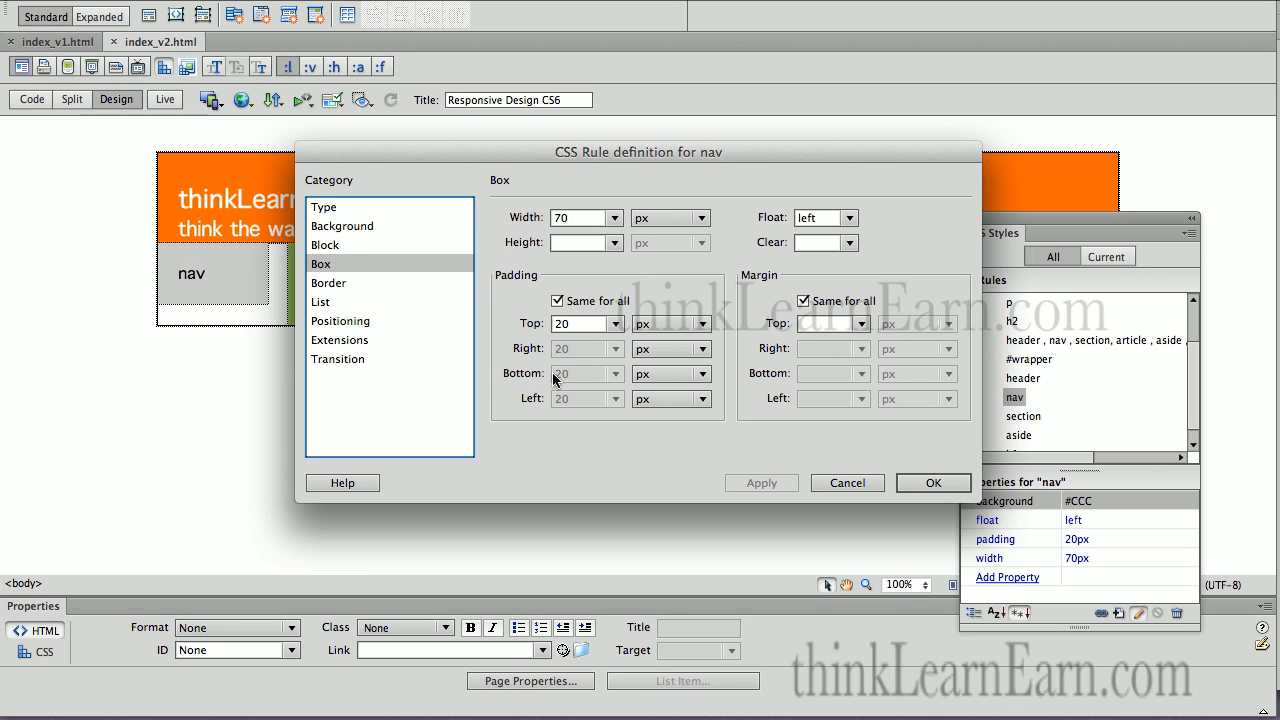
mouse_move(615, 350)
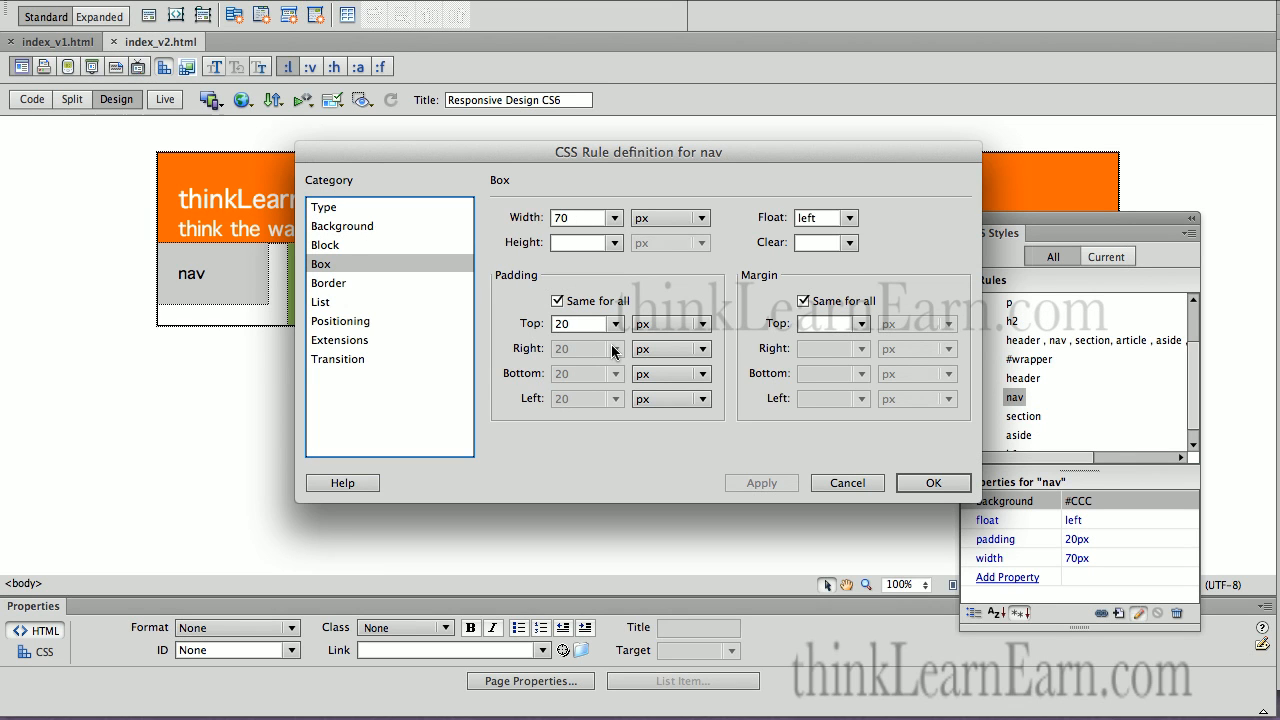
mouse_move(588, 247)
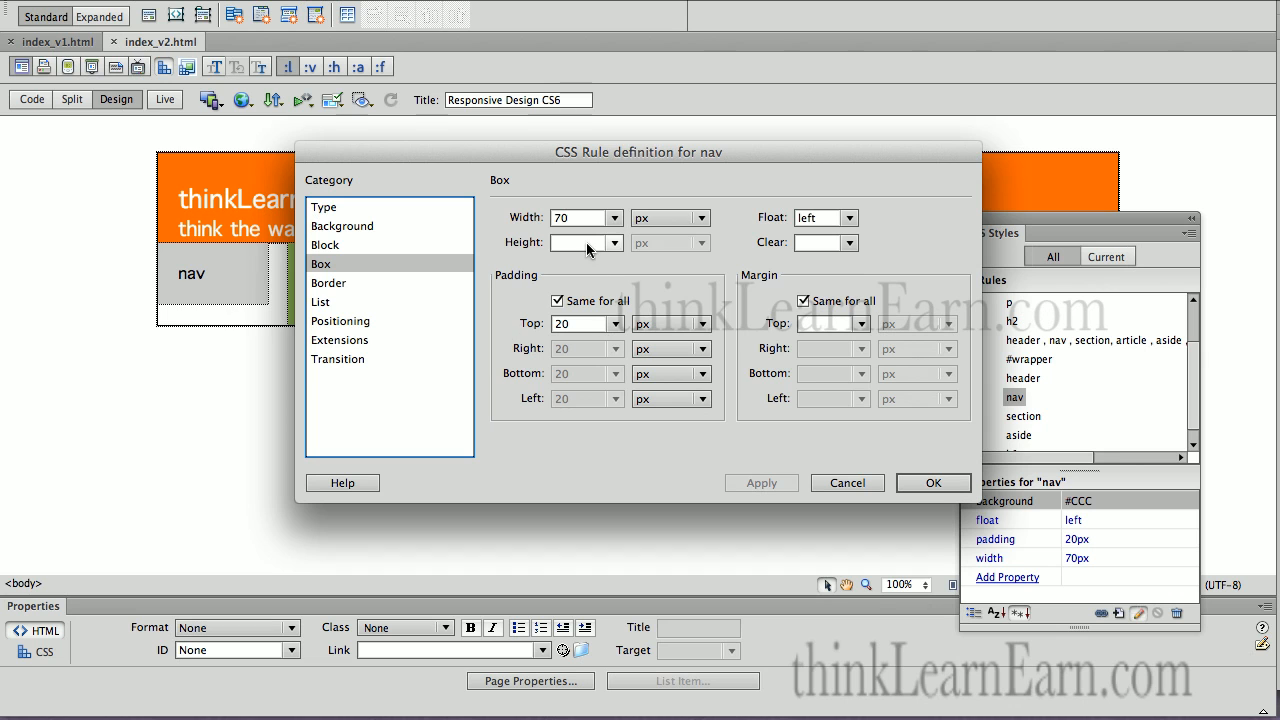
mouse_move(847, 483)
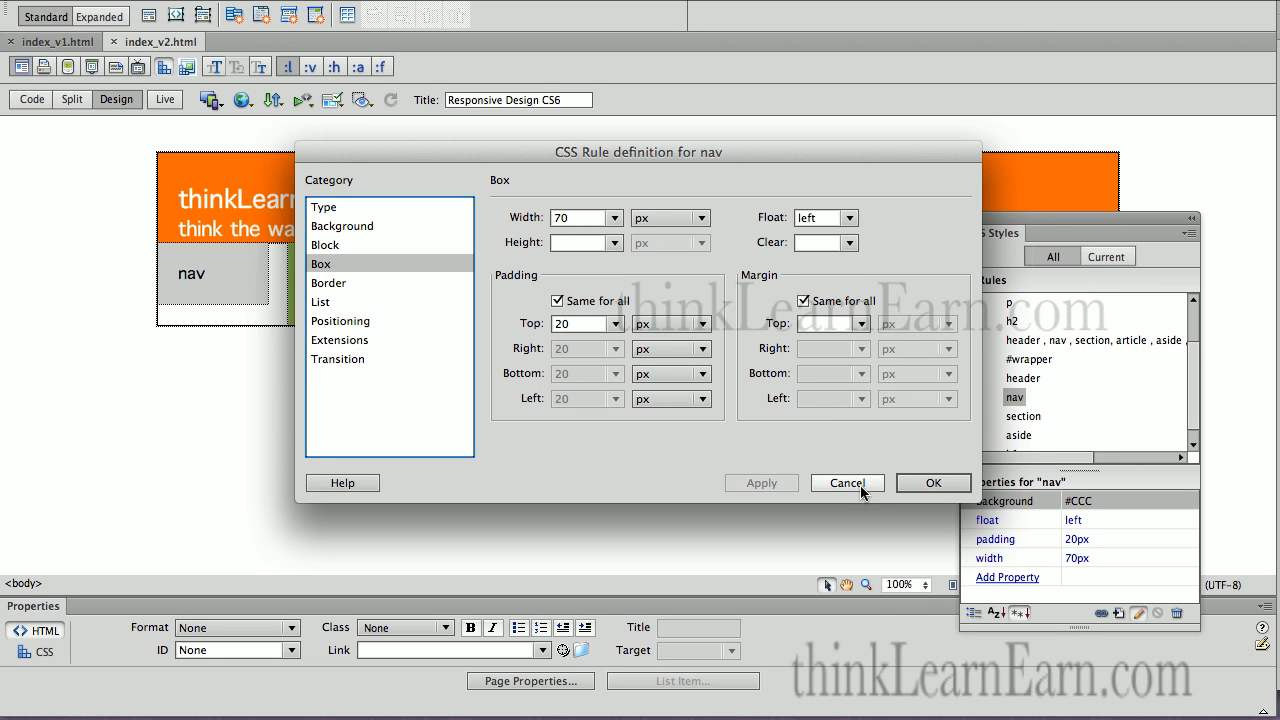
left_click(1023, 416)
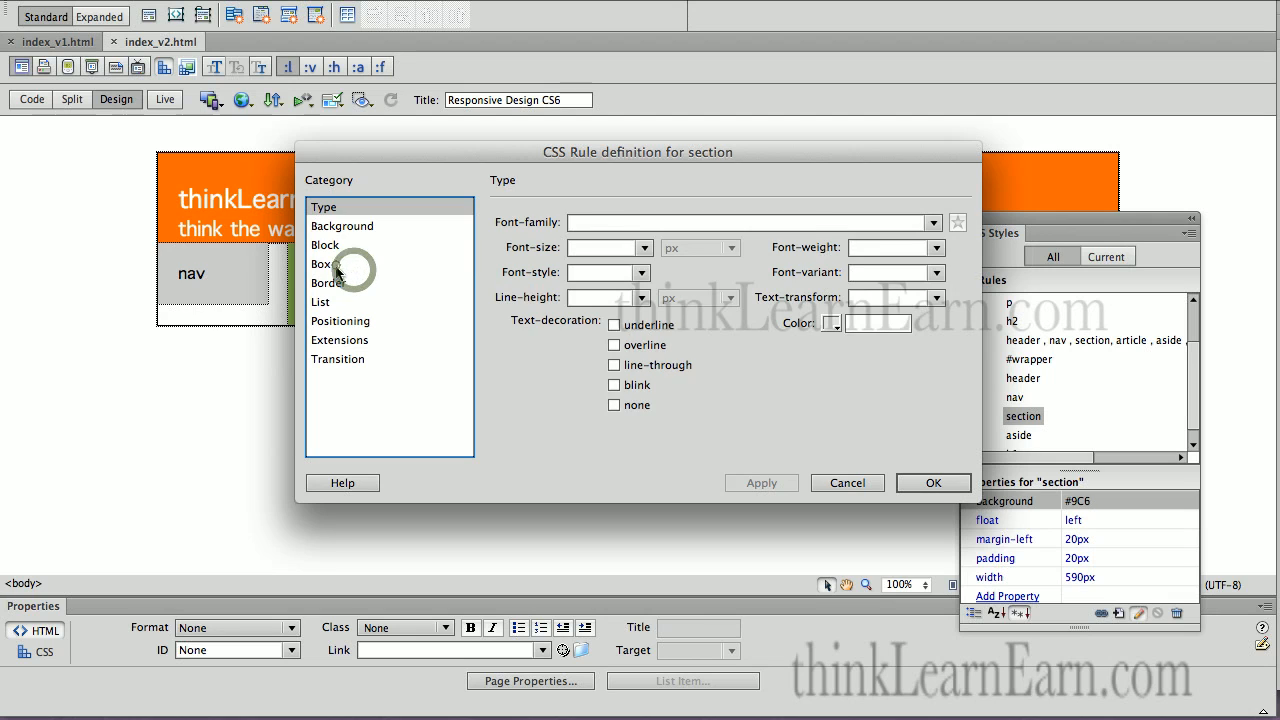
Step: Set the section rule's width to 590 px and save the page
left_click(322, 263)
type("650-")
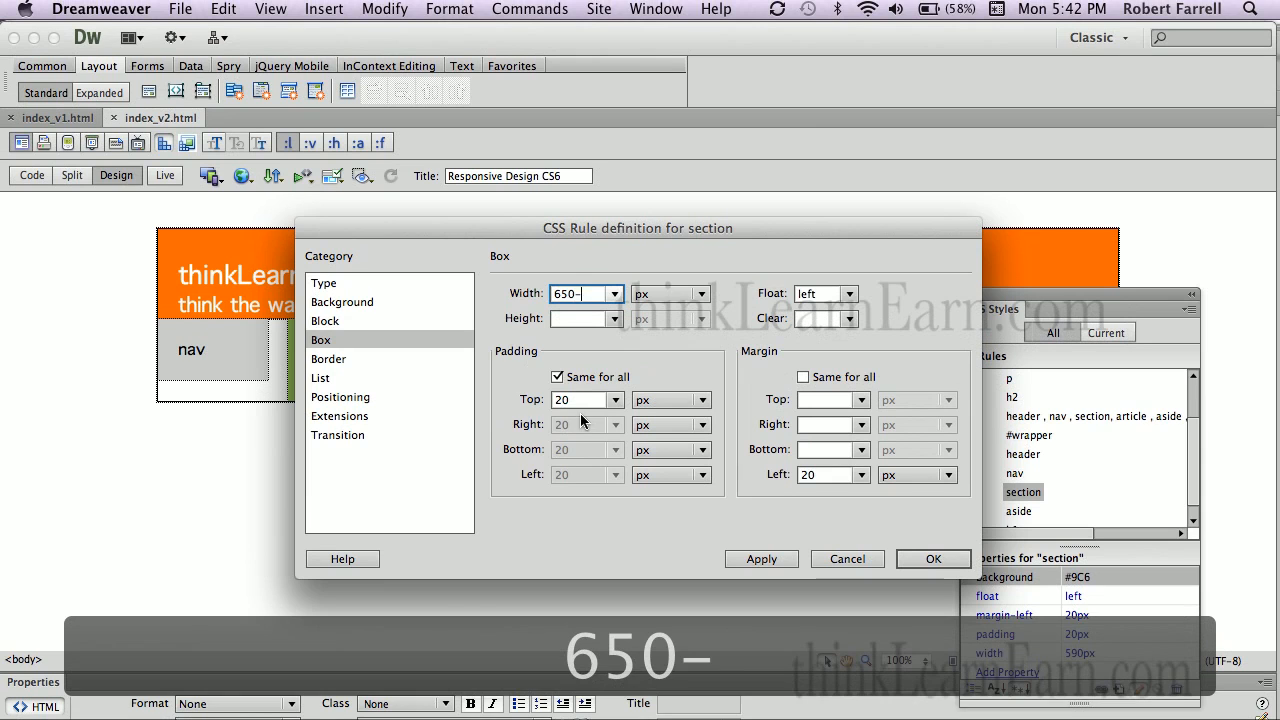
type("4")
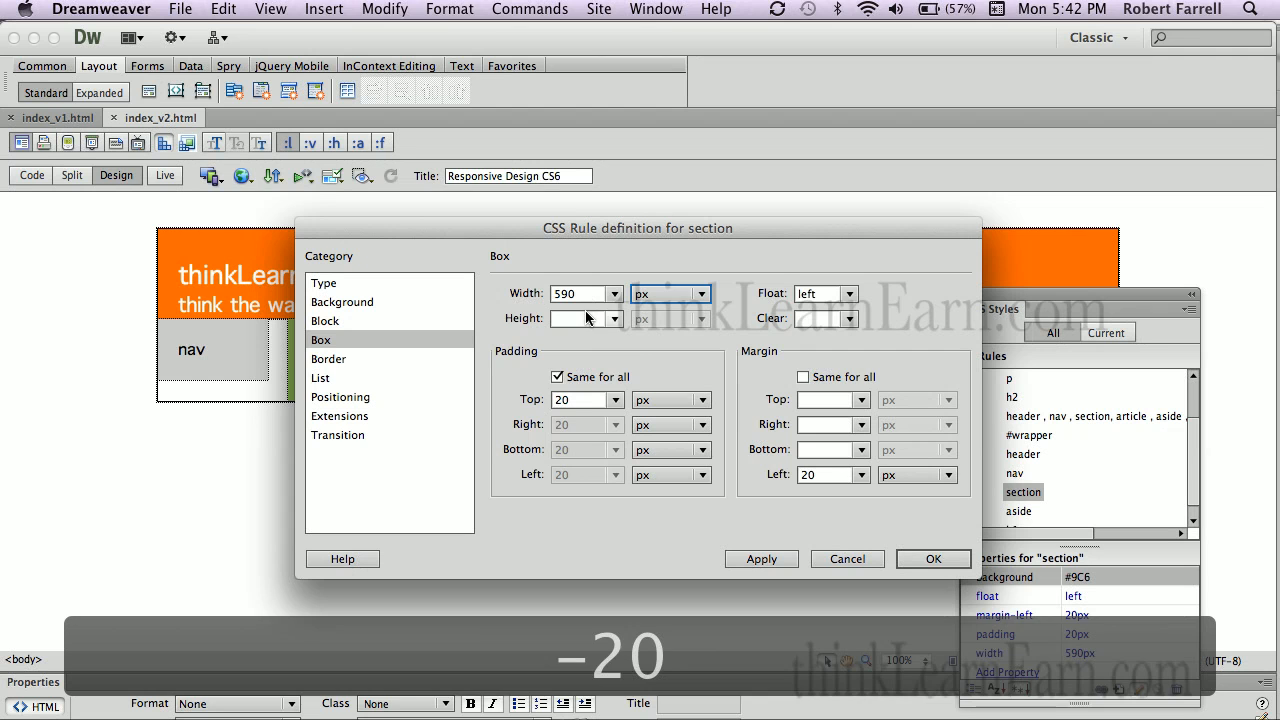
left_click(932, 558)
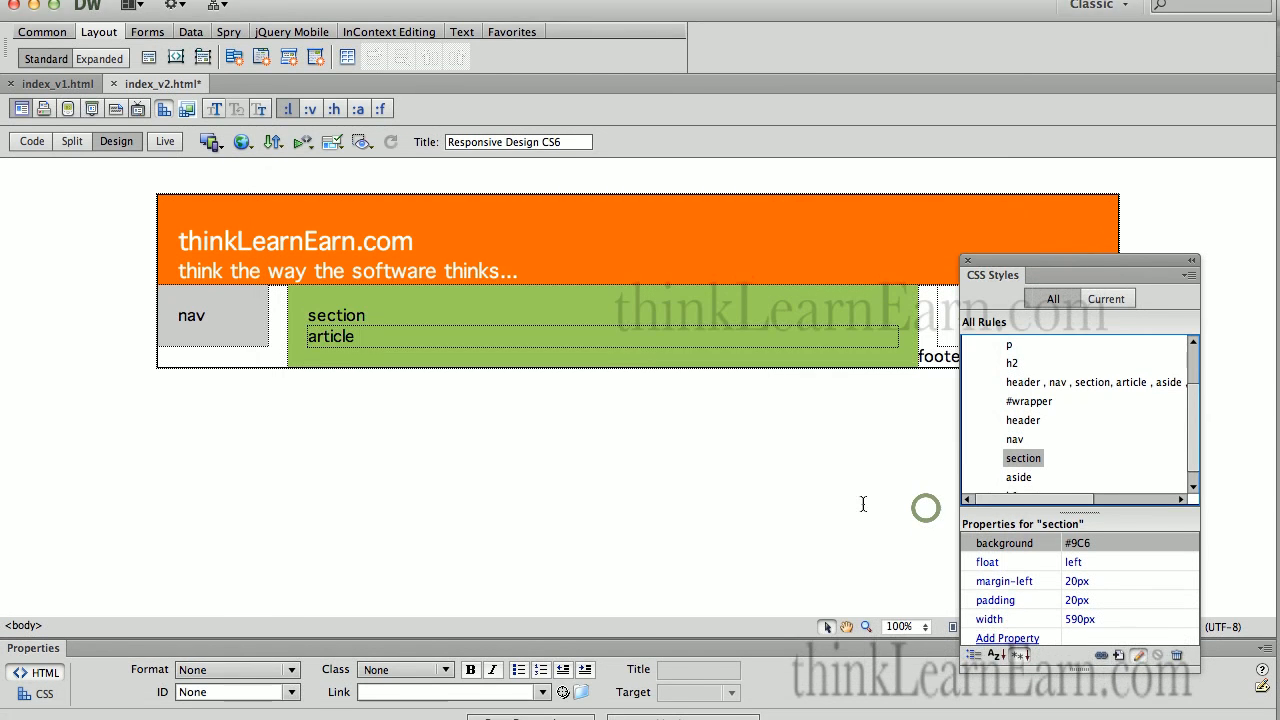
key("cmd+s")
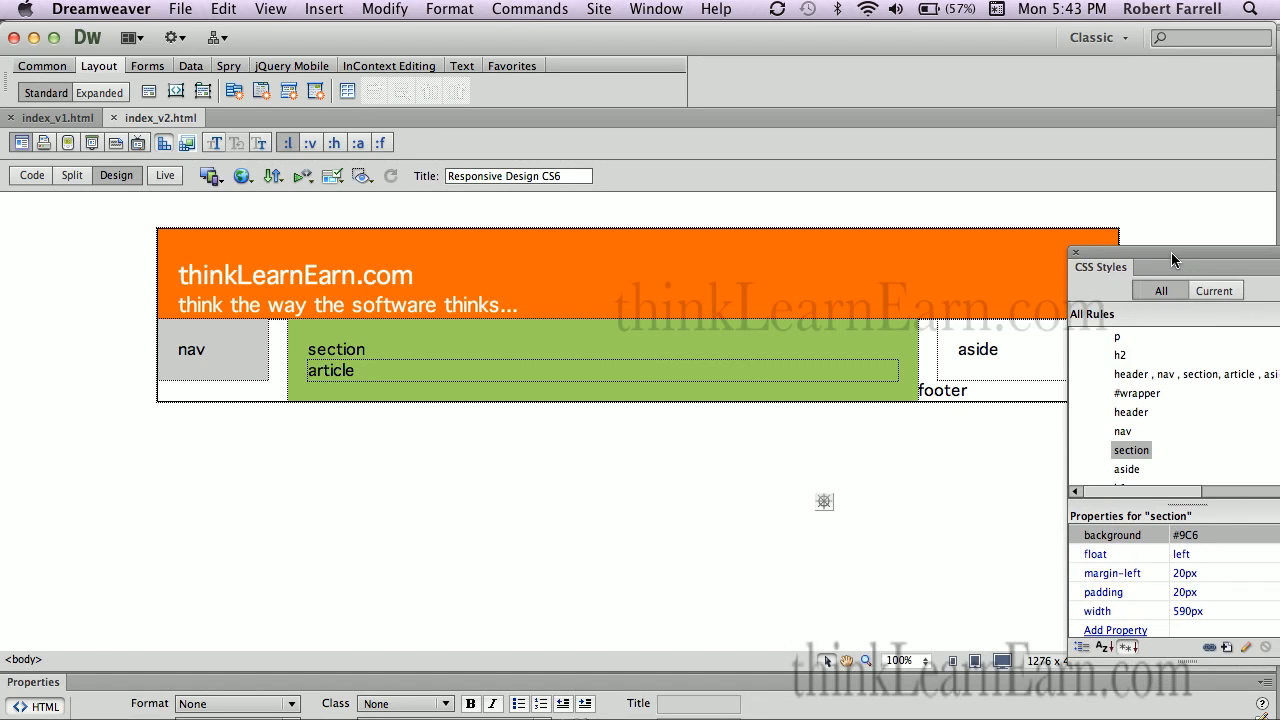
mouse_move(1012, 375)
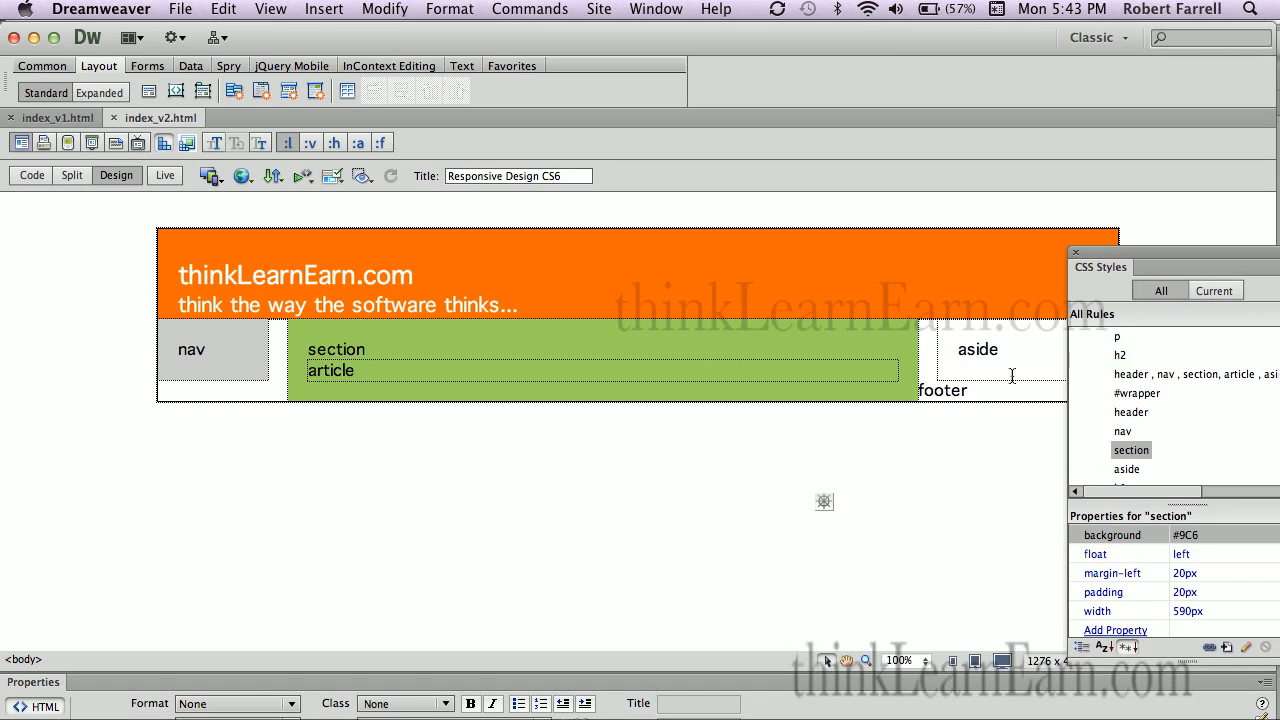
Step: Create a new CSS rule for all footer elements using the broader 'footer' selector
left_click(943, 390)
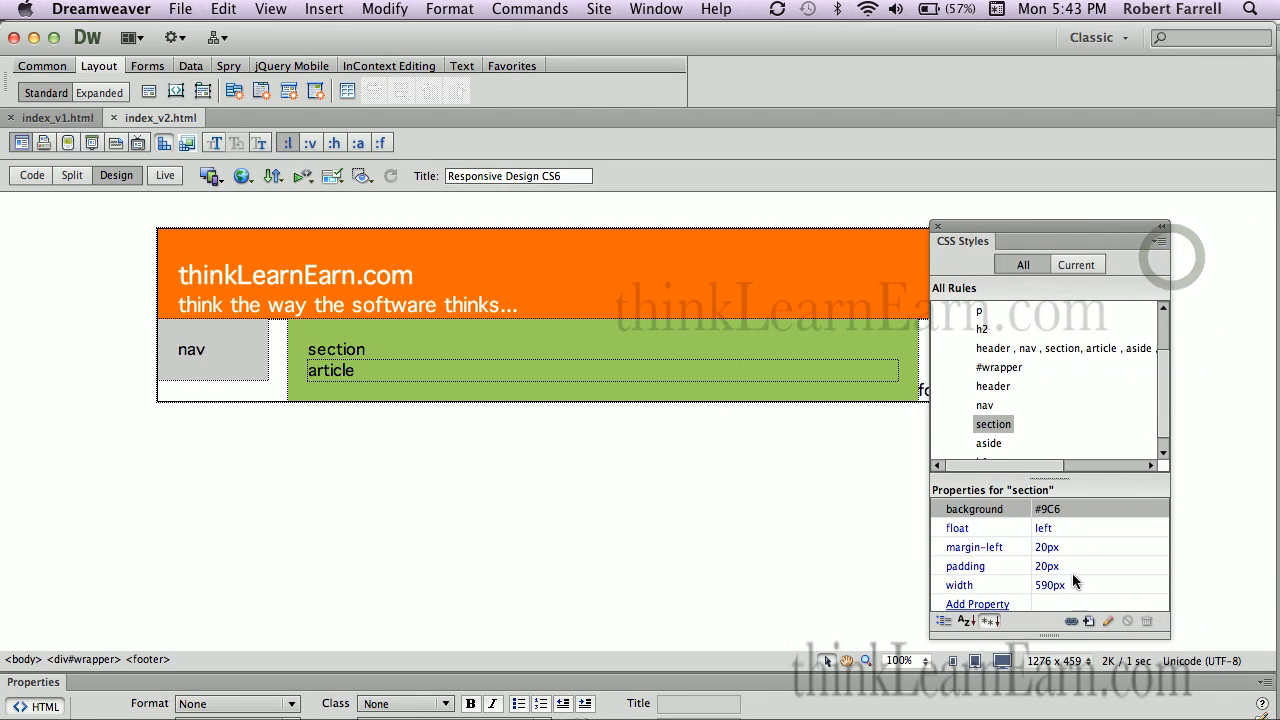
left_click(1089, 621)
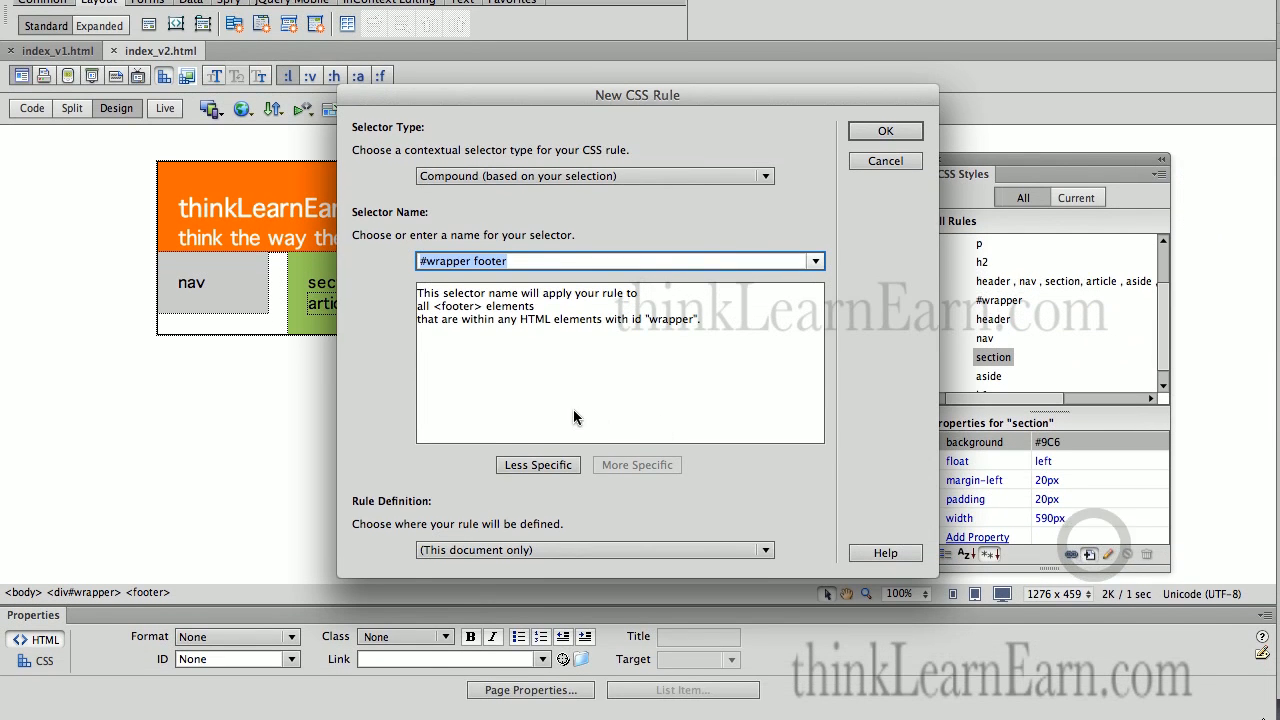
left_click(538, 464)
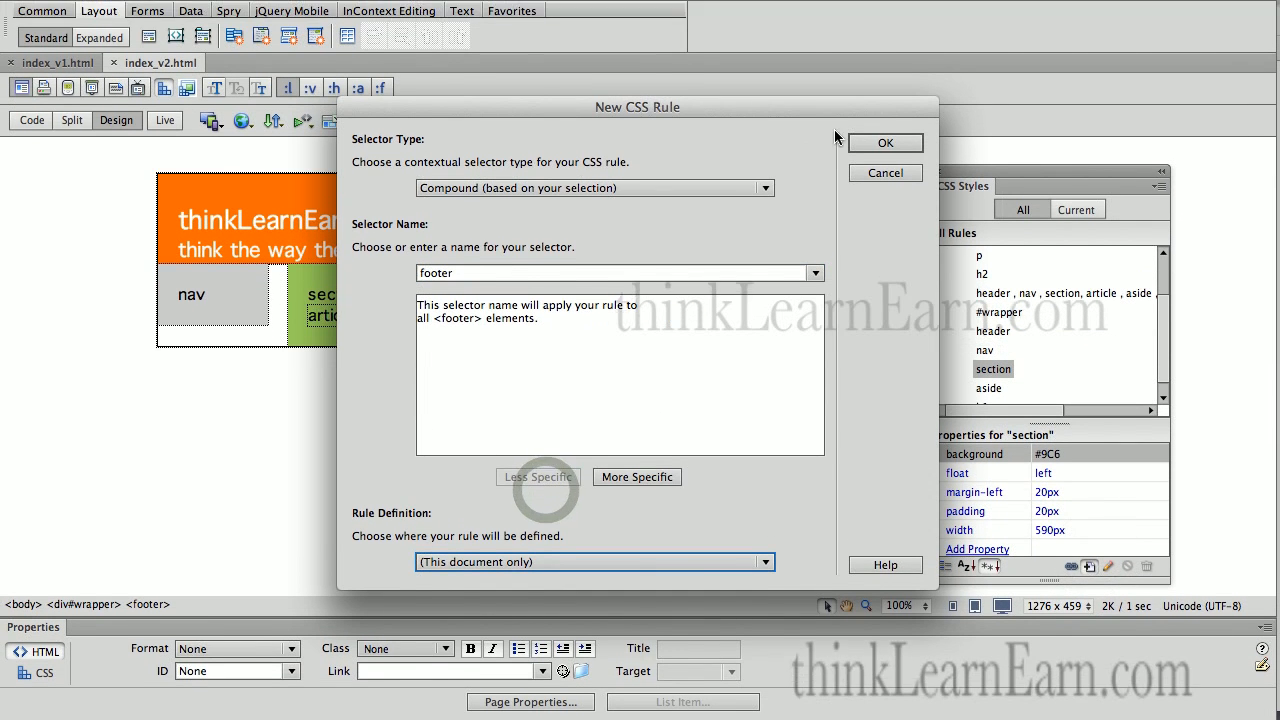
left_click(884, 142)
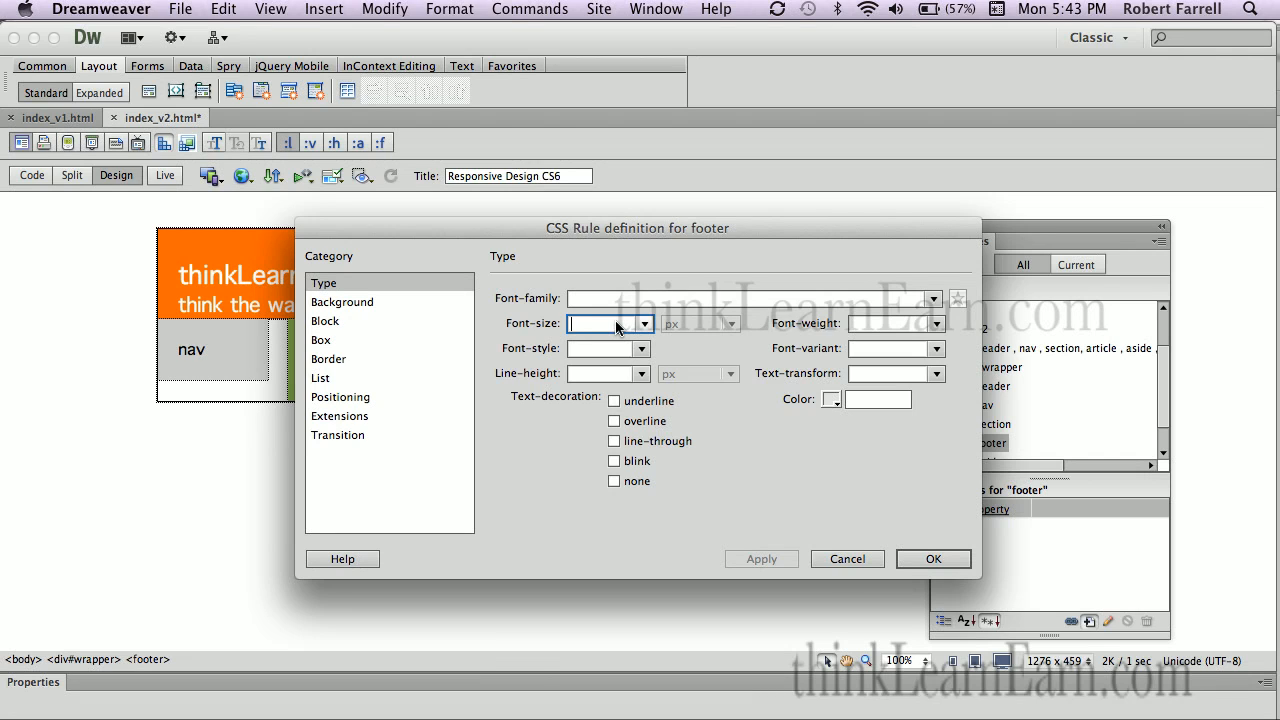
Step: Give the footer .7em white text, 30px line height and a #333 background, and apply
type(".7em")
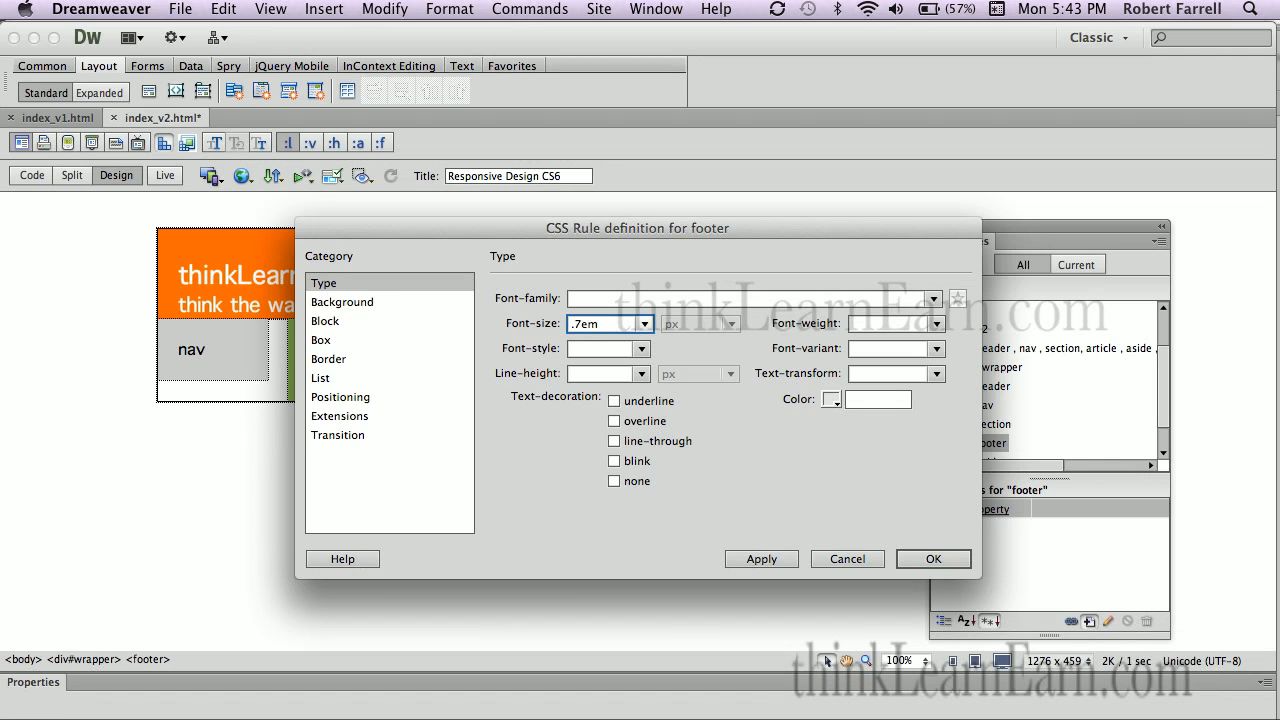
left_click(828, 399)
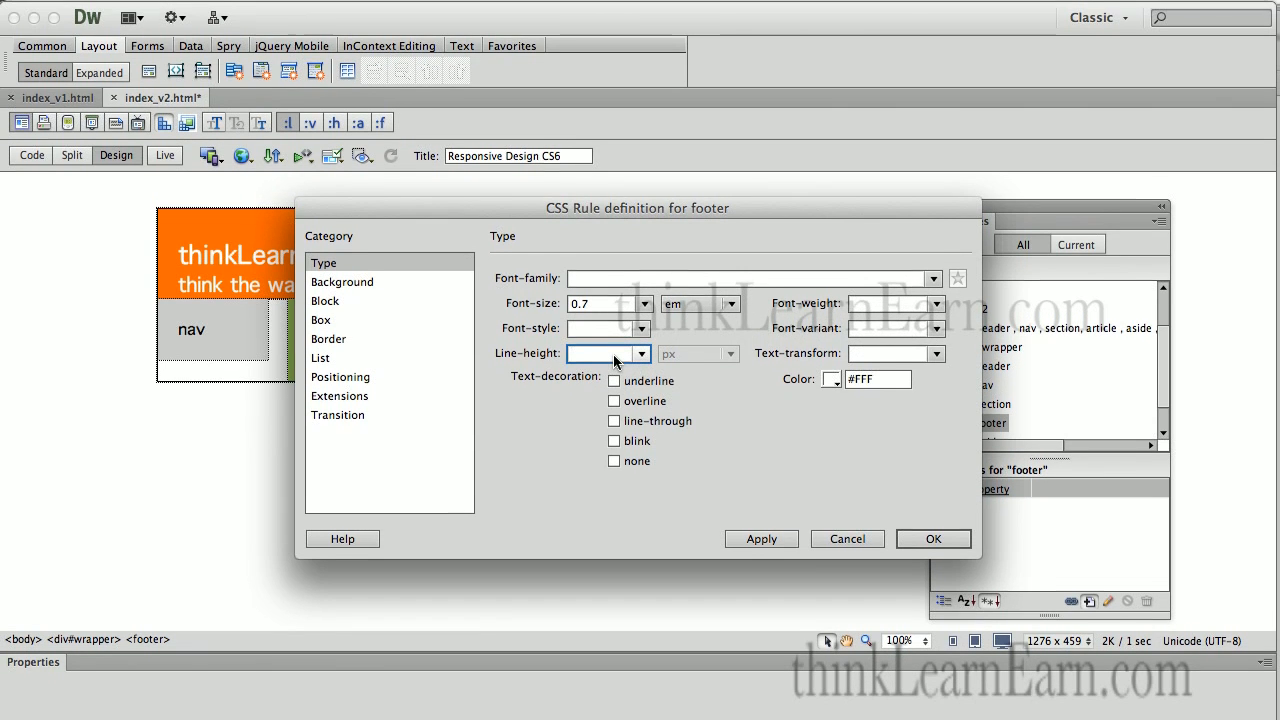
type("30")
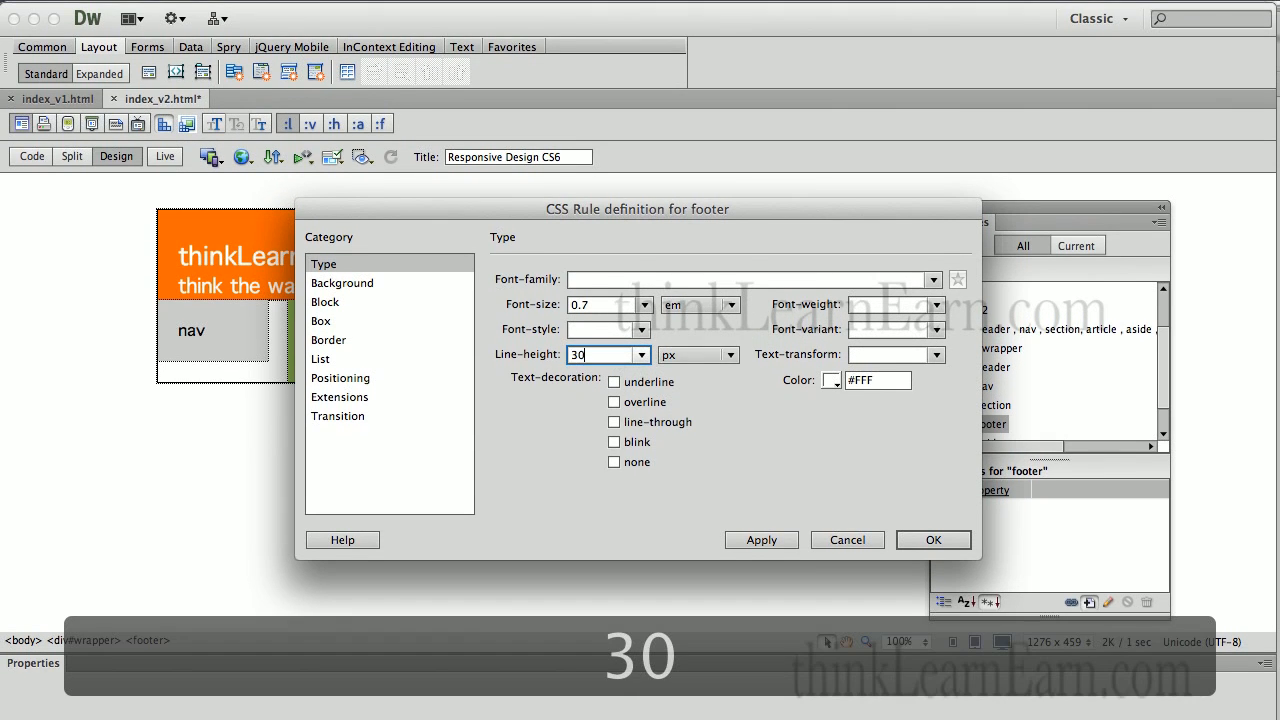
left_click(342, 302)
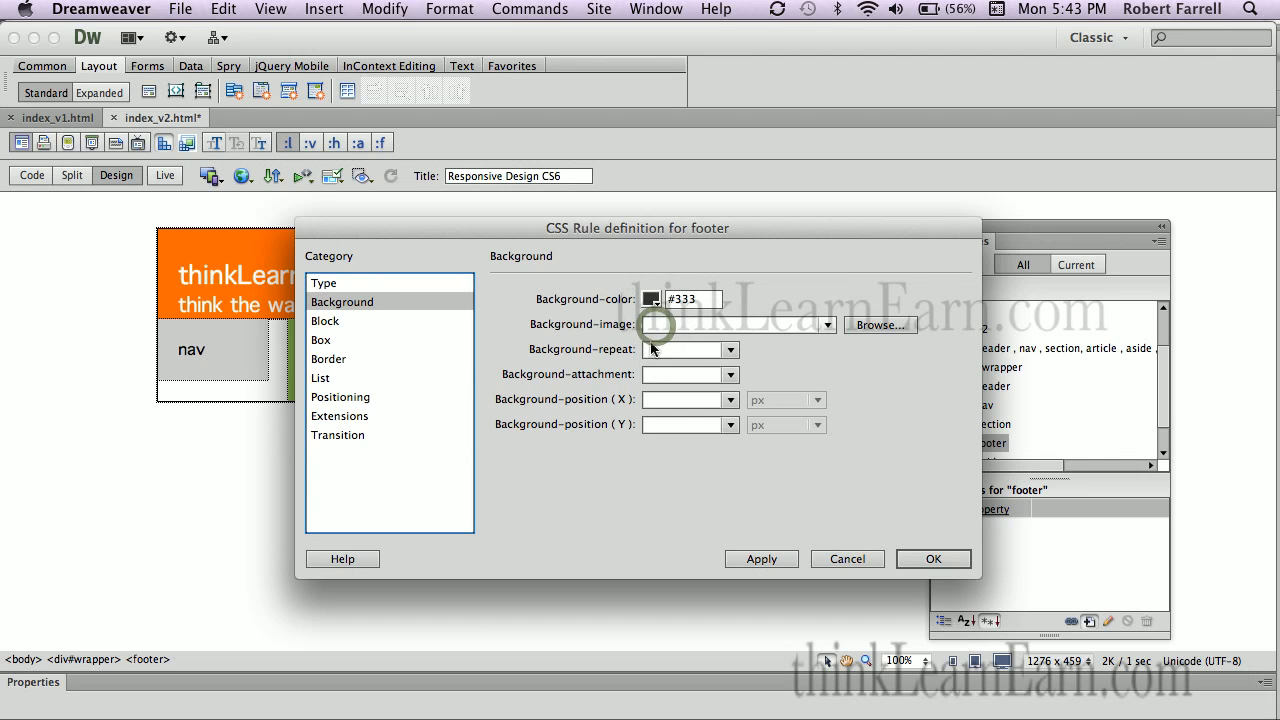
left_click(761, 558)
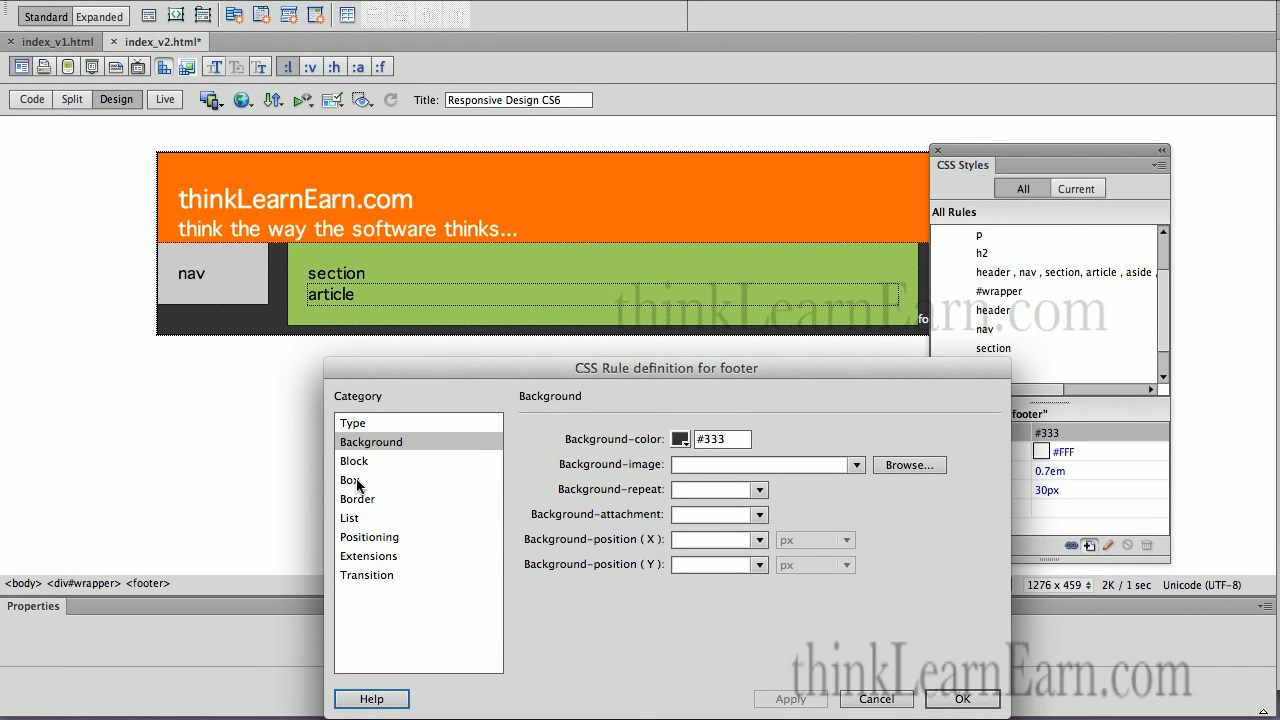
Step: Set the footer rule's Clear property to left
left_click(350, 480)
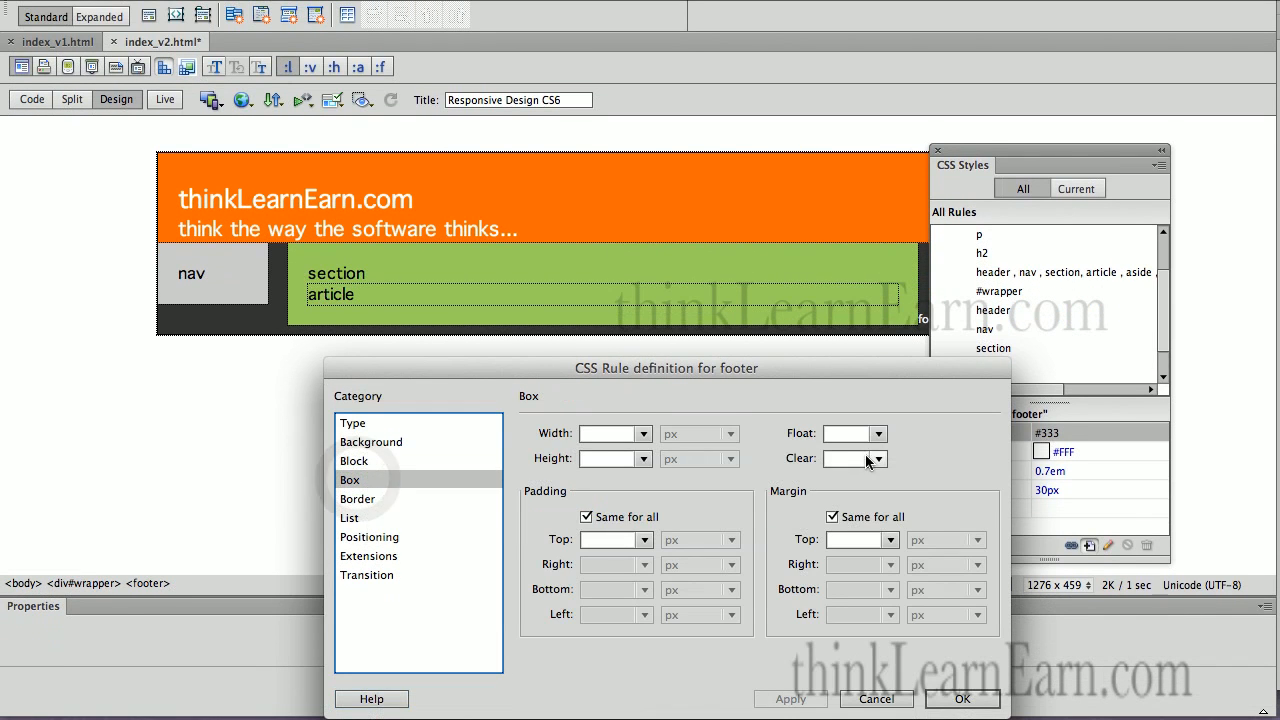
left_click(878, 458)
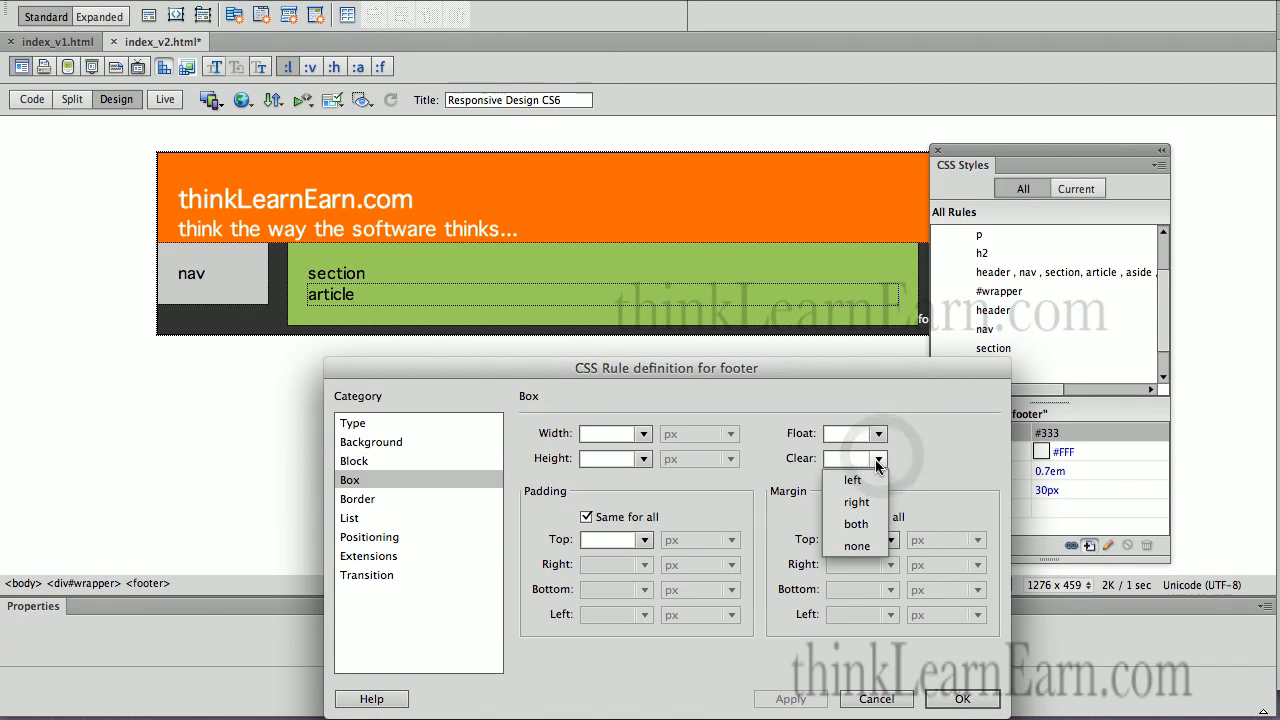
left_click(852, 479)
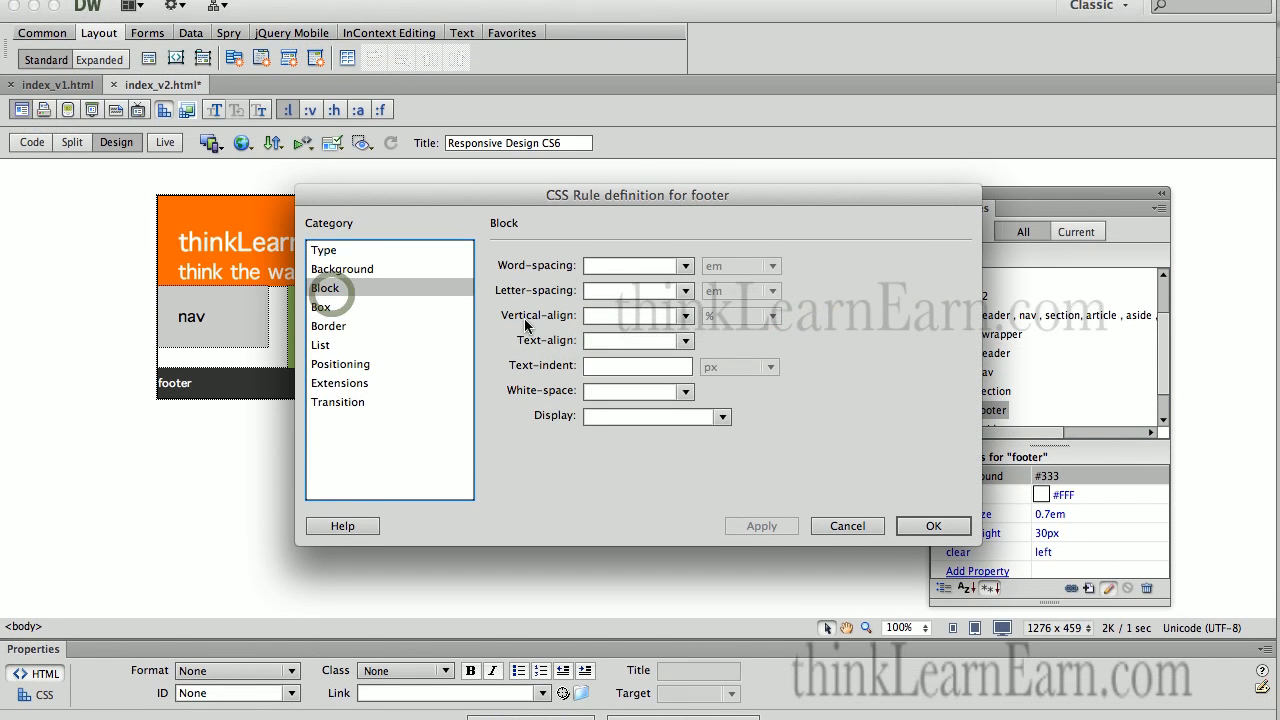
Step: Set the footer's text-align to center and confirm the rule
left_click(685, 340)
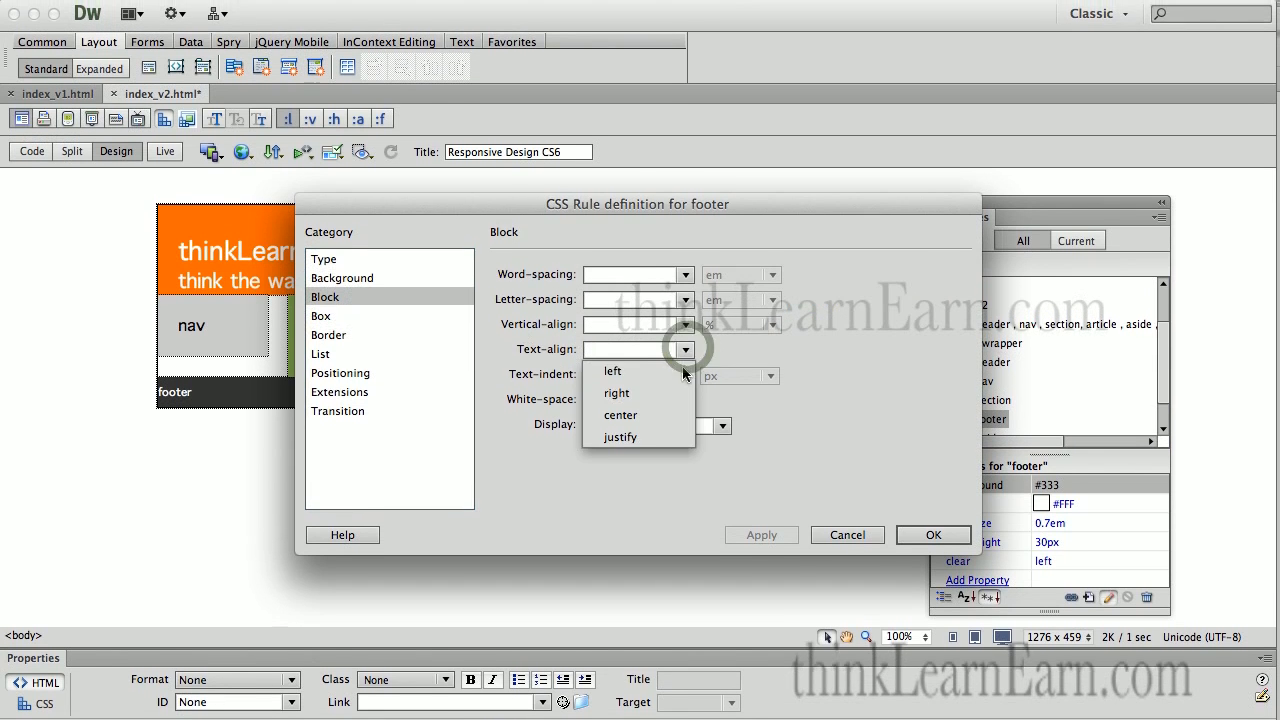
left_click(620, 415)
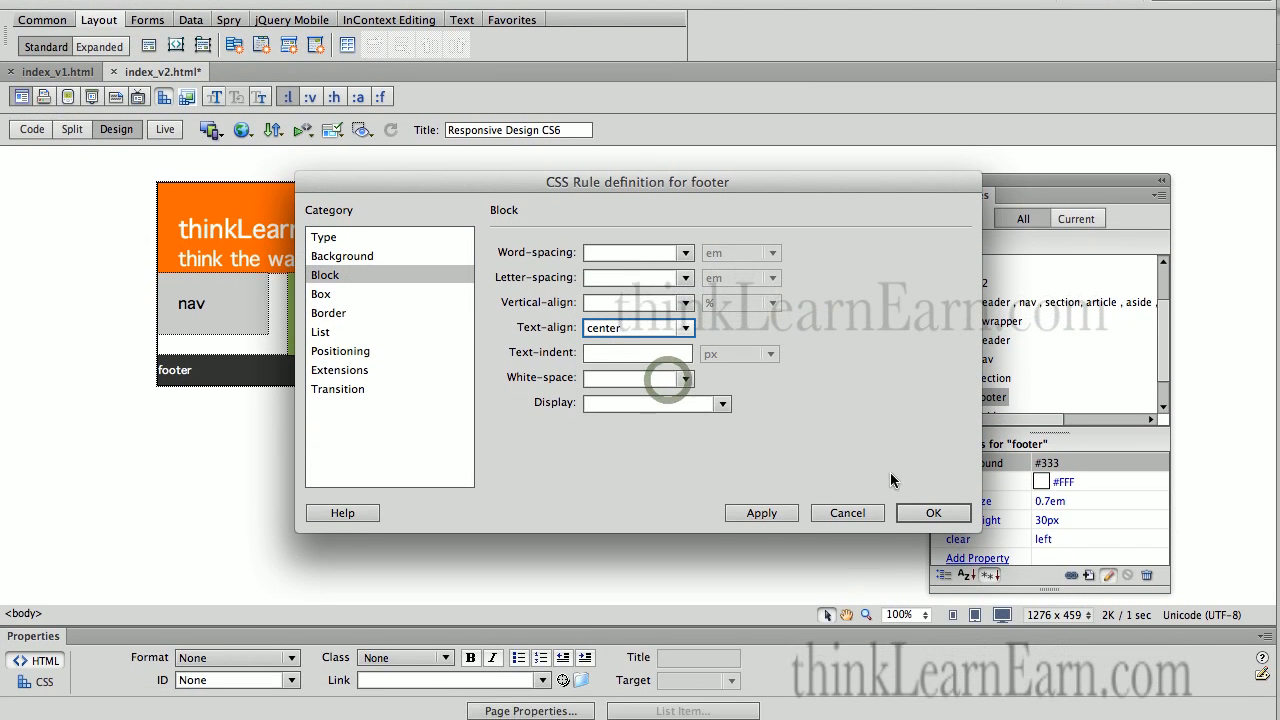
left_click(323, 258)
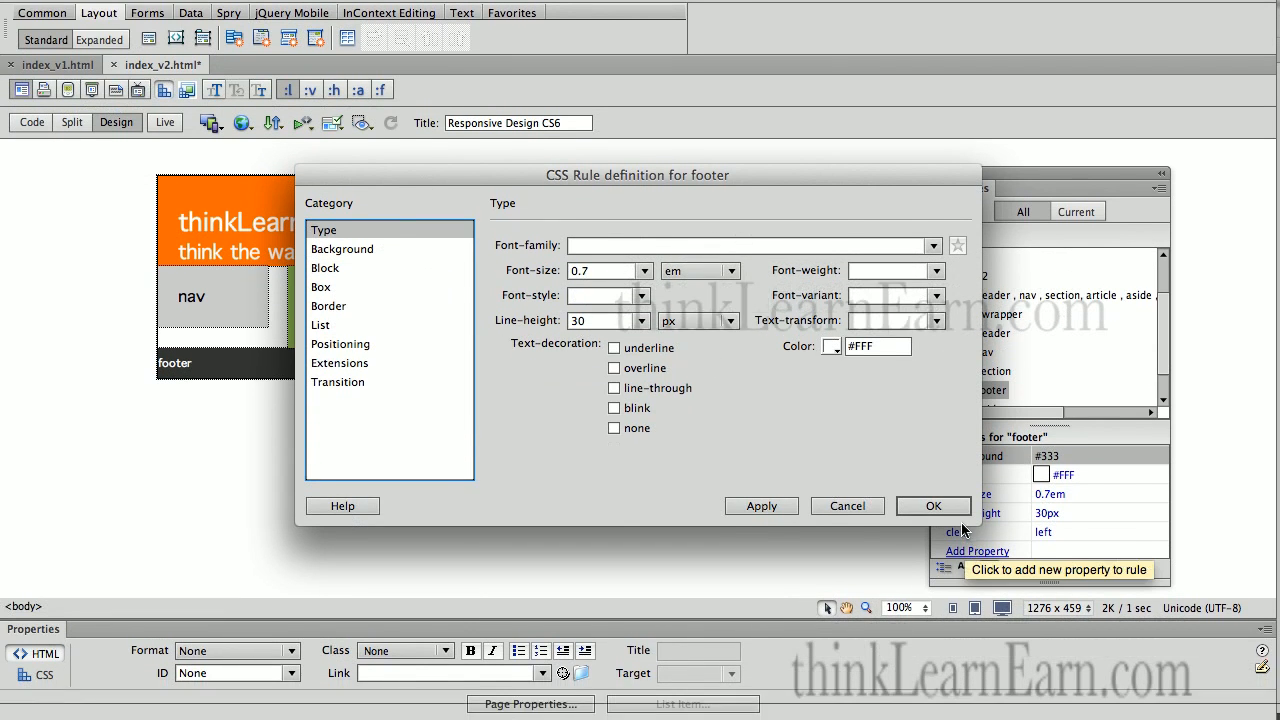
left_click(933, 505)
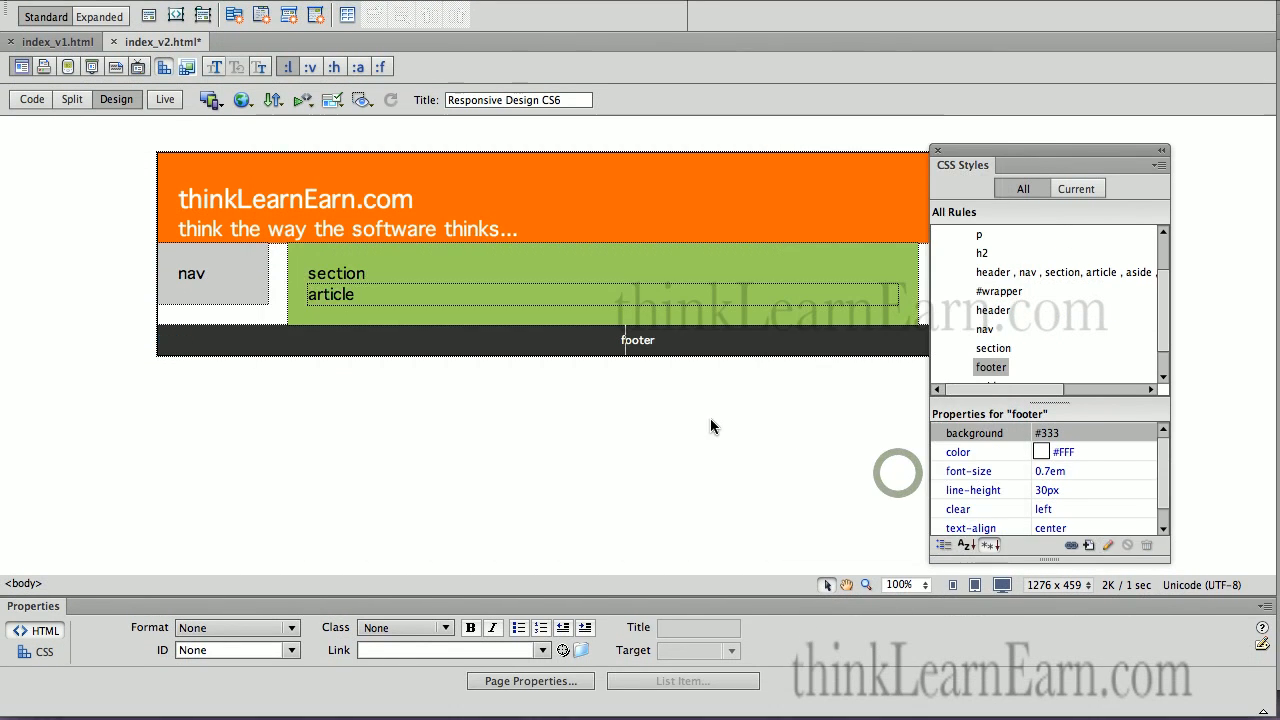